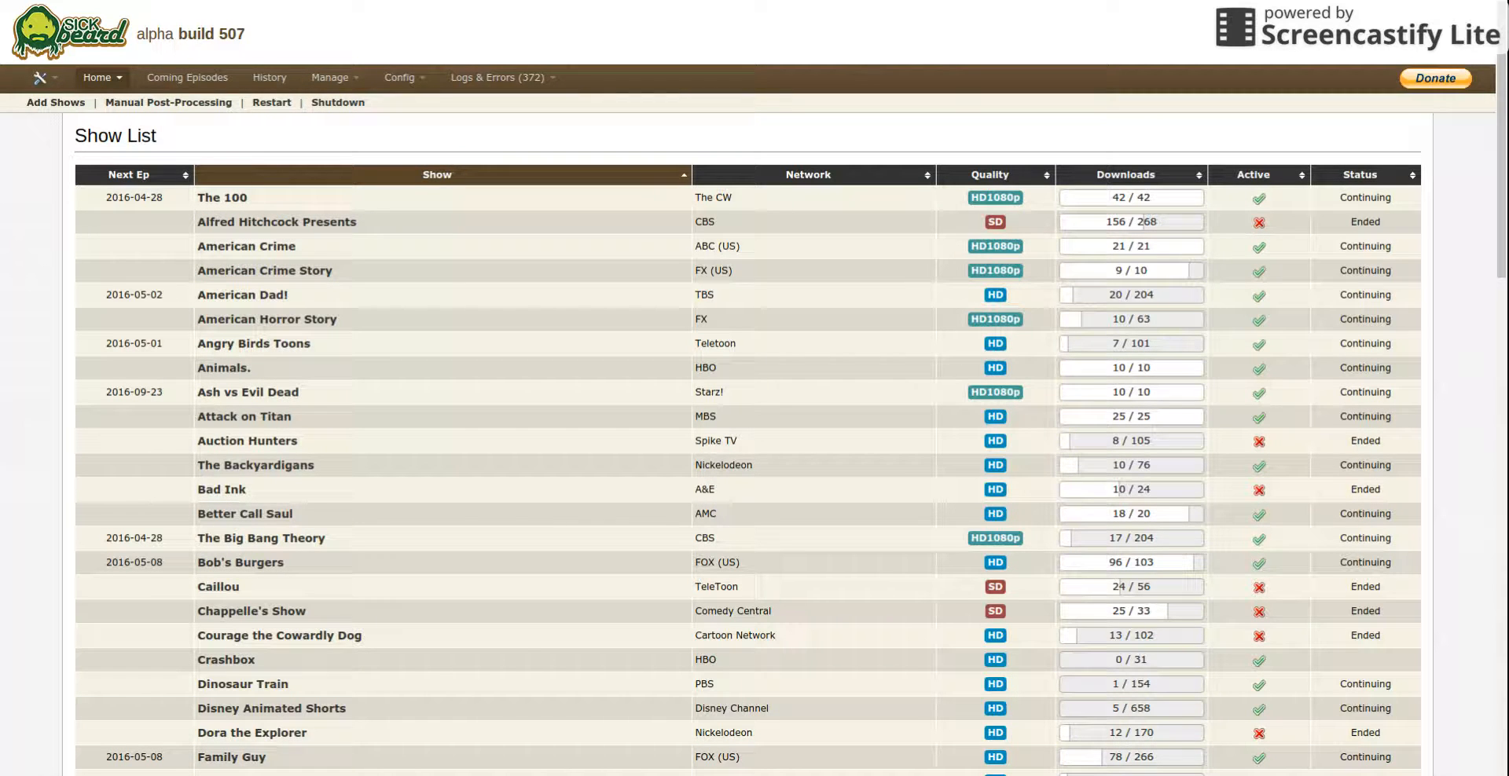
Step: Start the Add New Show wizard from the Add Shows page
scroll(down, 3)
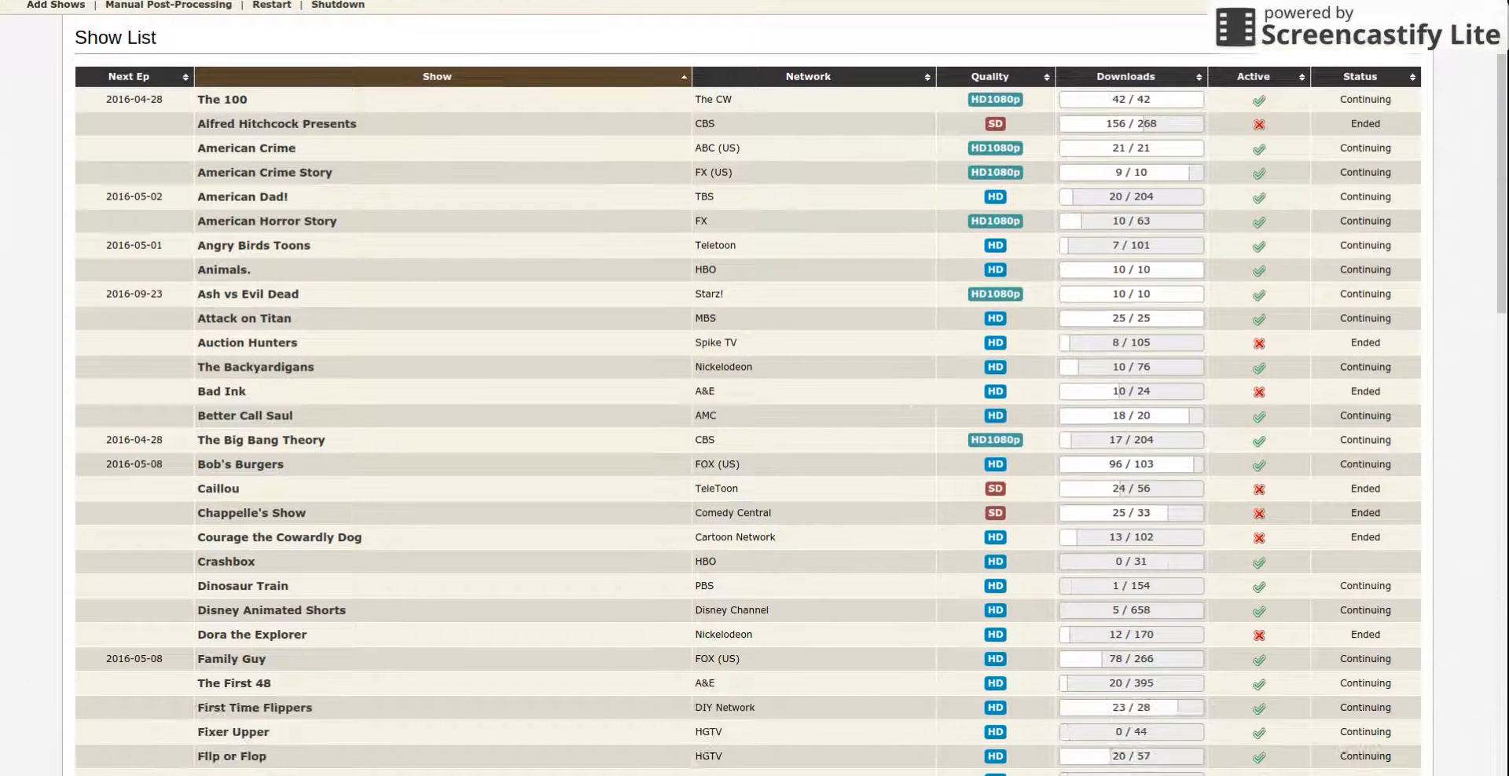
scroll(down, 3)
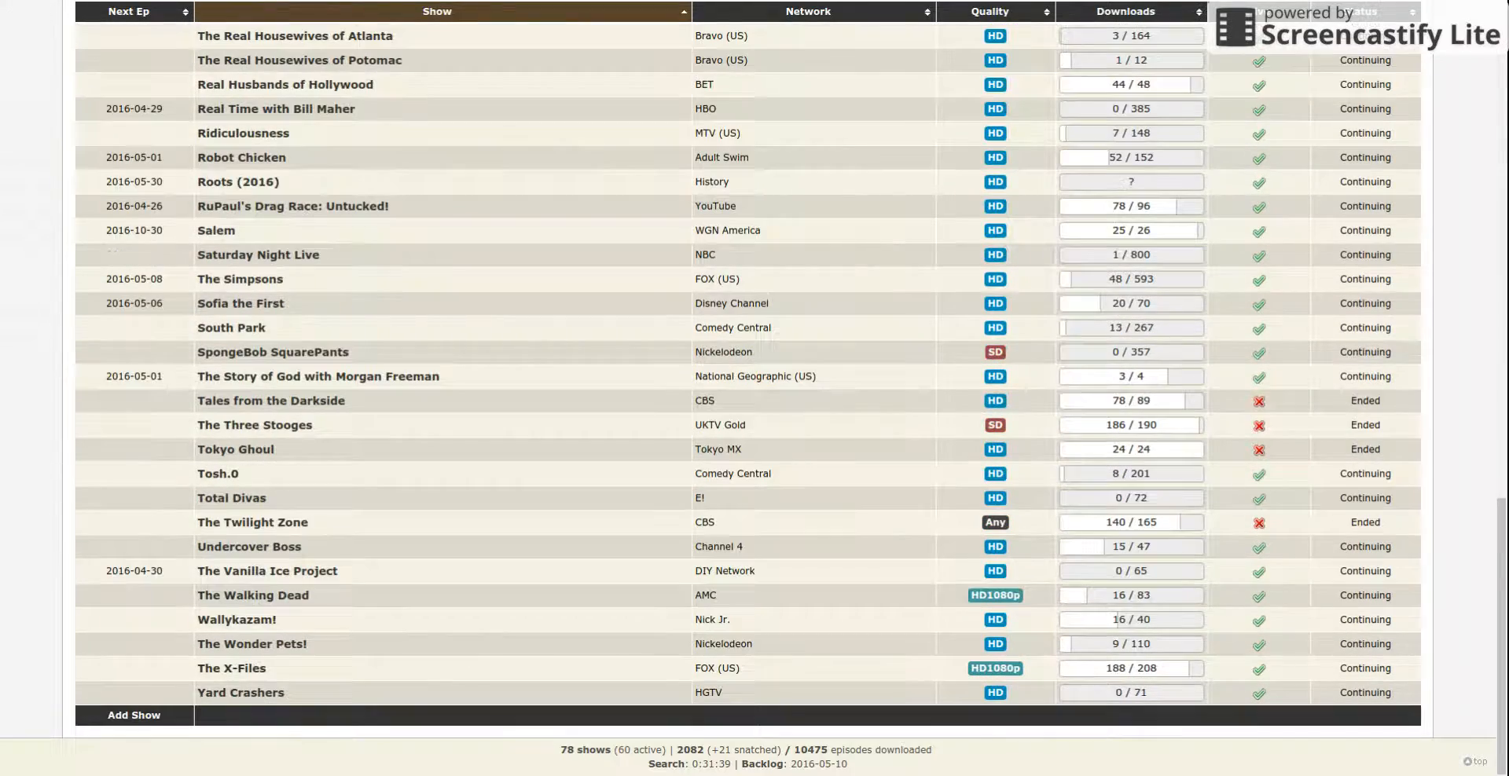
scroll(up, 3)
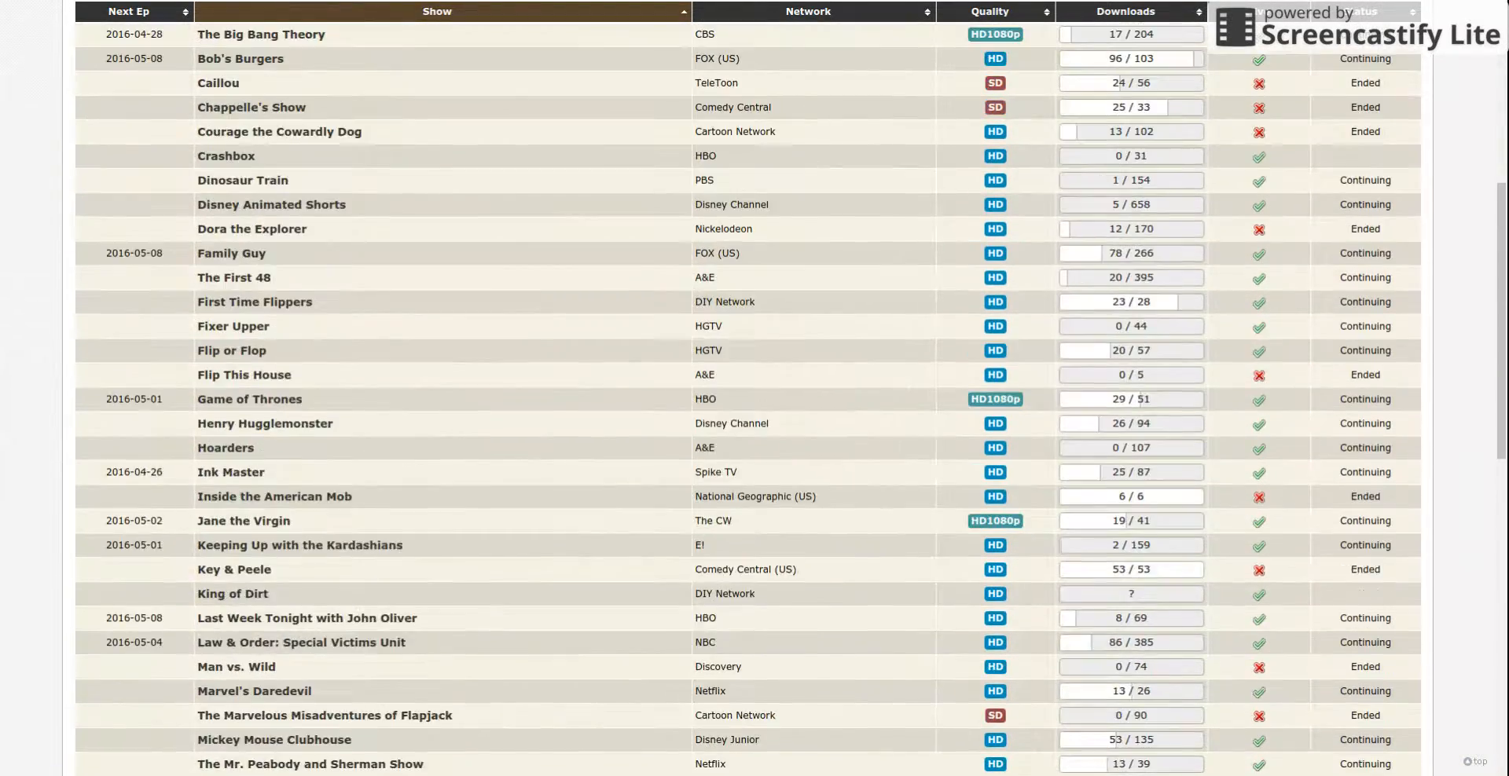
scroll(up, 3)
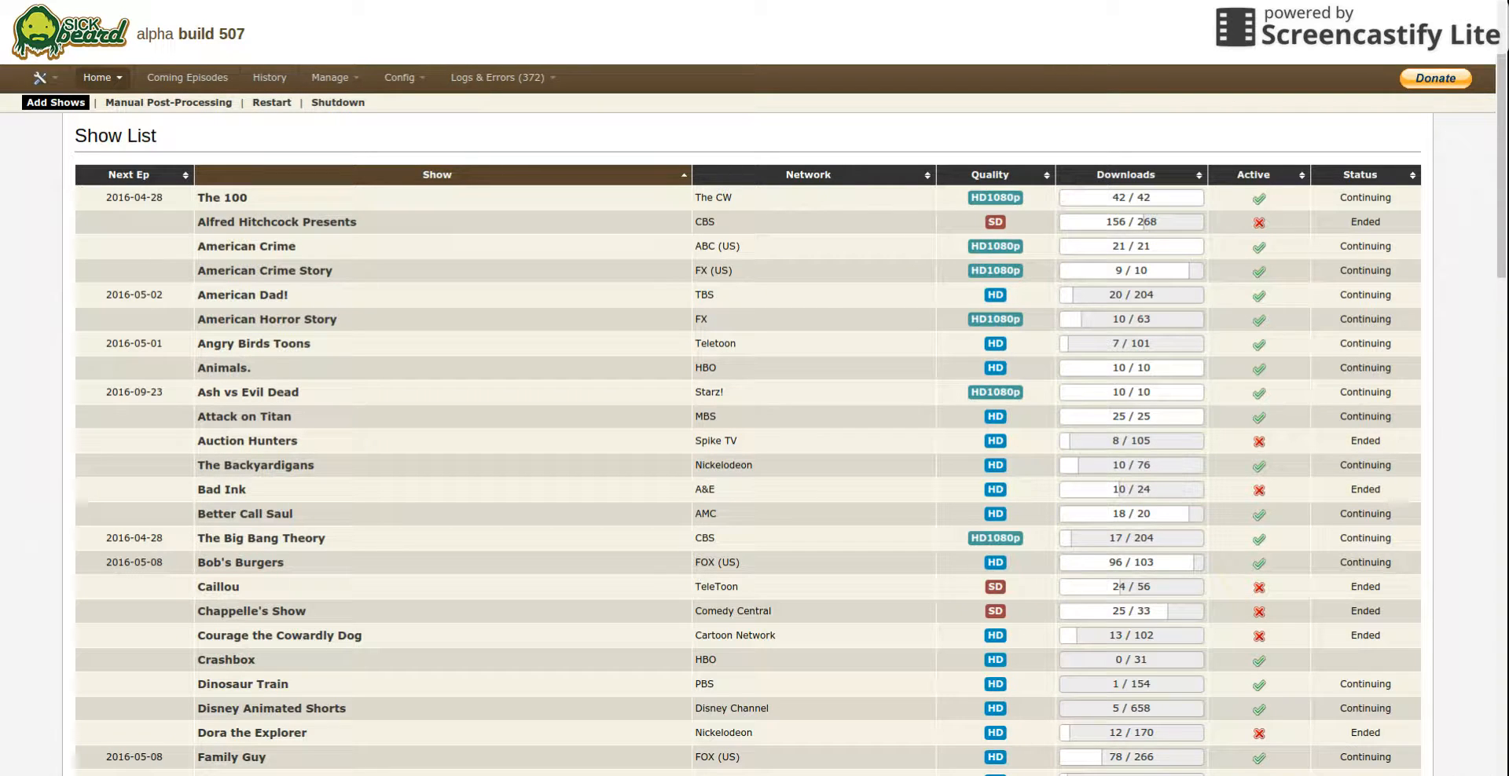
click(55, 102)
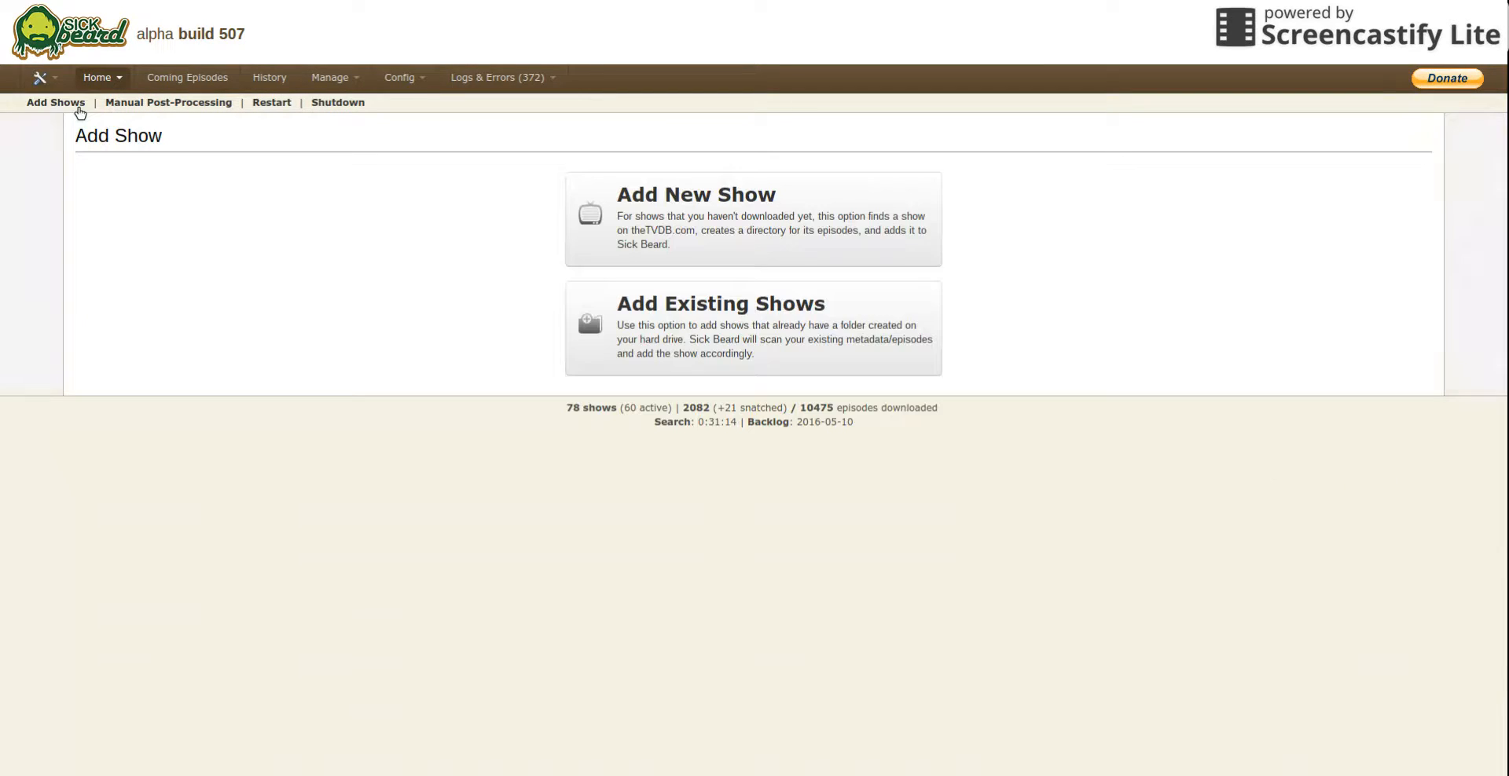
mouse_move(698, 204)
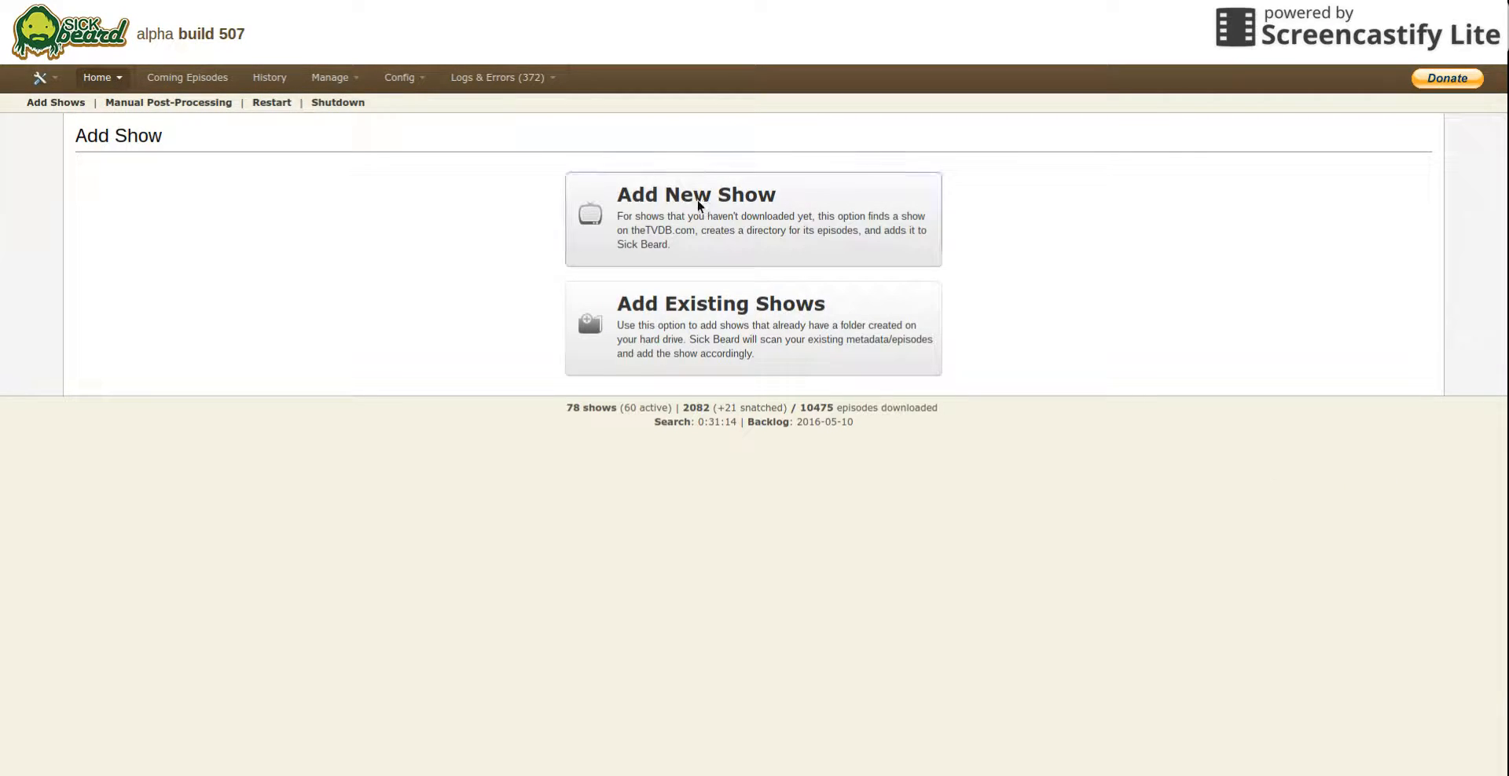
click(695, 195)
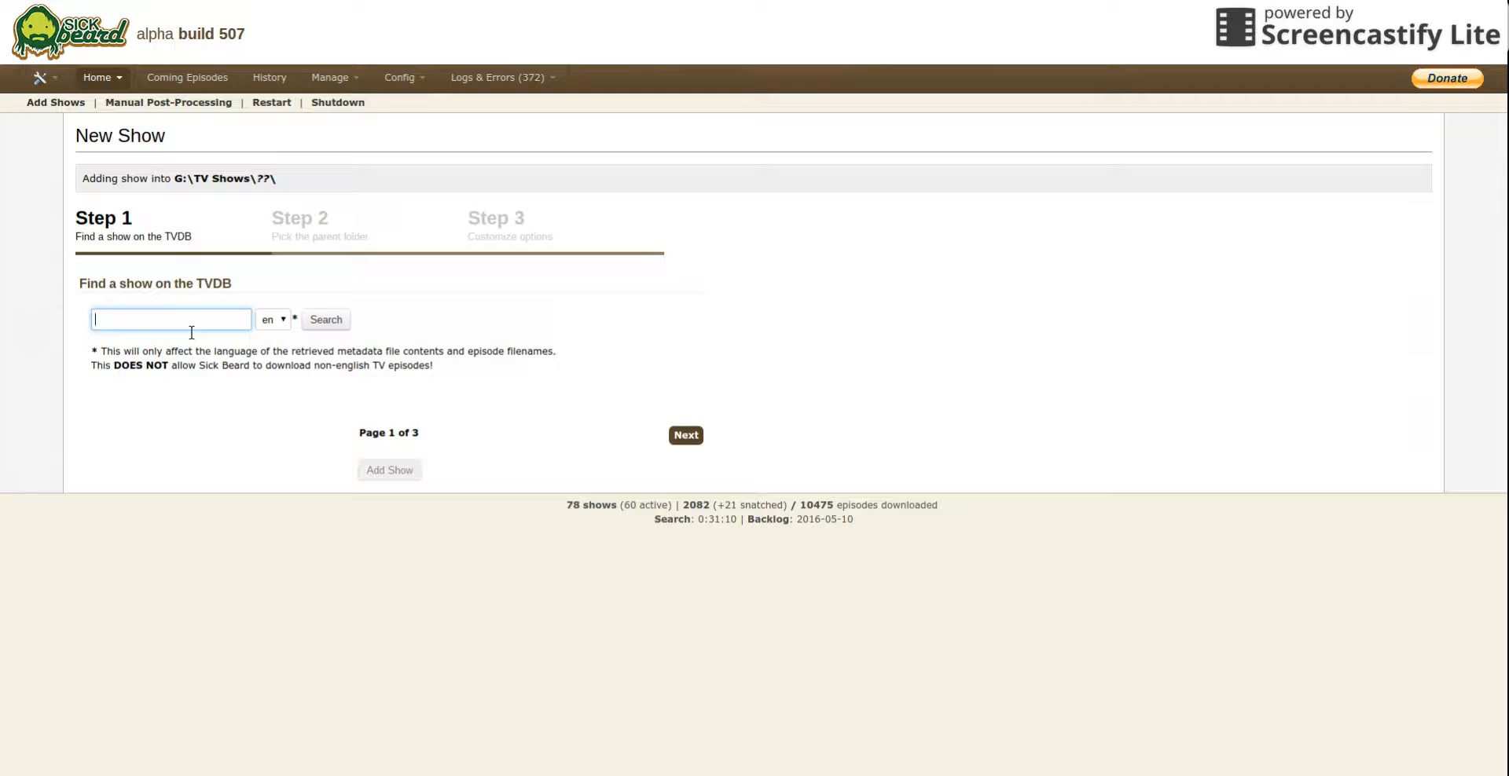
Step: Search TheTVDB for 'NFL' and choose Inside The NFL from the results
text(NFL)
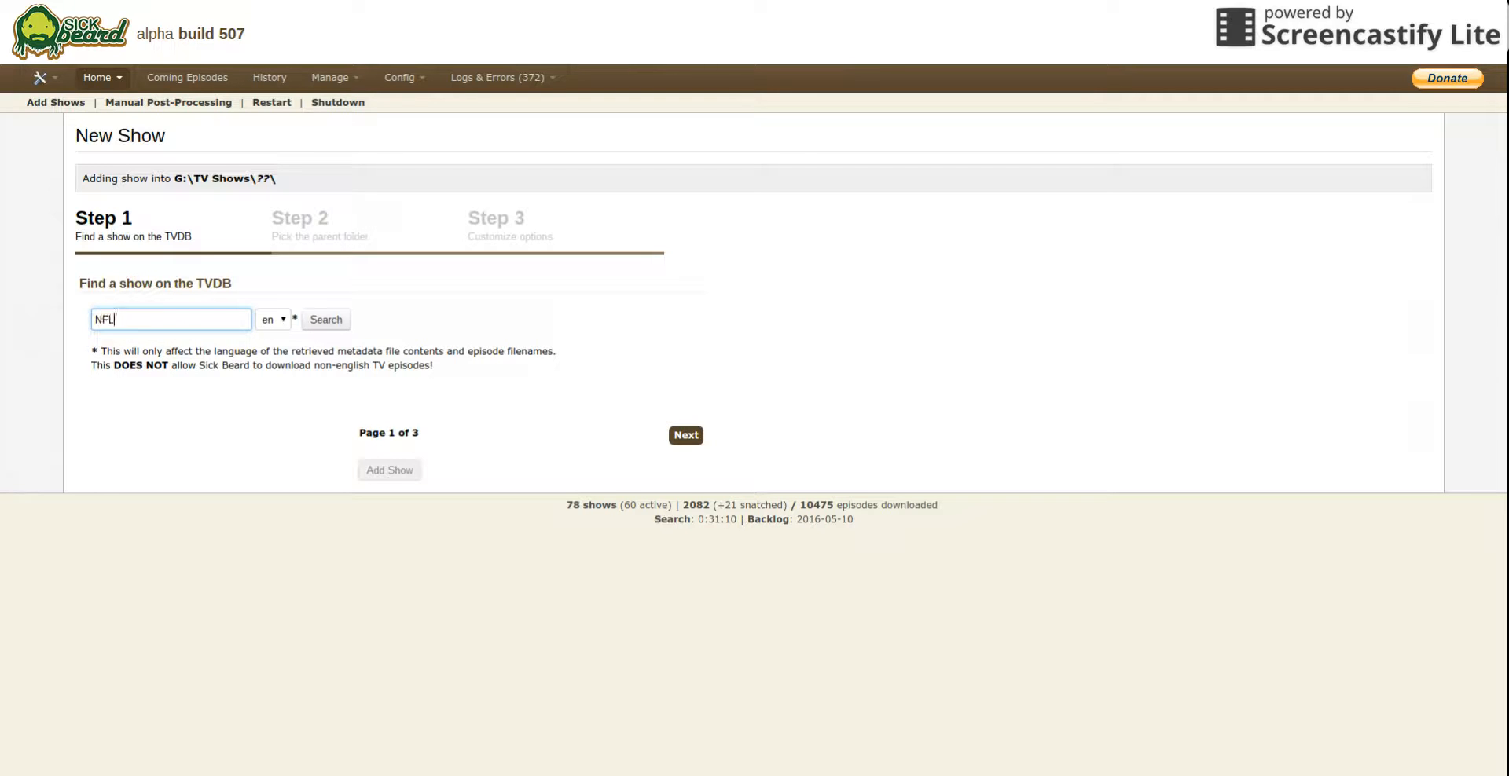
click(326, 319)
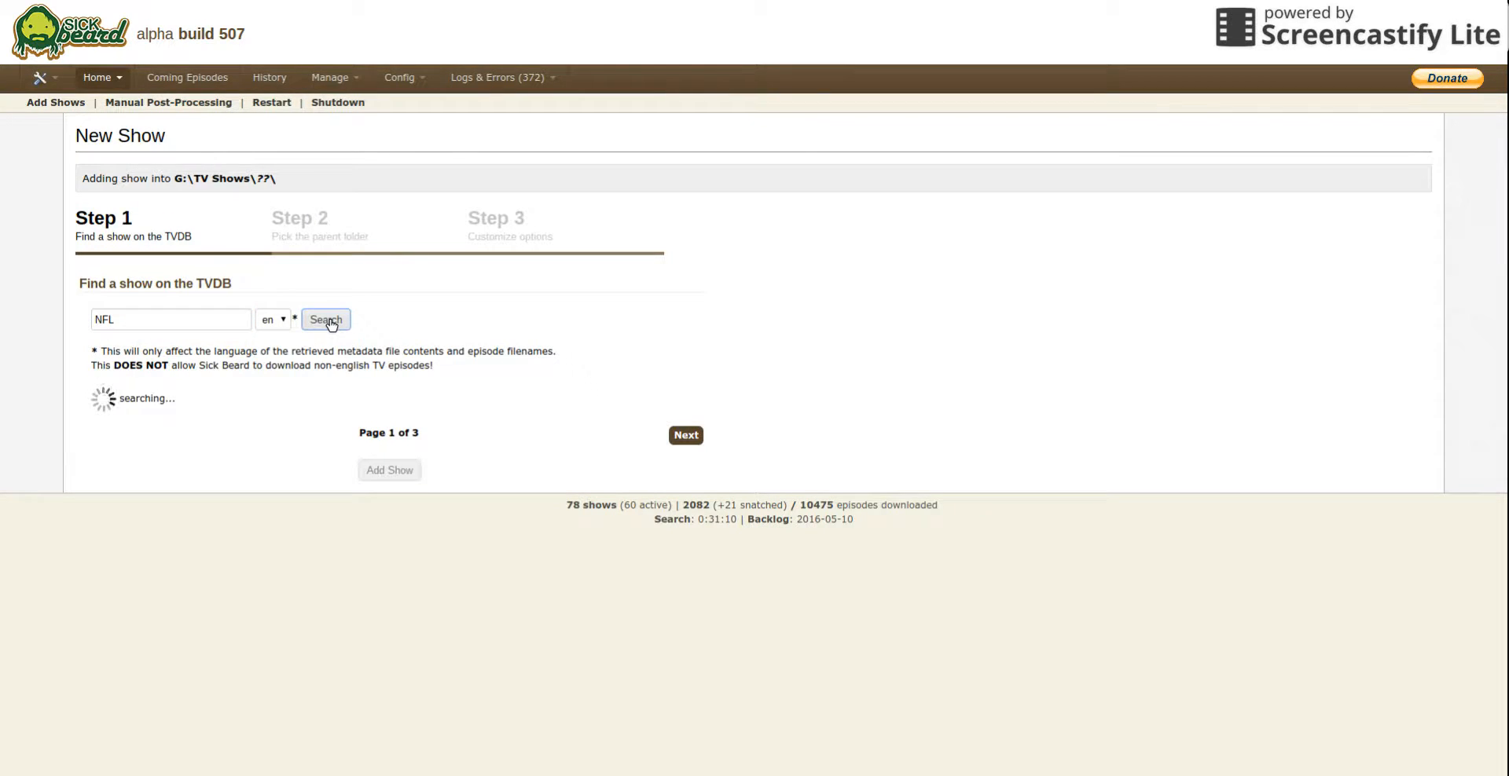
click(326, 319)
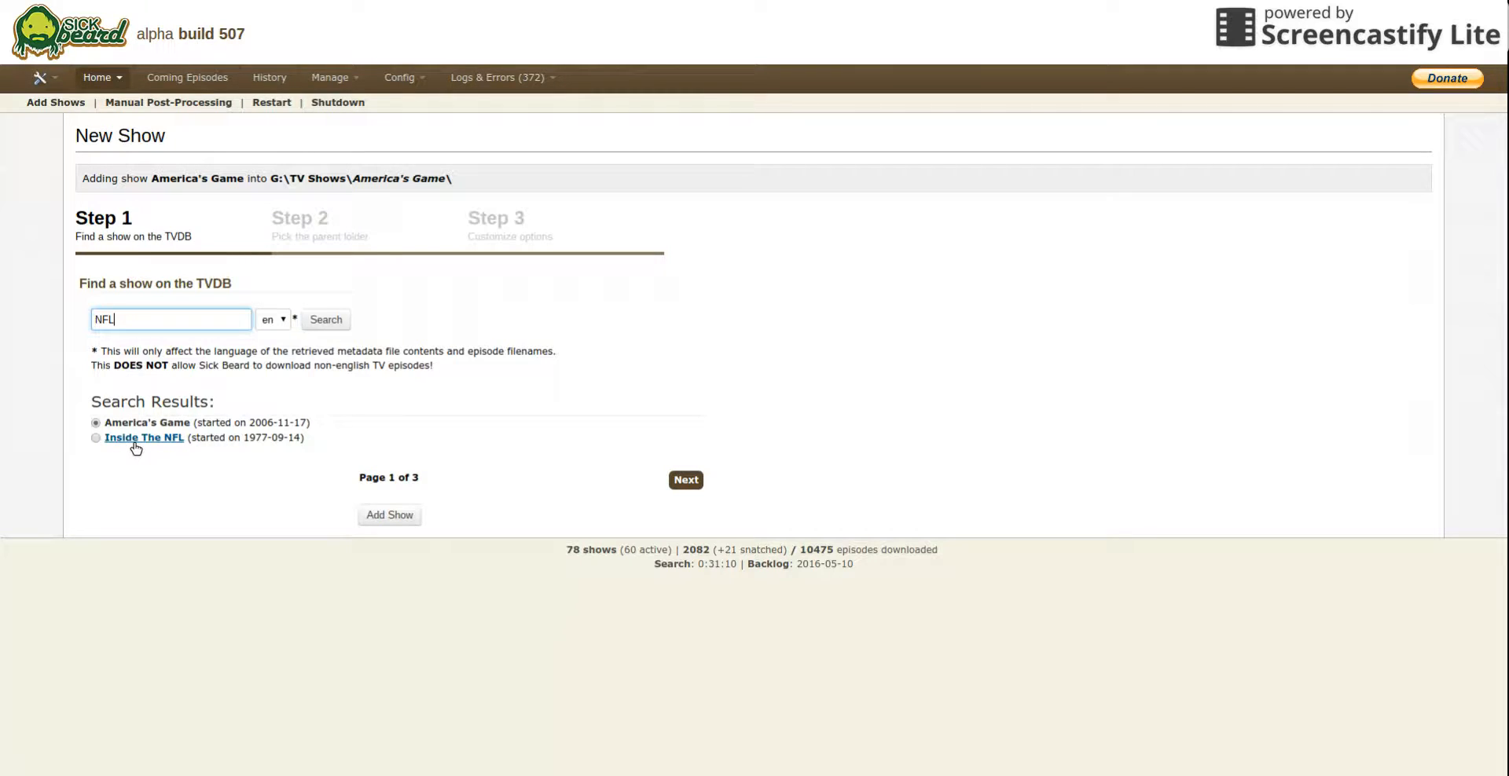
click(96, 439)
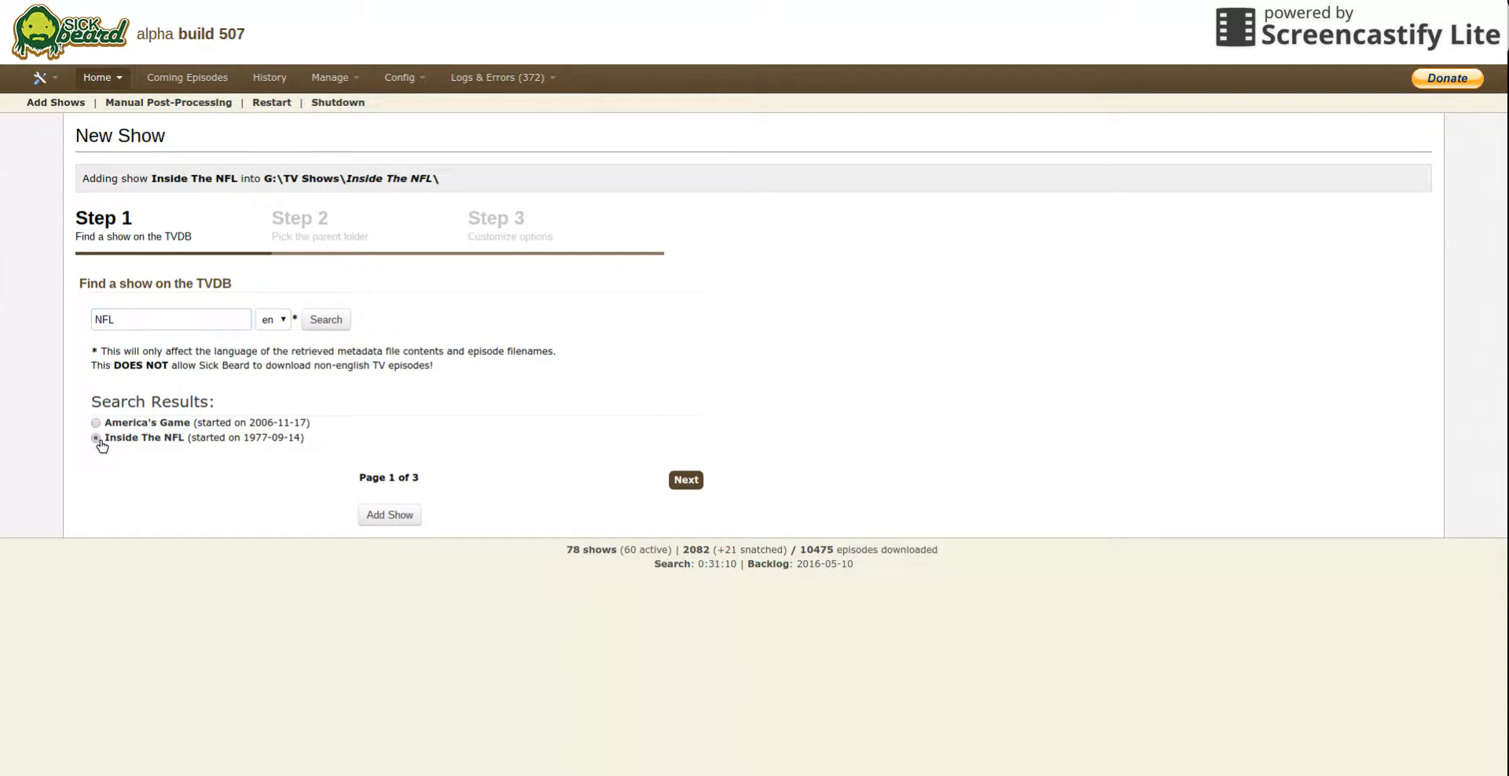
mouse_move(406, 522)
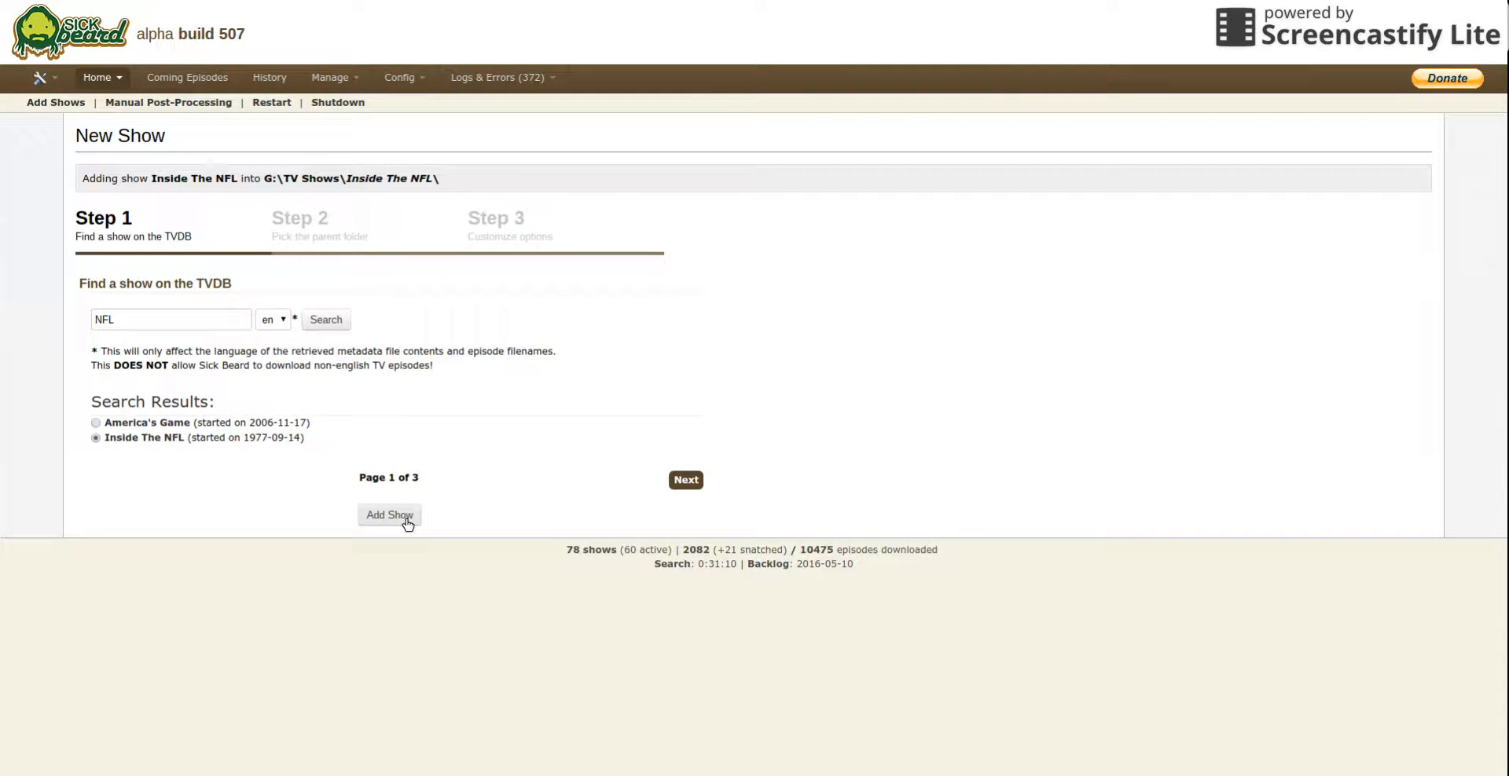
mouse_move(355, 588)
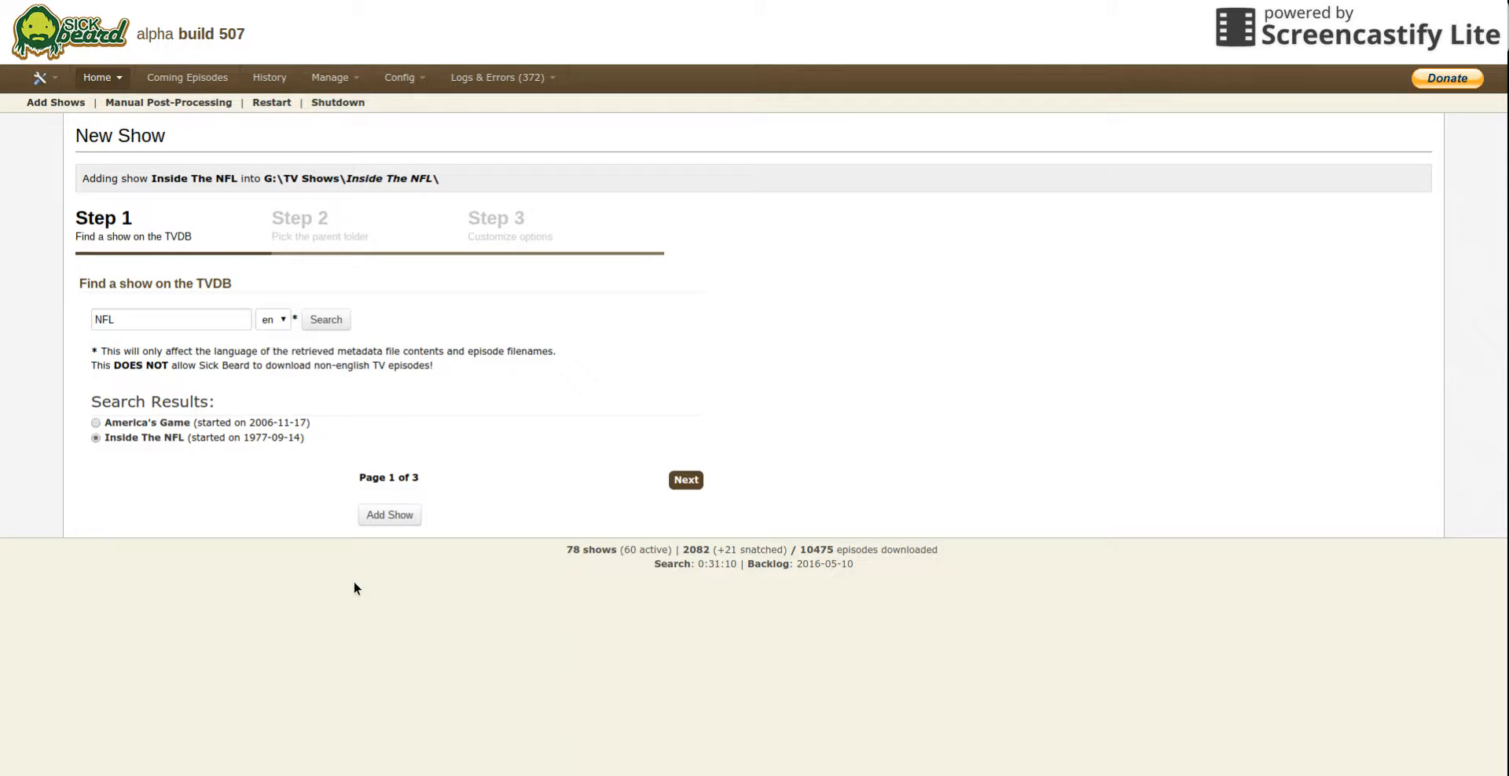
Step: Advance past the parent folder to Step 3 and set Inside The NFL's preferred quality to HD
click(685, 479)
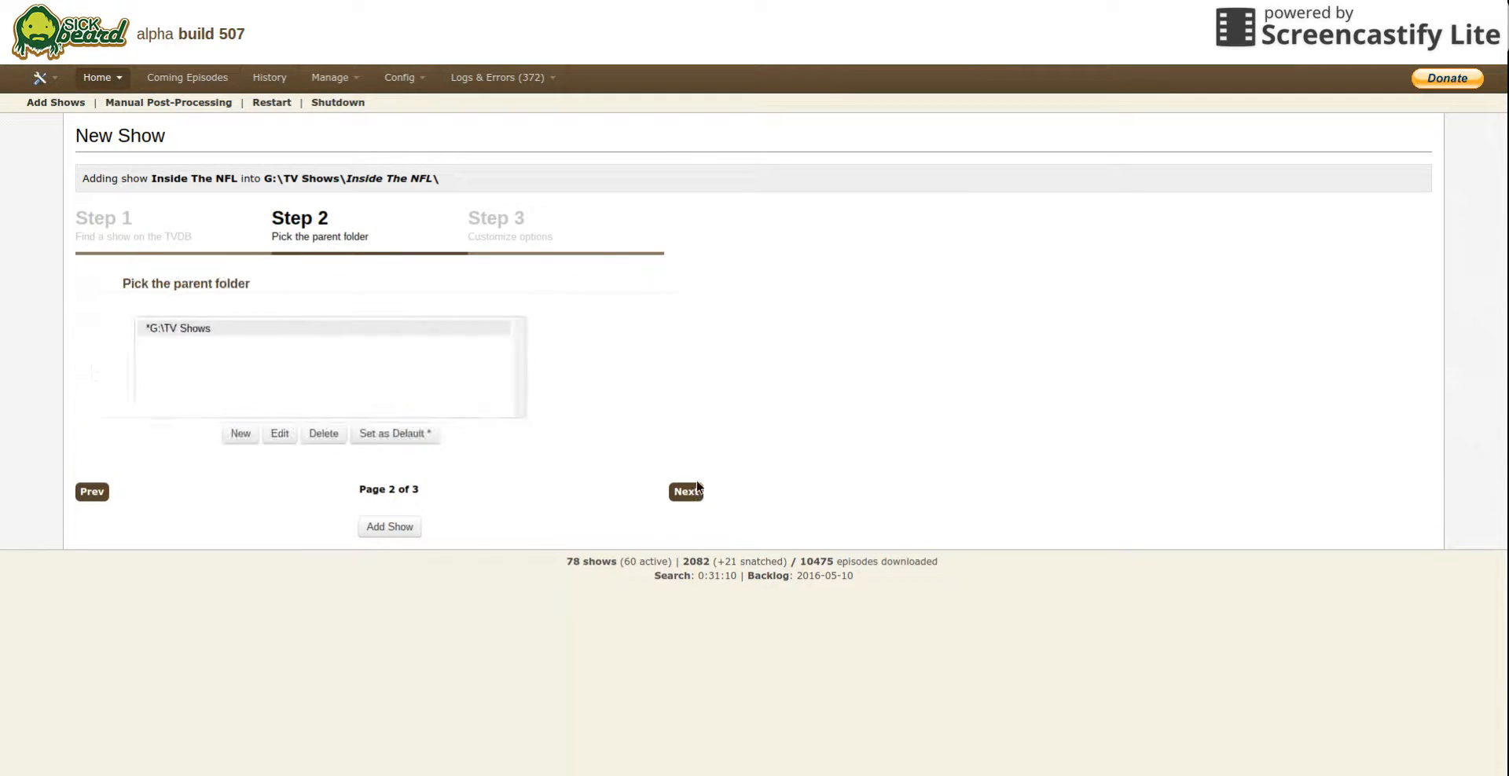
click(687, 492)
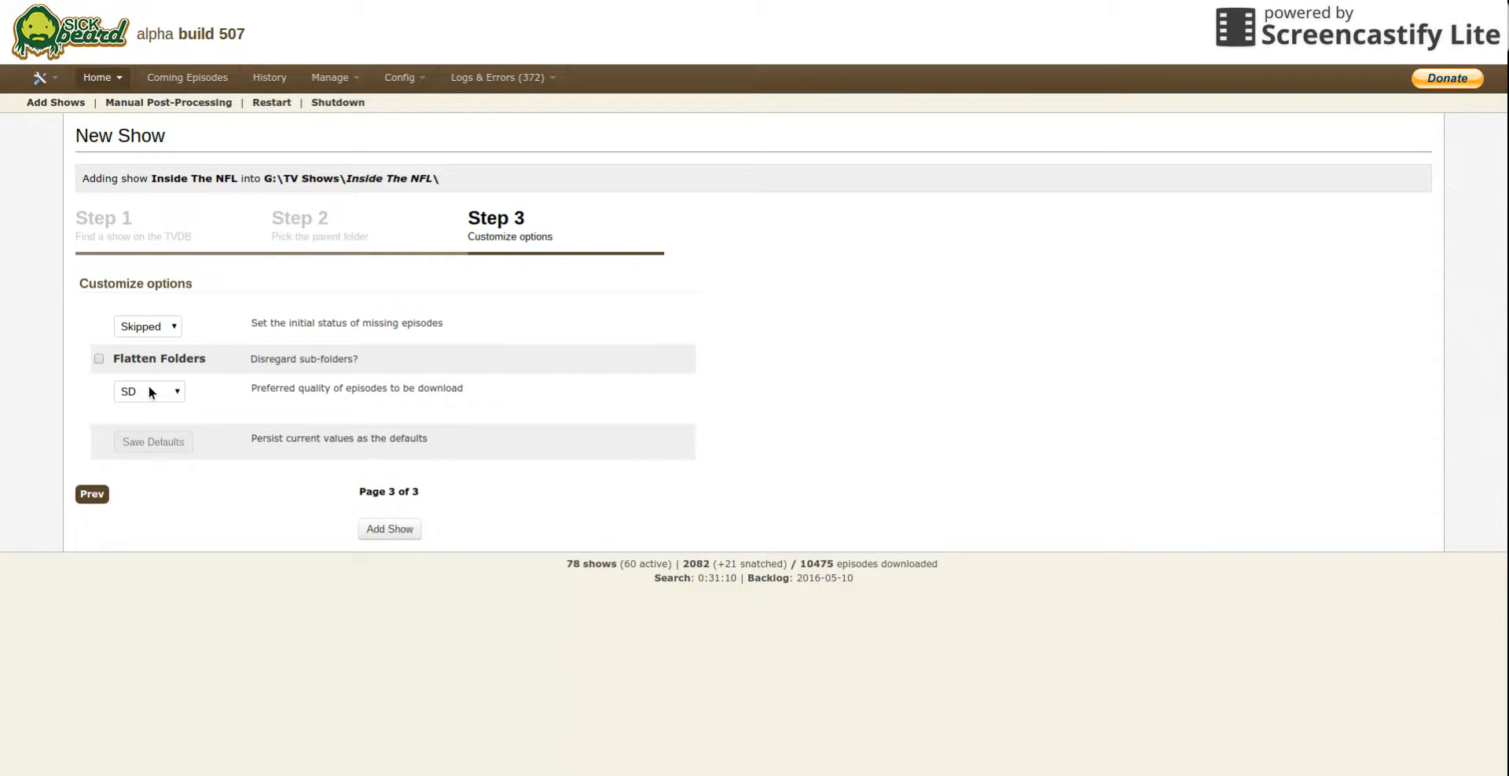
click(148, 391)
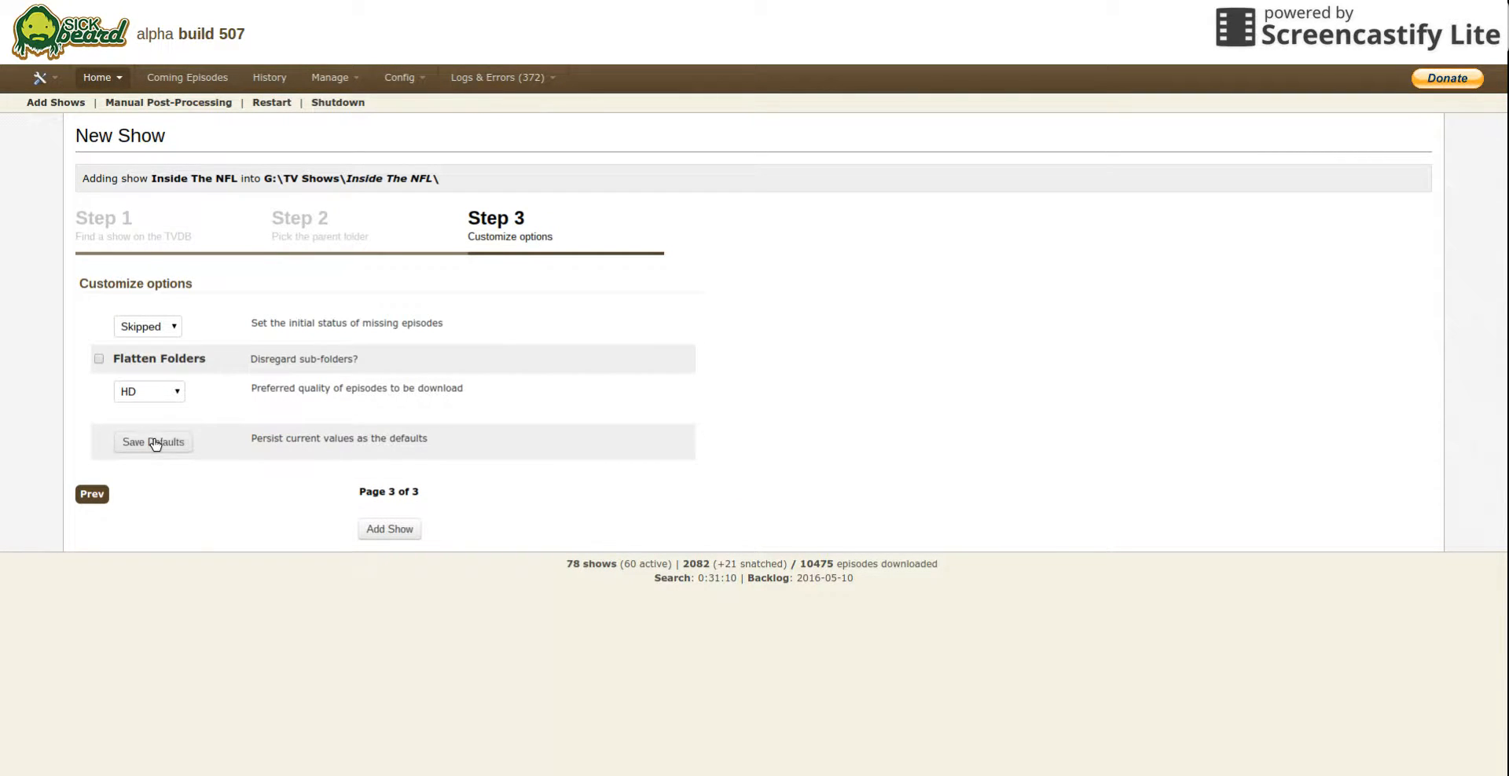
mouse_move(222, 443)
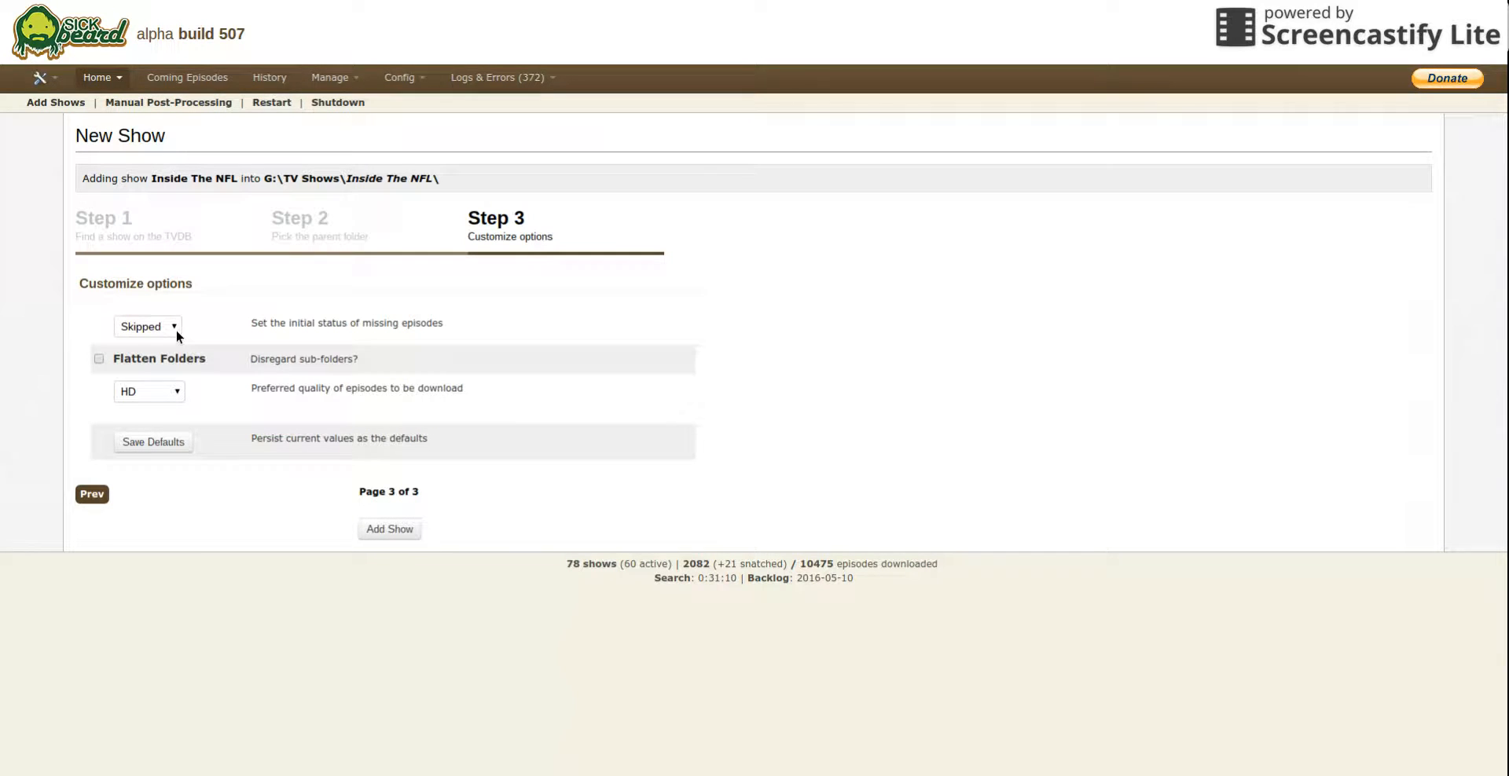
mouse_move(146, 363)
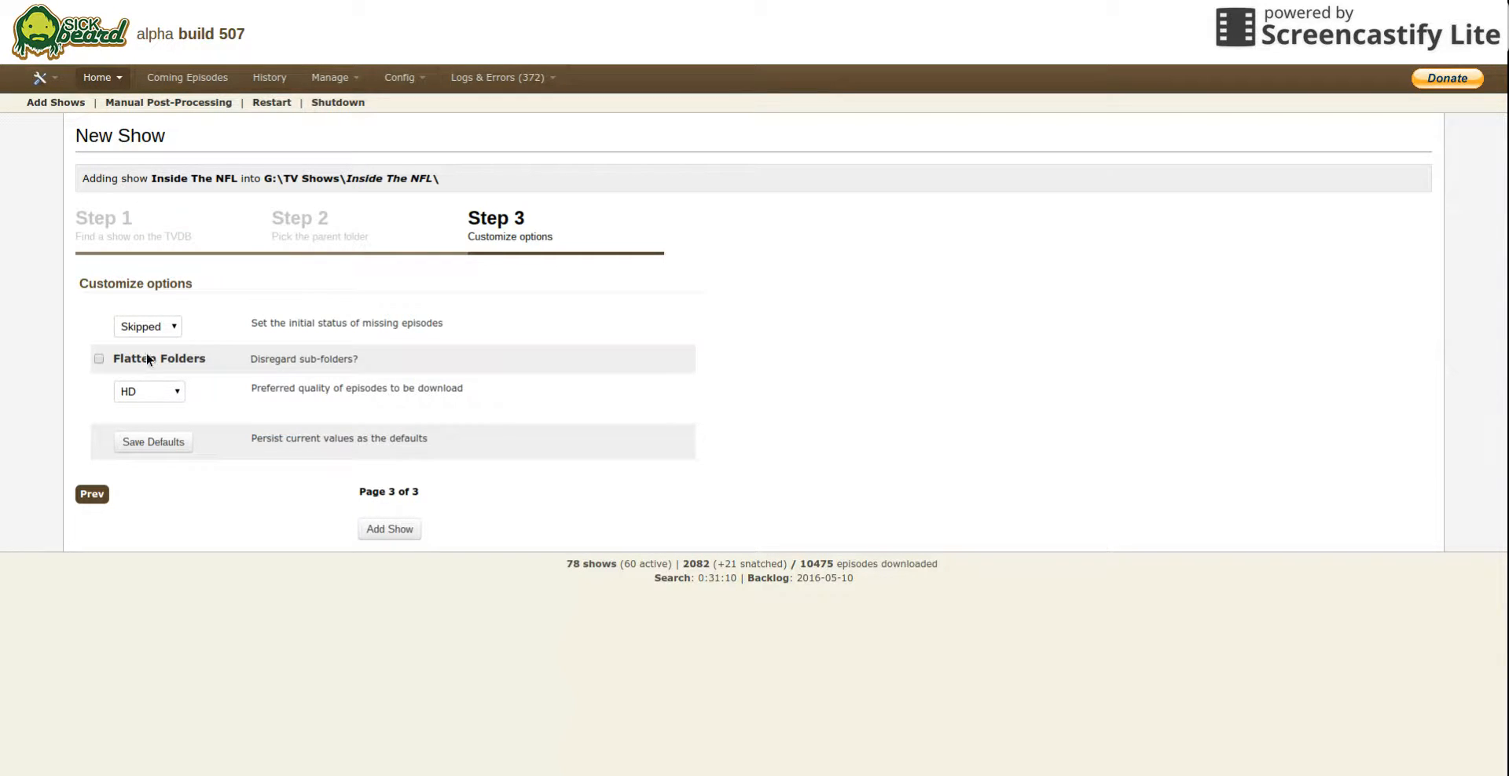
mouse_move(327, 448)
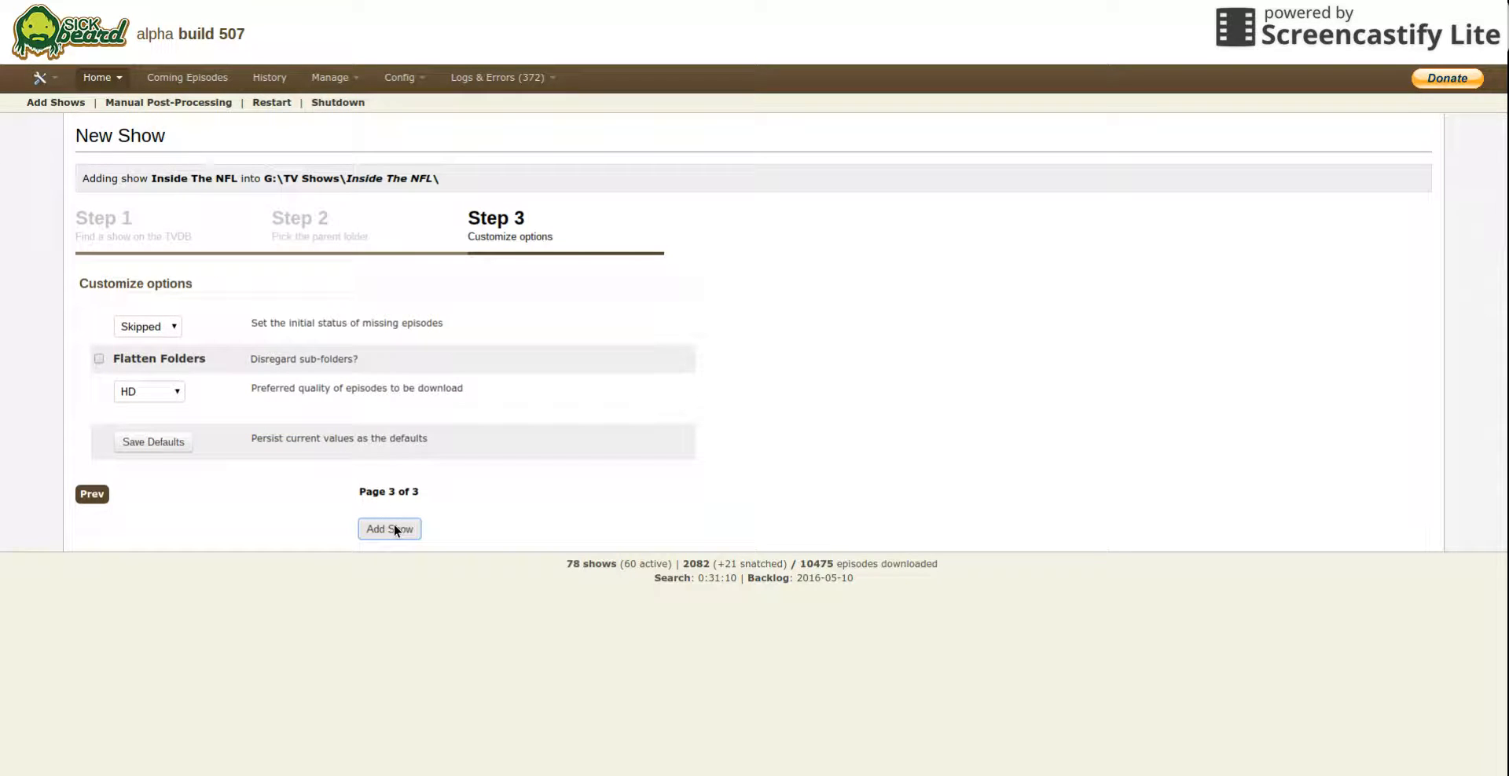
Step: Add Inside The NFL and return to the Show List where it appears loading
click(388, 529)
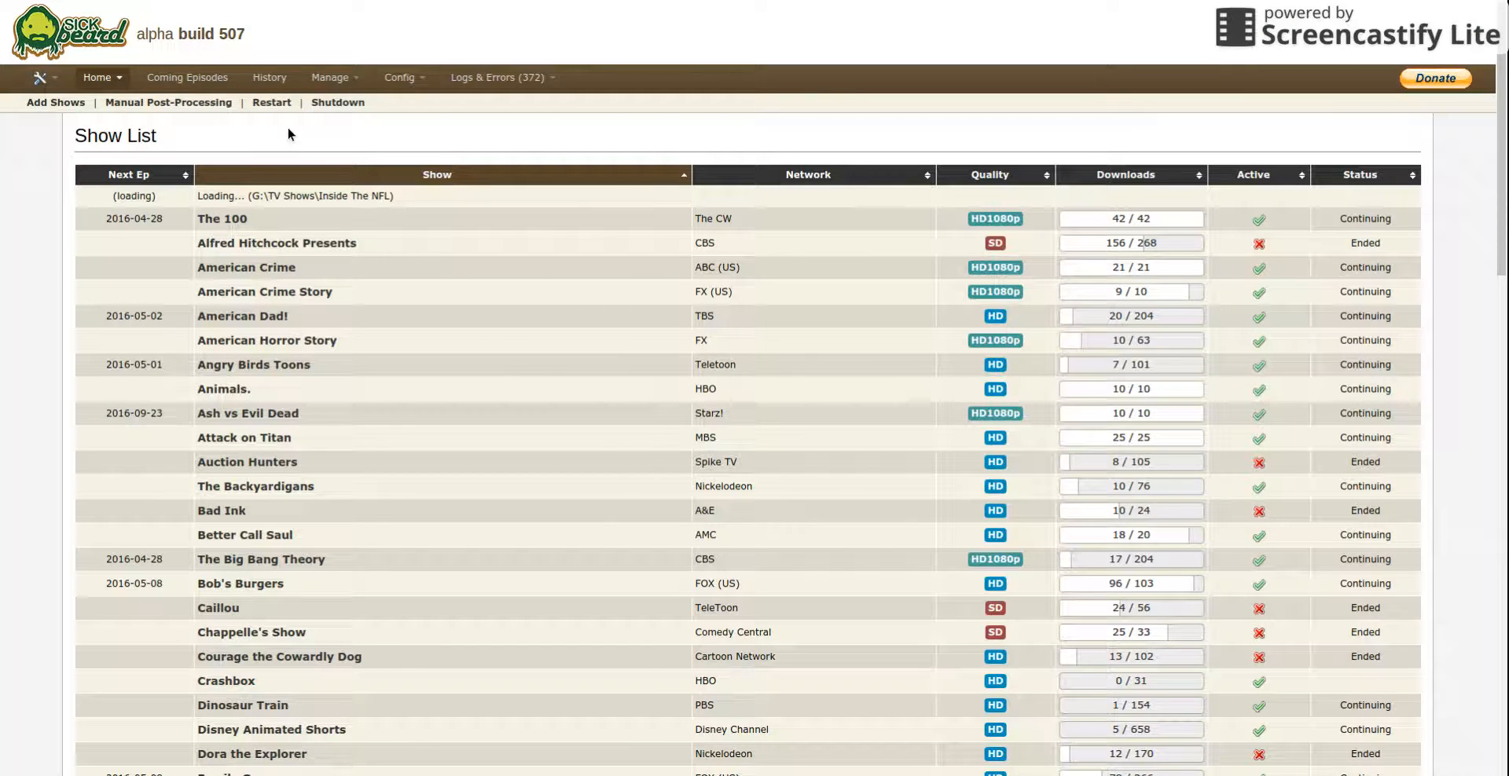
click(96, 79)
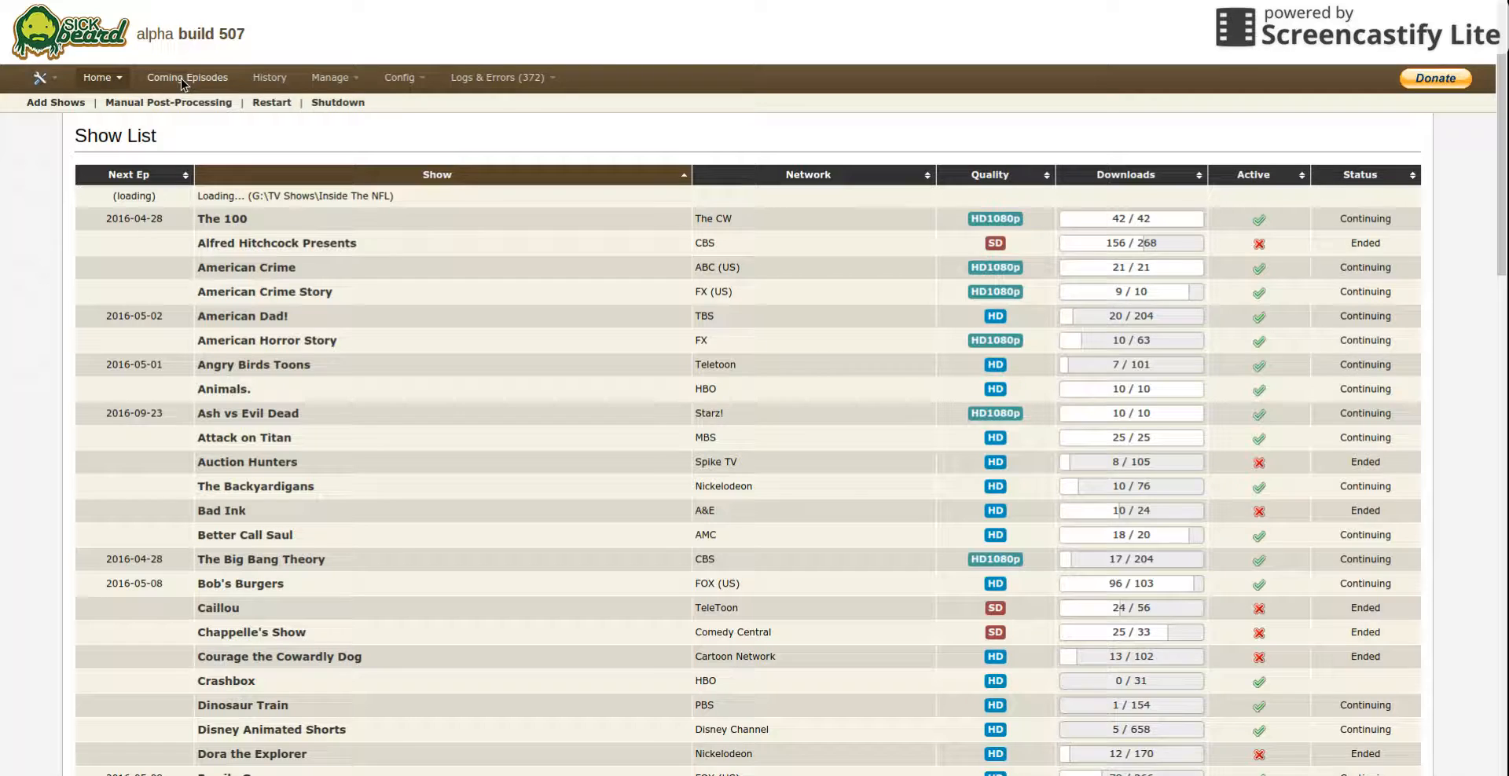
Step: View the Coming Episodes poster schedule of missed and upcoming episodes
click(187, 79)
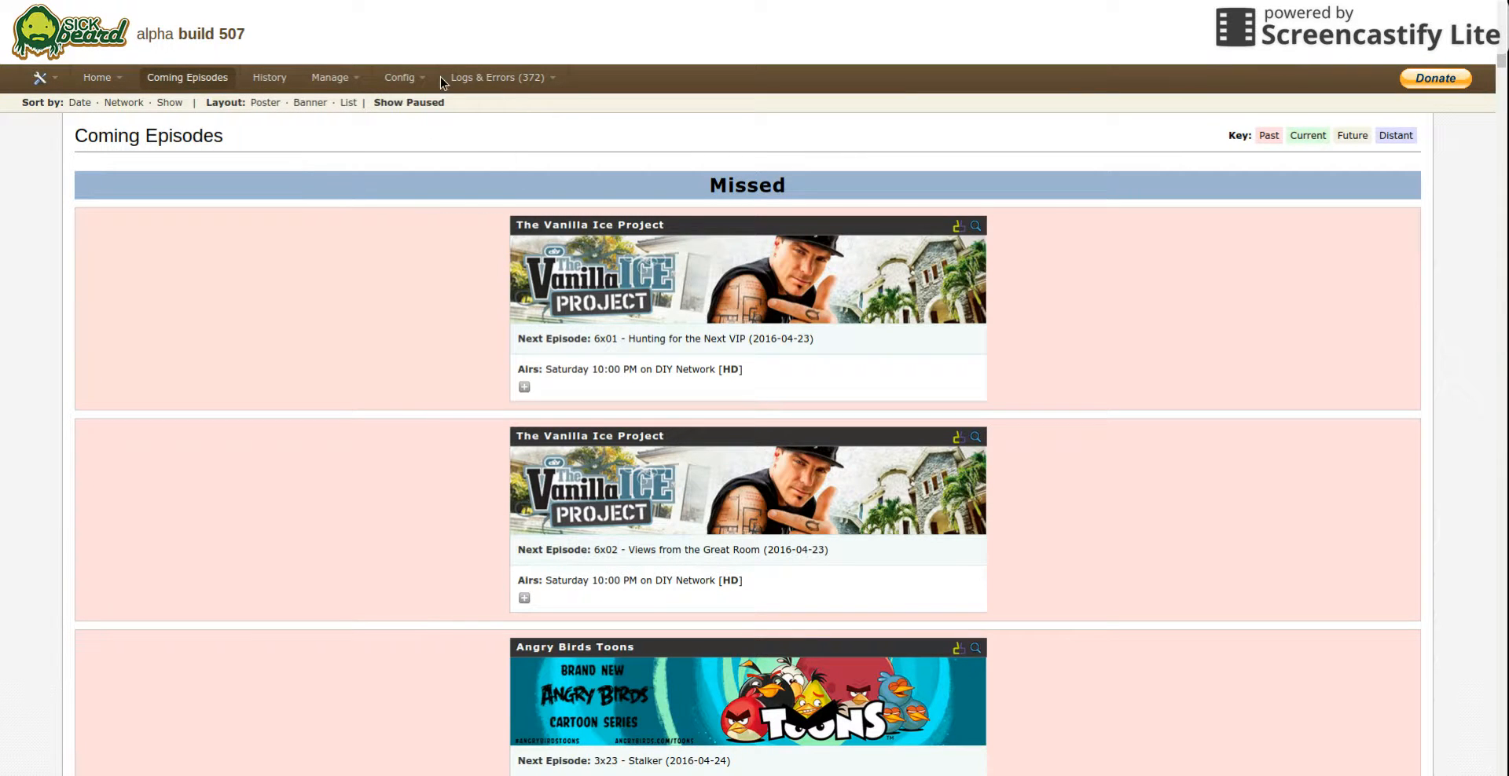
mouse_move(357, 165)
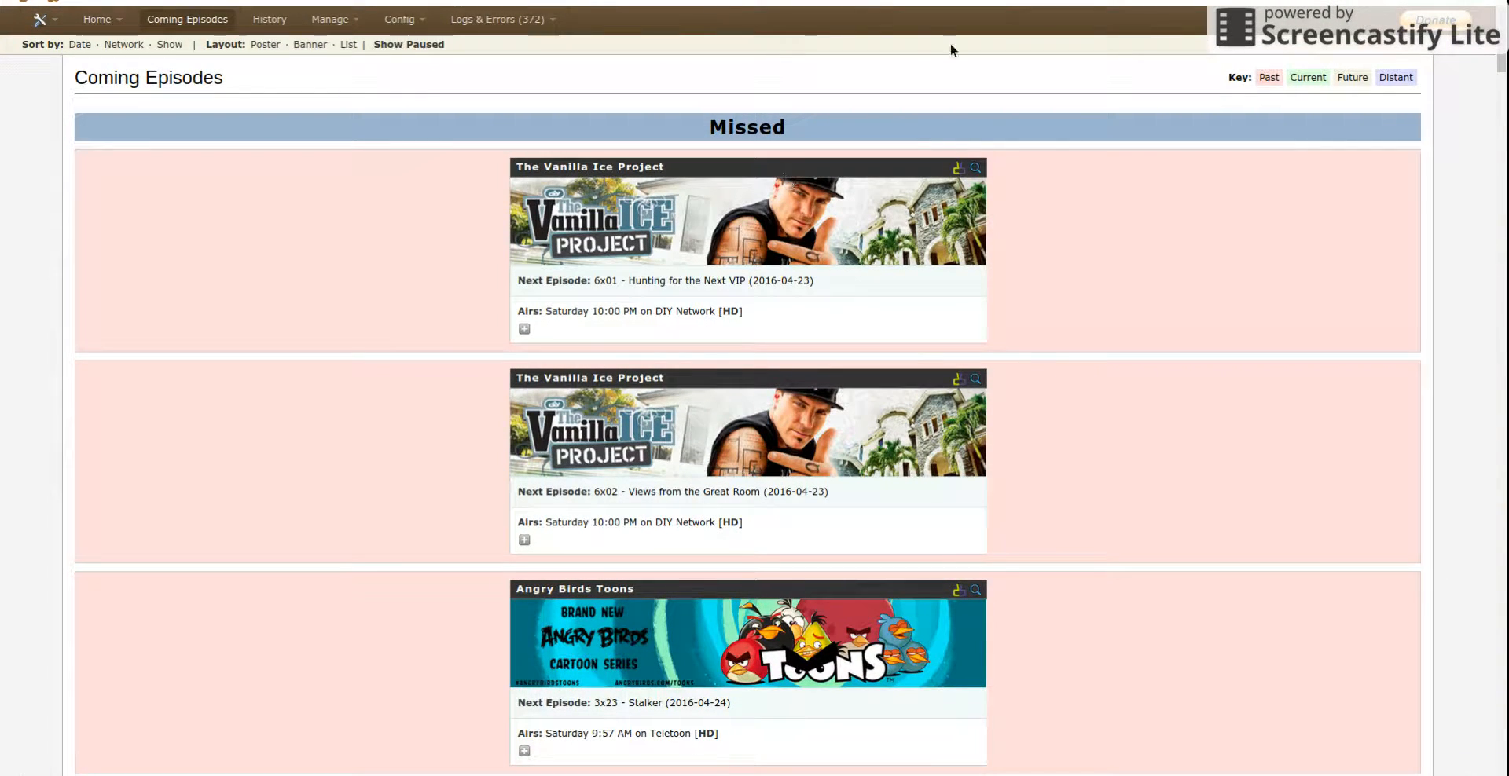
mouse_move(616, 197)
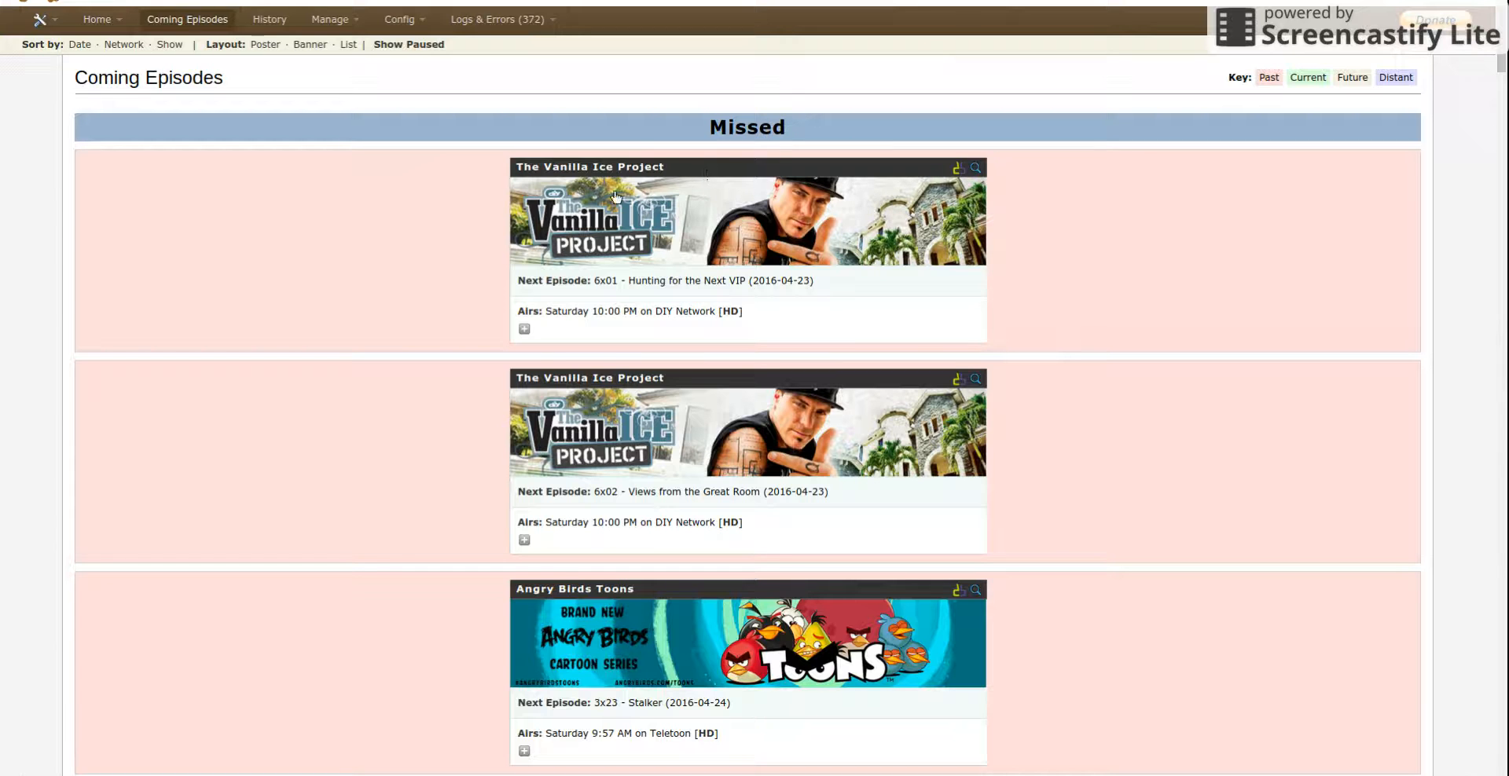
scroll(down, 3)
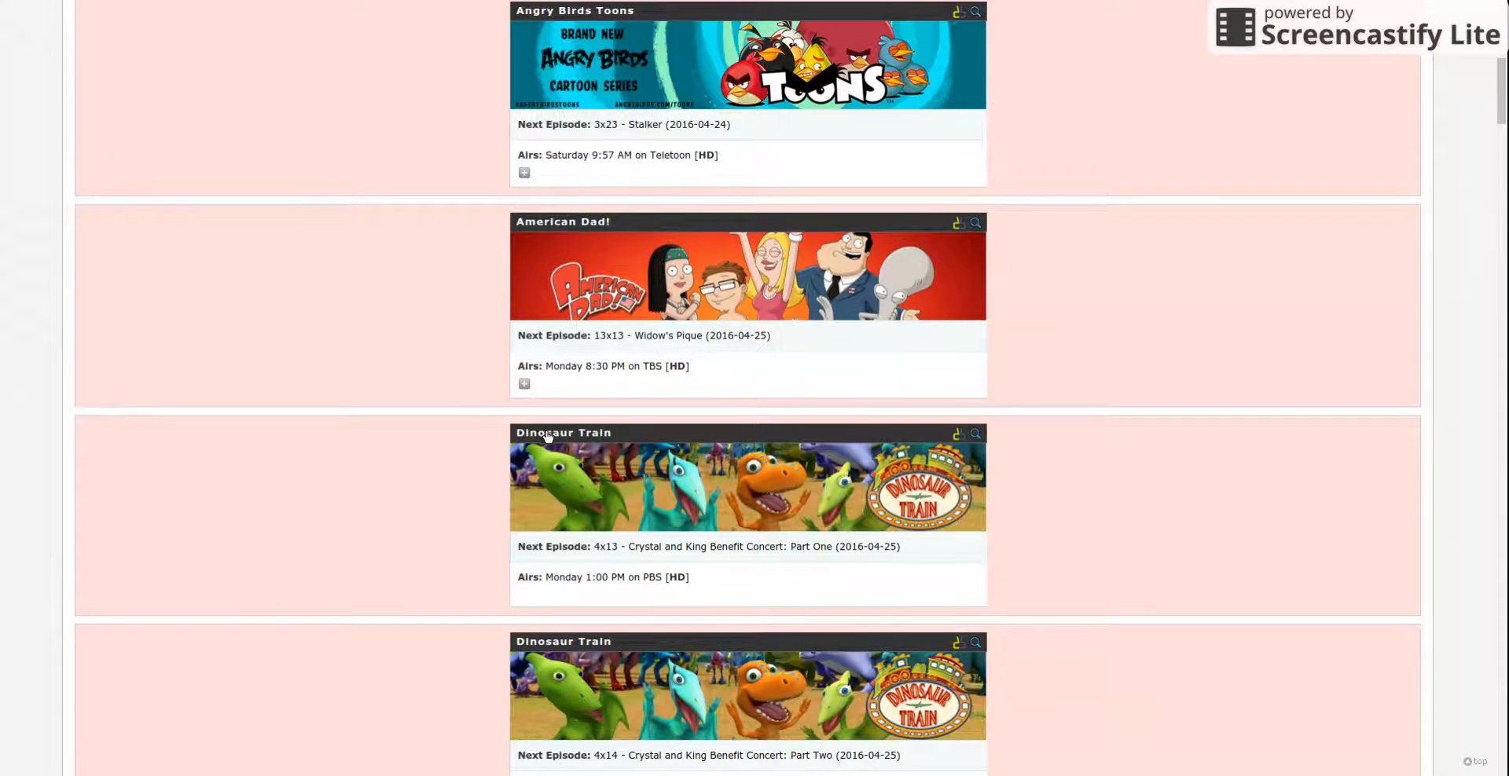
scroll(down, 3)
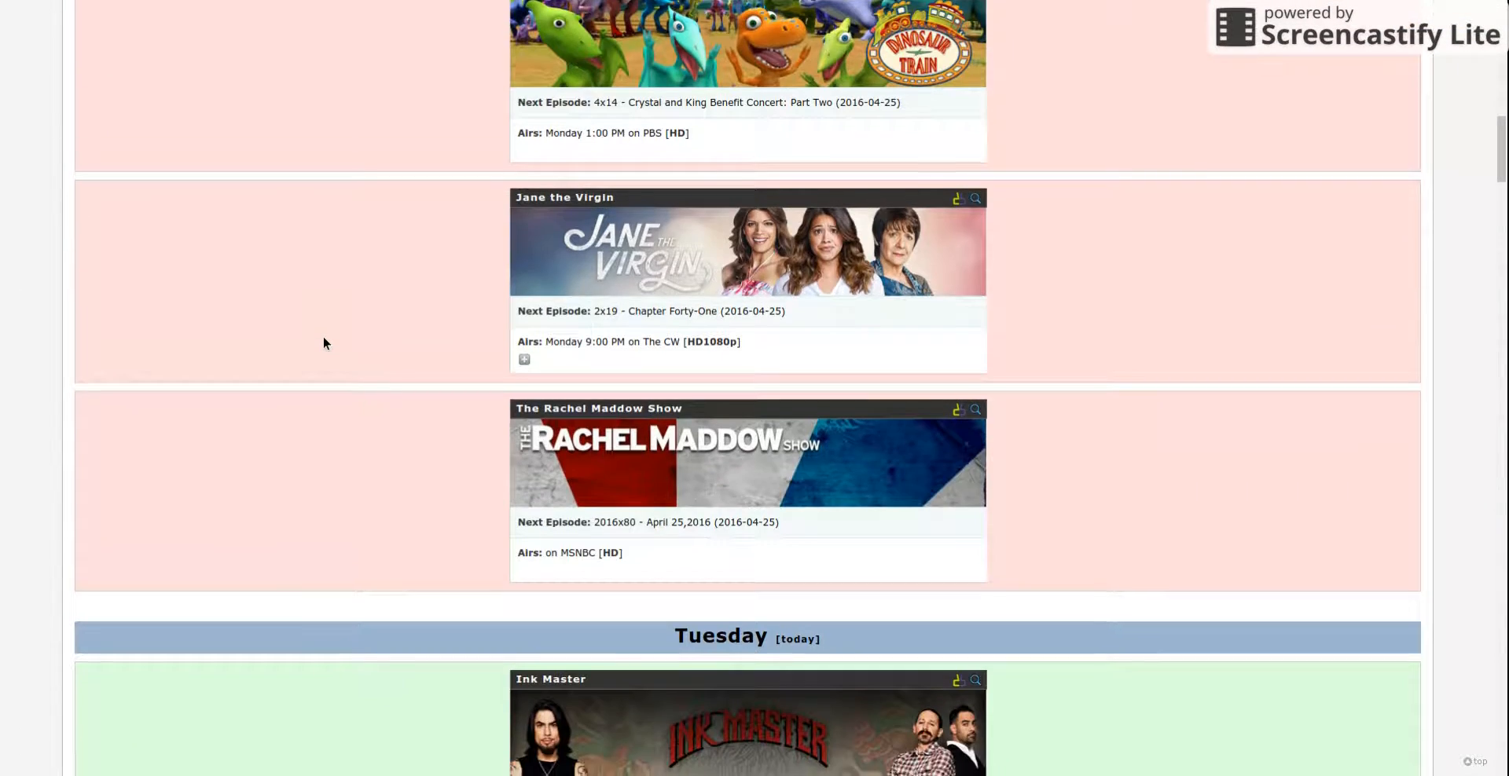
scroll(down, 3)
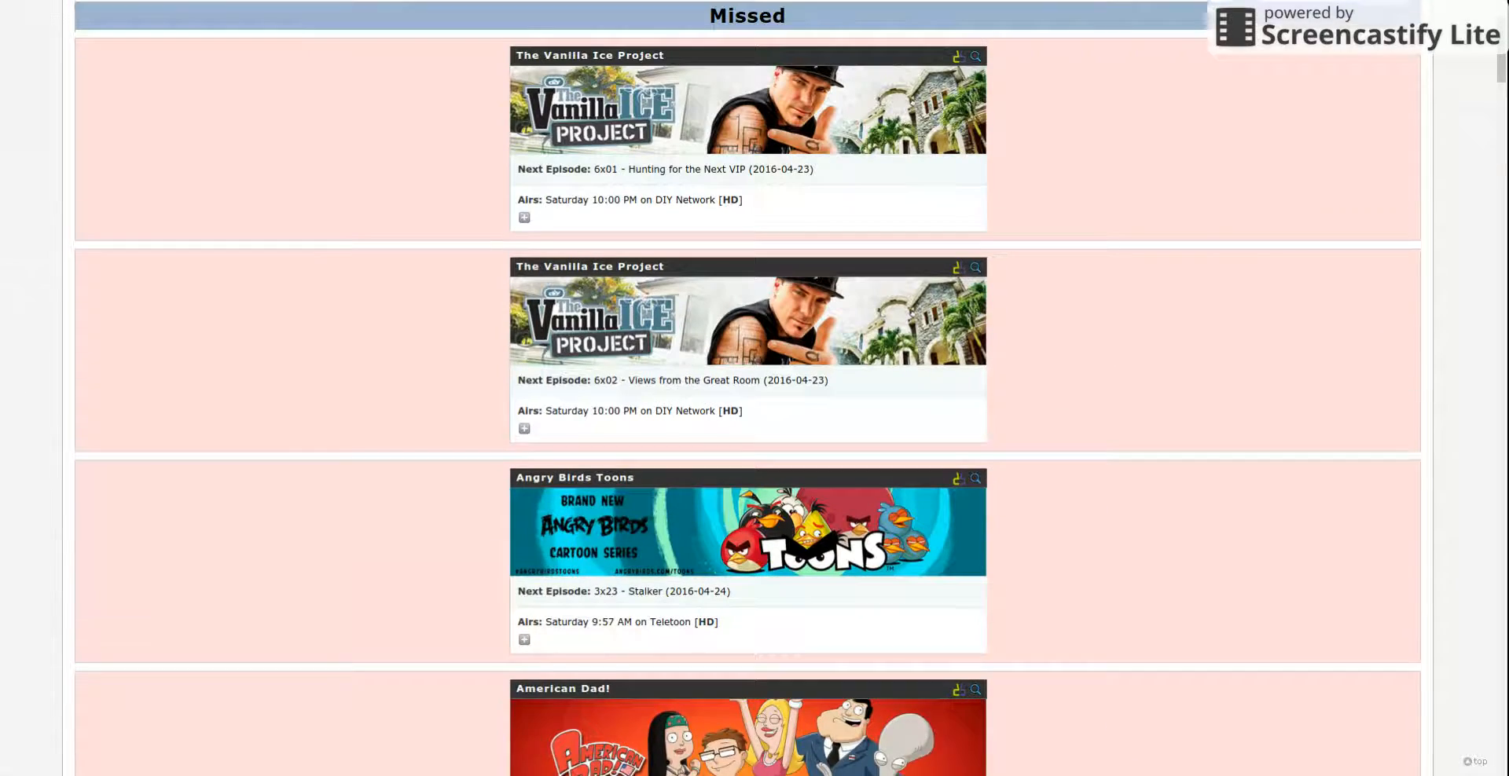
scroll(up, 3)
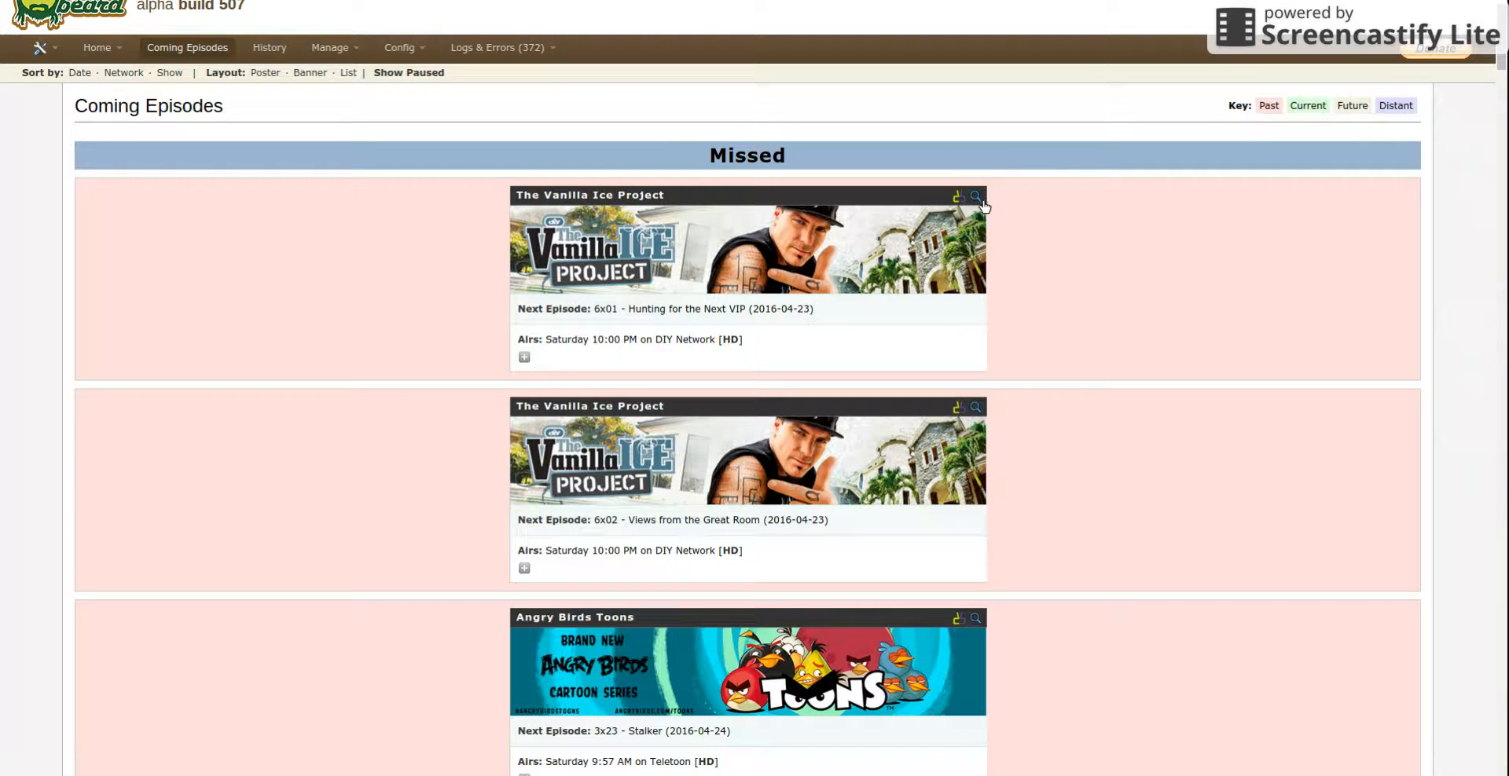
mouse_move(623, 123)
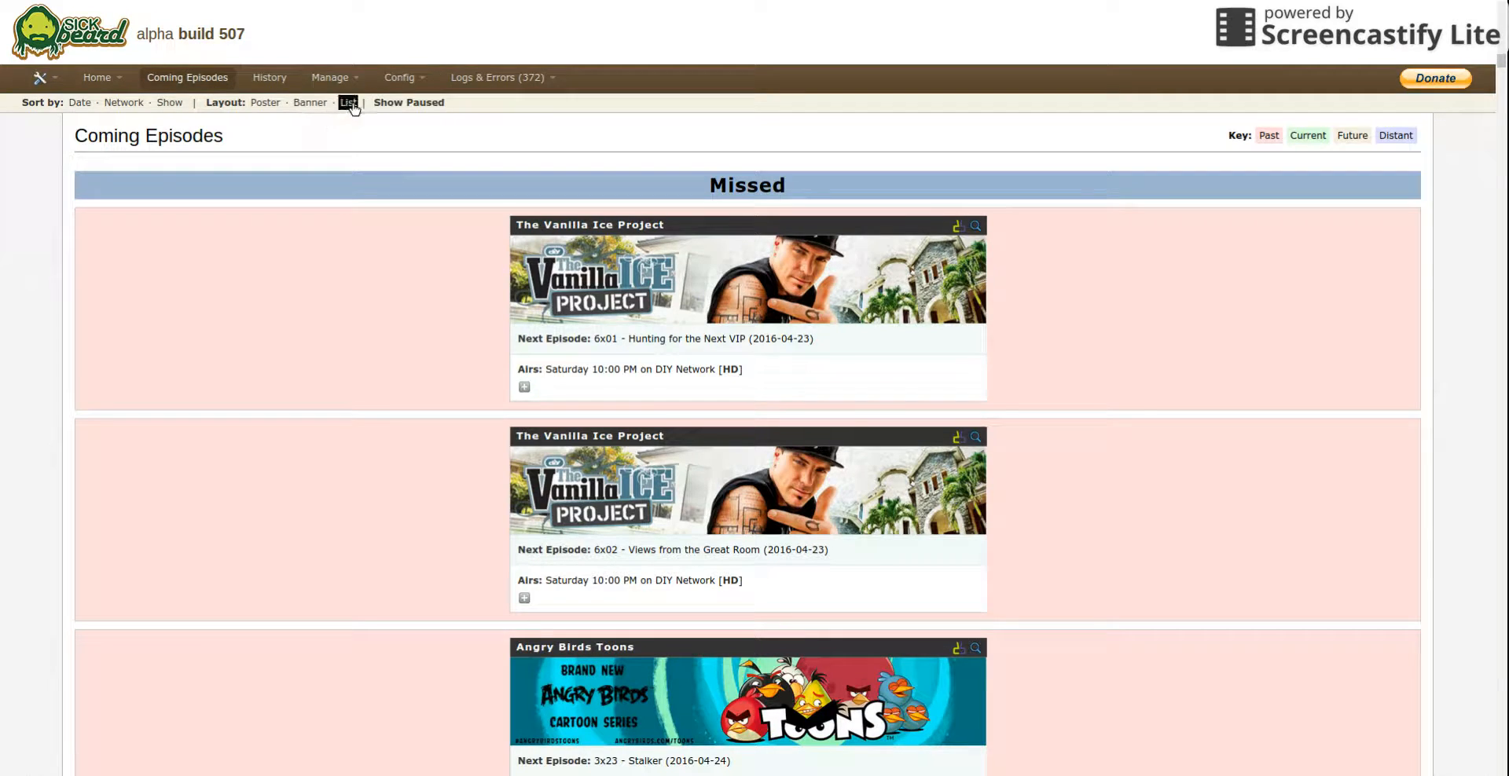
Step: Switch Coming Episodes to the List layout table of airdate, show, episode, network and quality
click(347, 102)
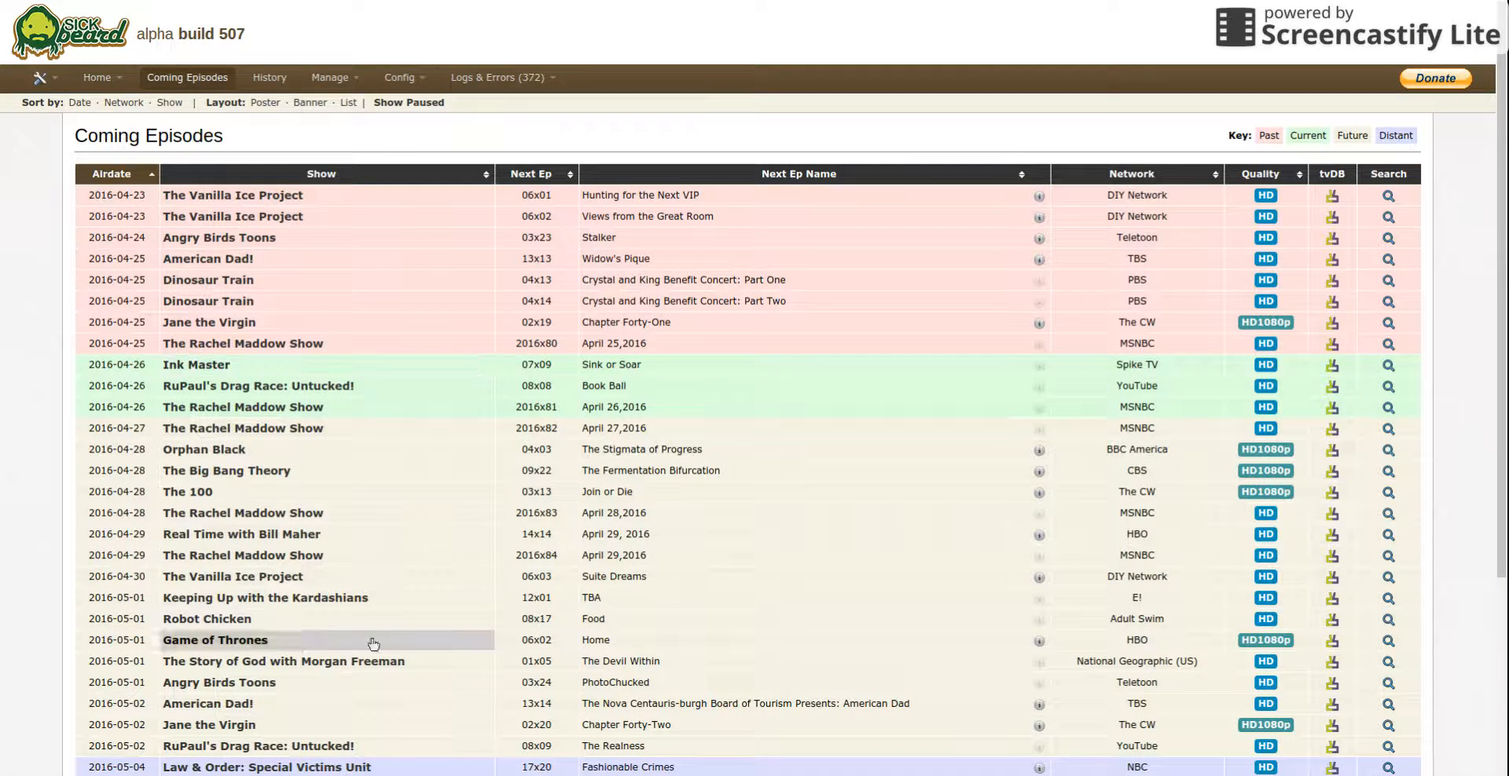
click(400, 79)
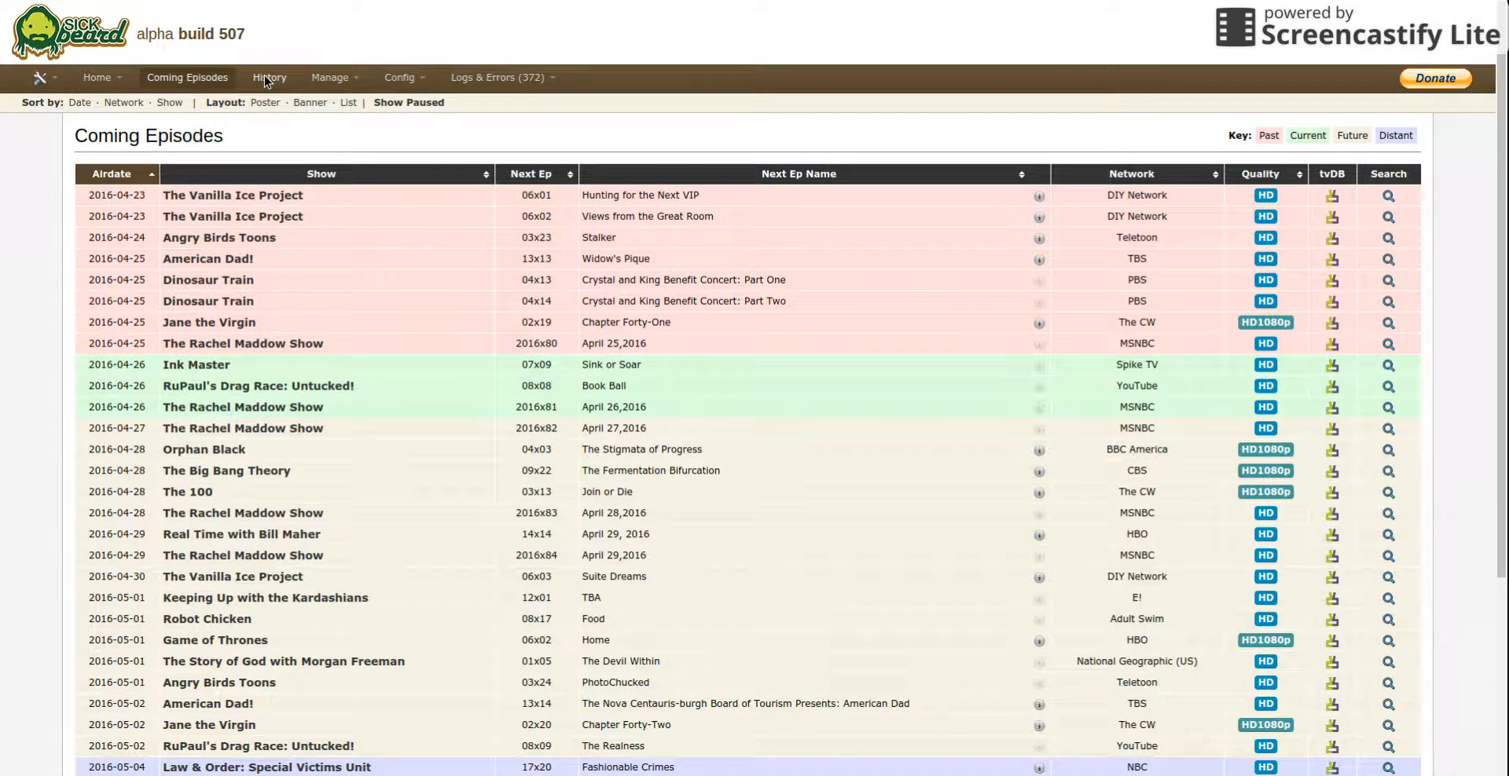
Step: View the History of snatched downloads with times, providers and quality
click(269, 77)
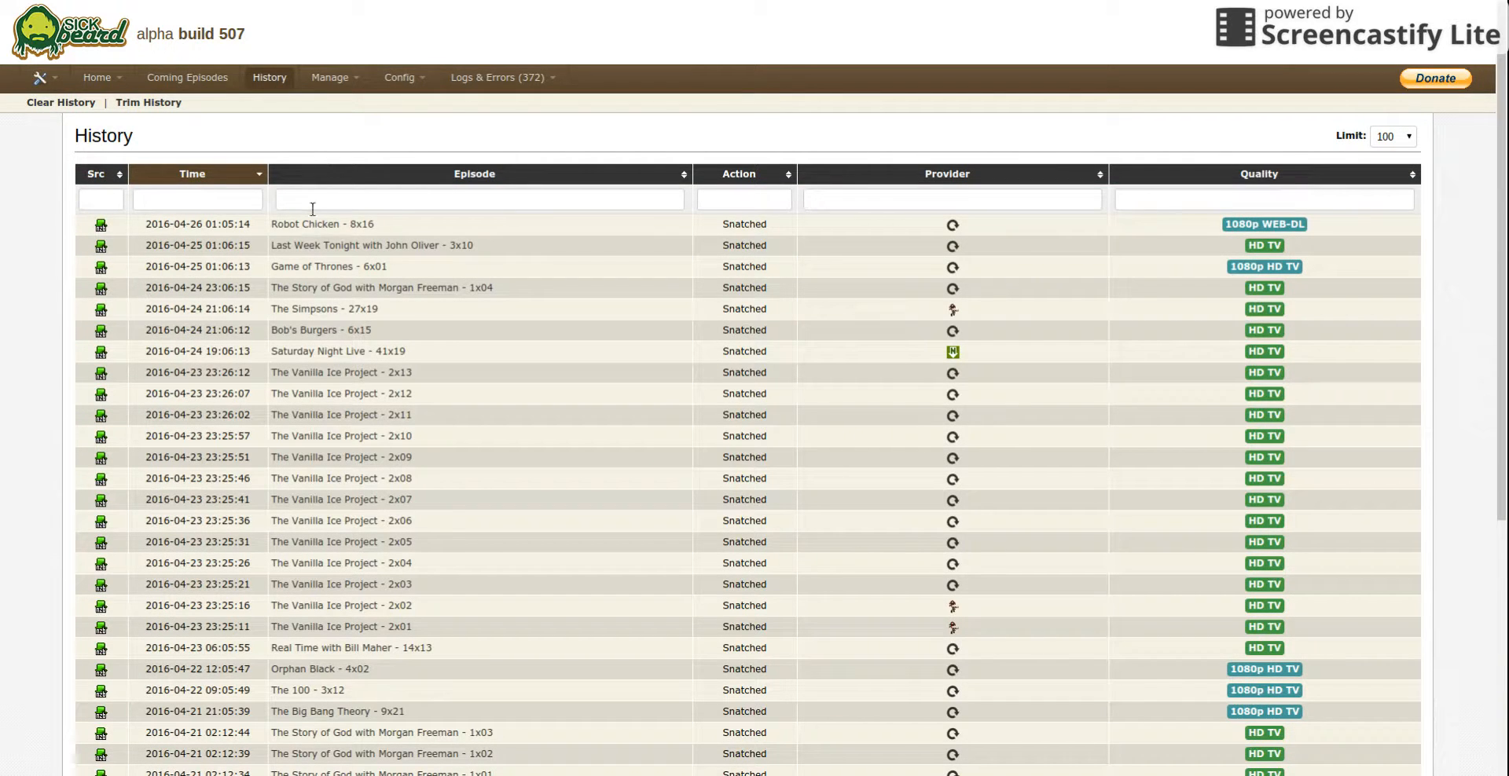
mouse_move(492, 238)
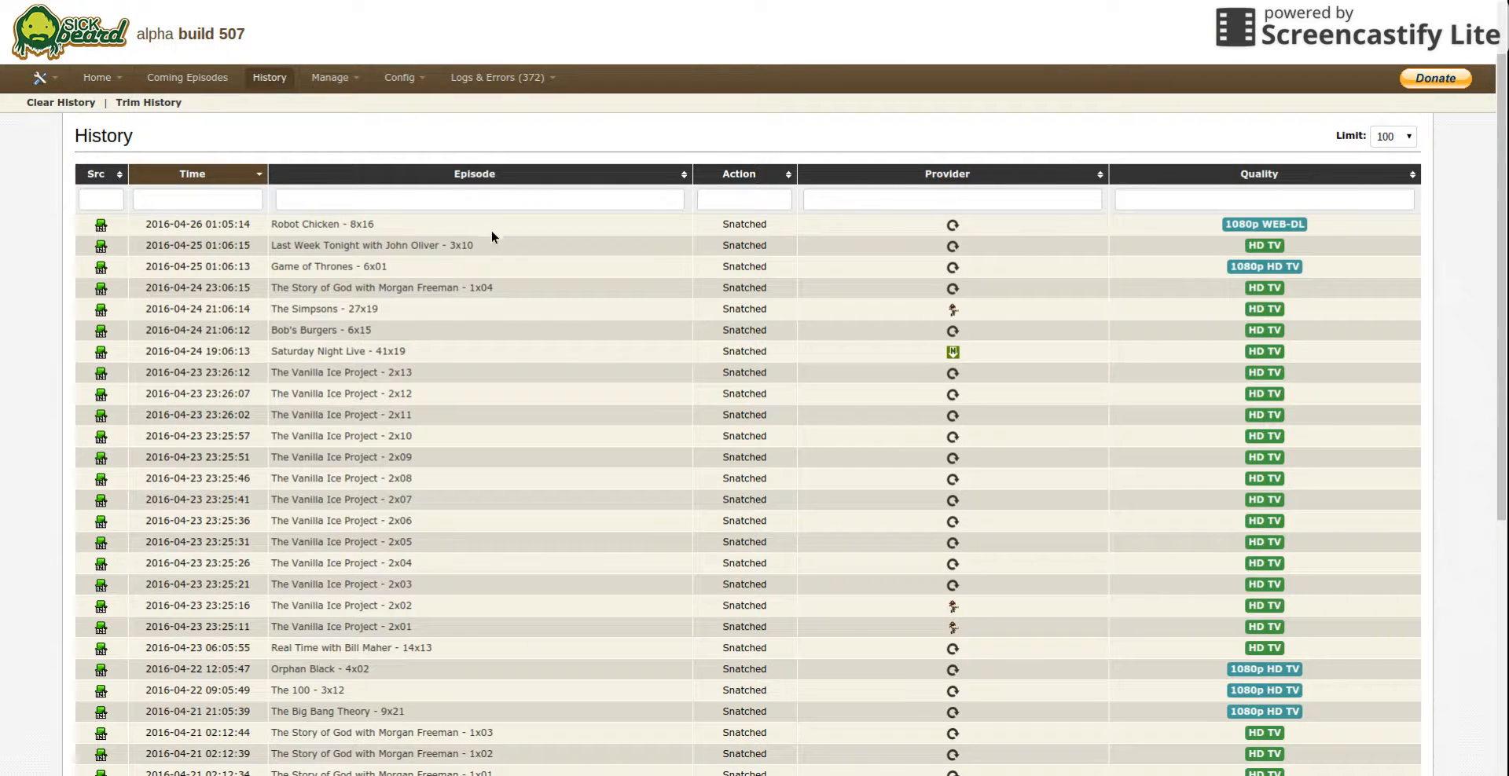
mouse_move(412, 280)
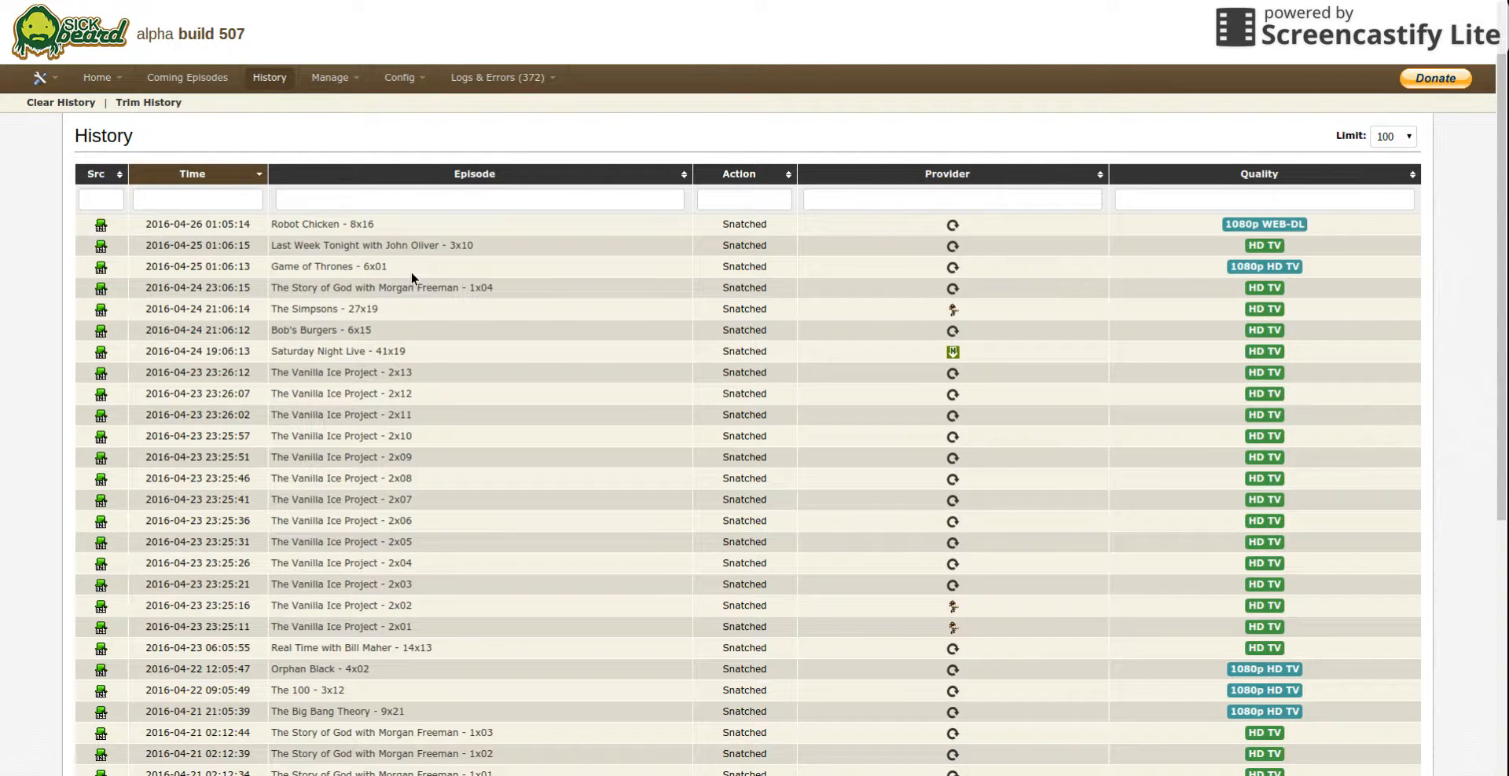
mouse_move(472, 308)
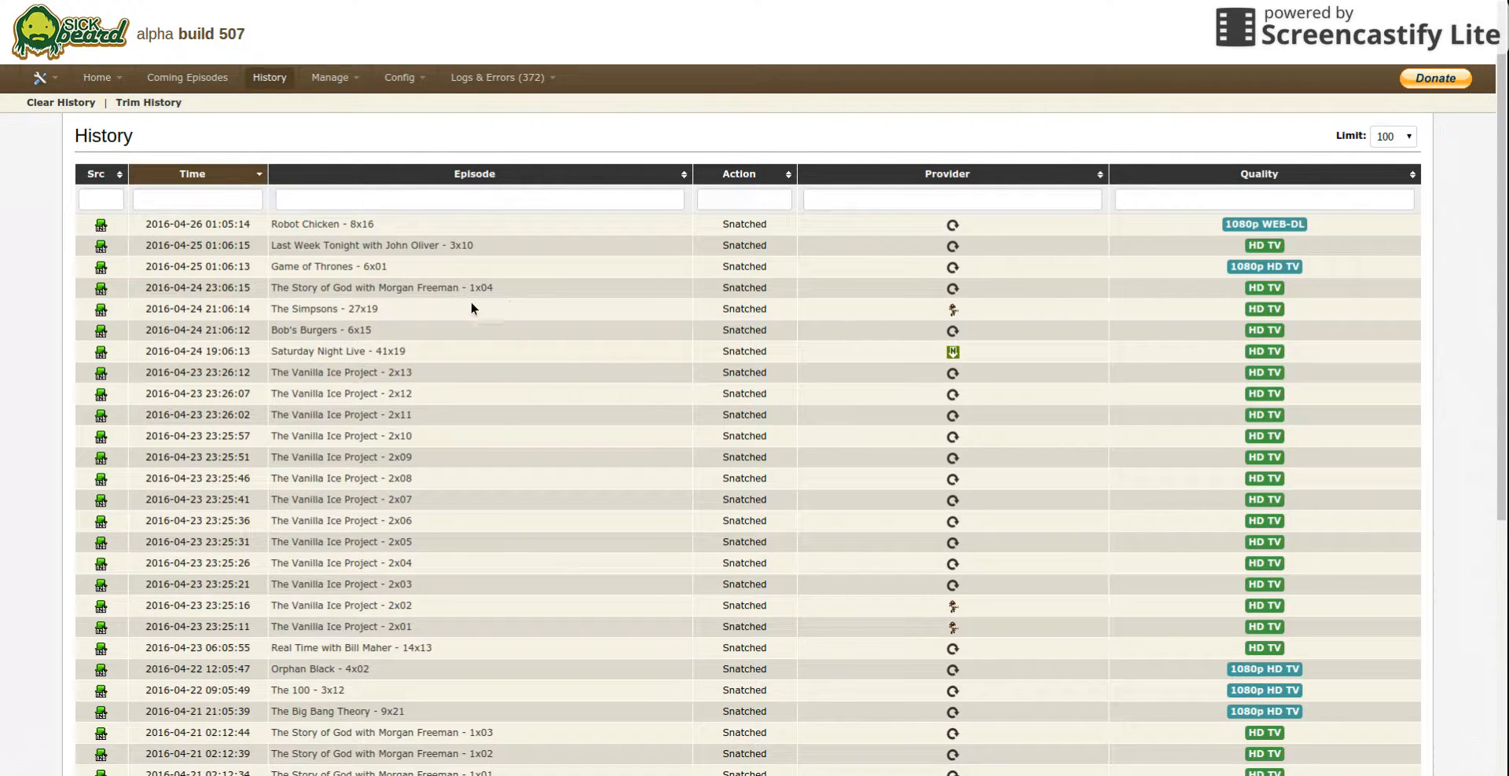
scroll(down, 3)
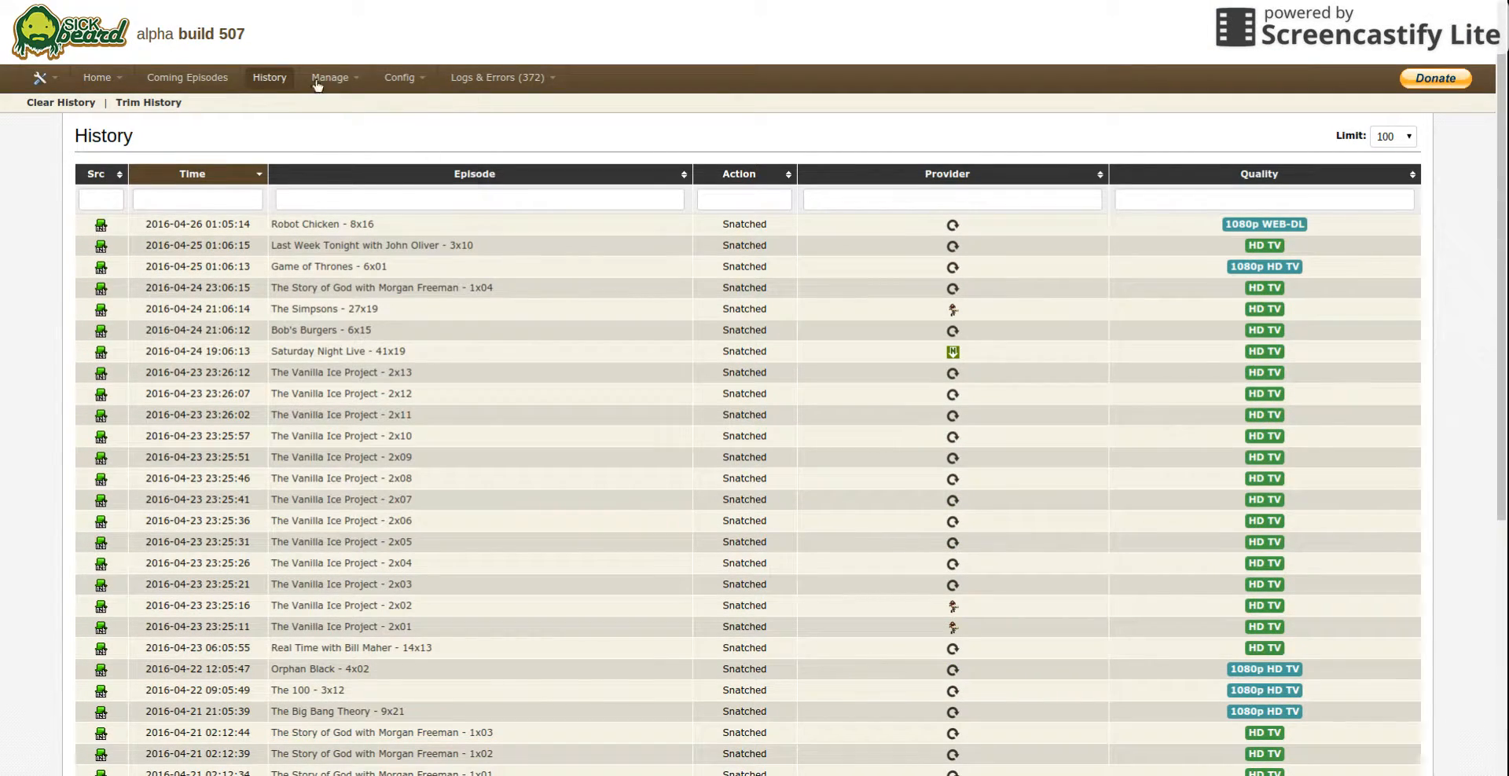
Step: Browse the Manage, Config, Logs & Errors and Home dropdown menus
click(330, 77)
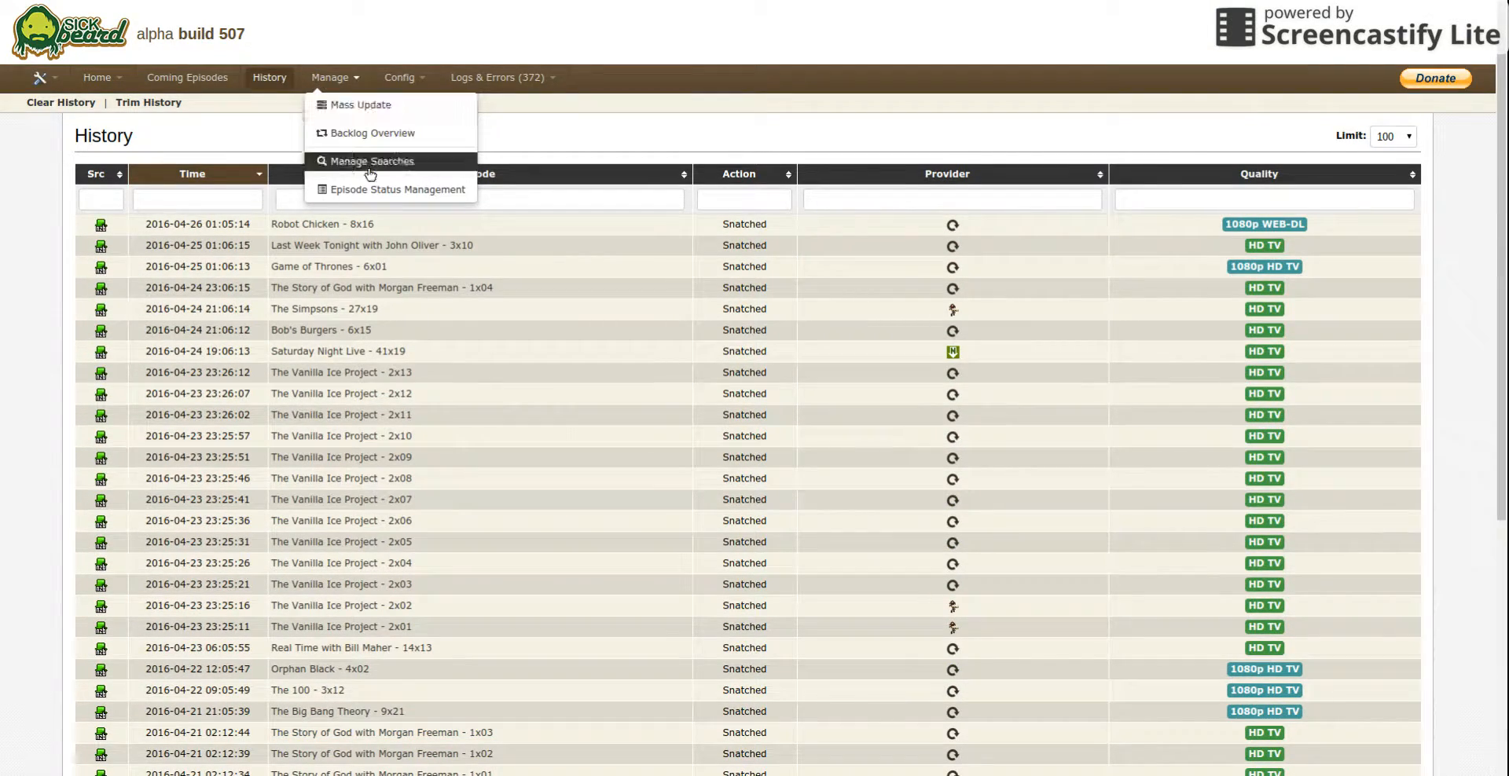
click(400, 79)
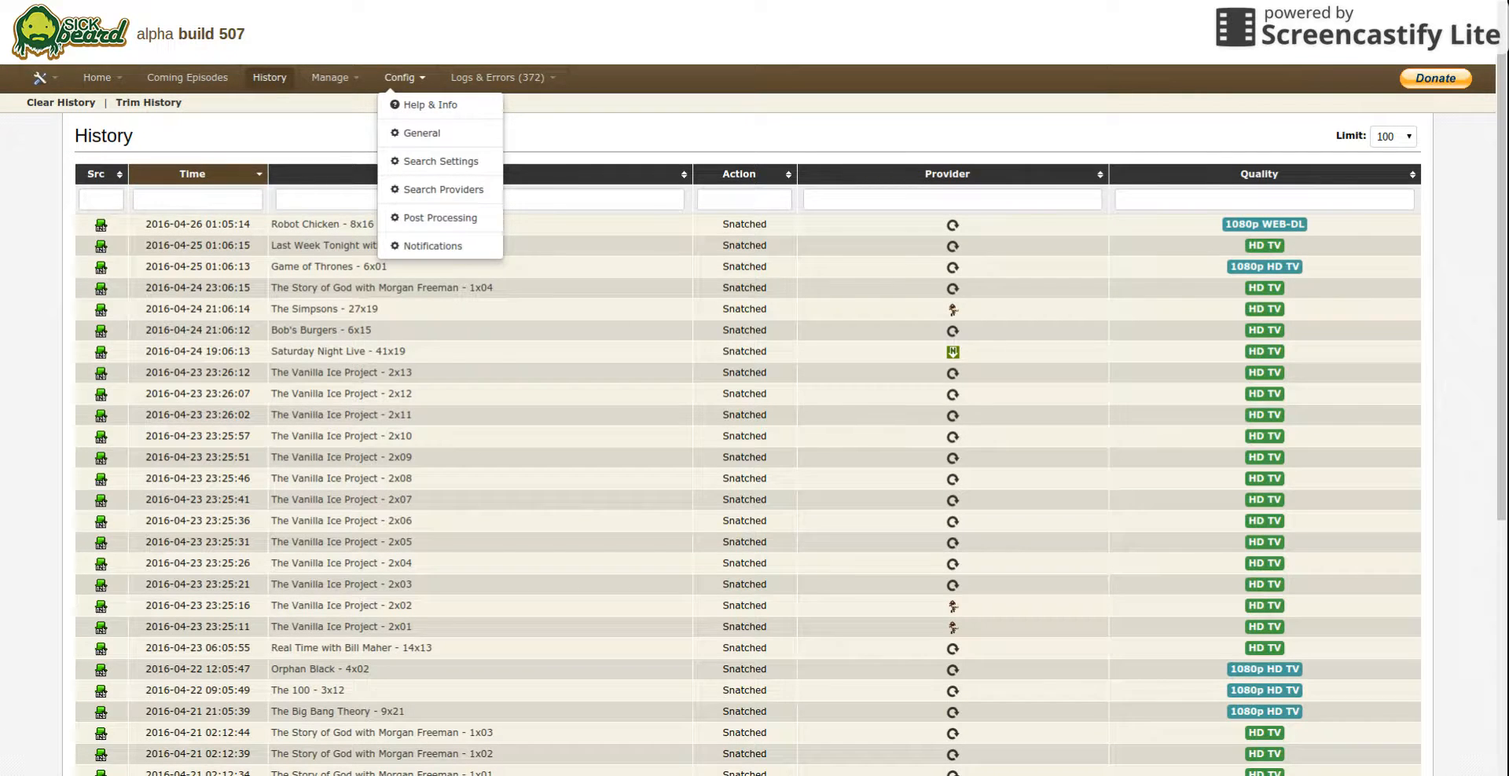
click(498, 78)
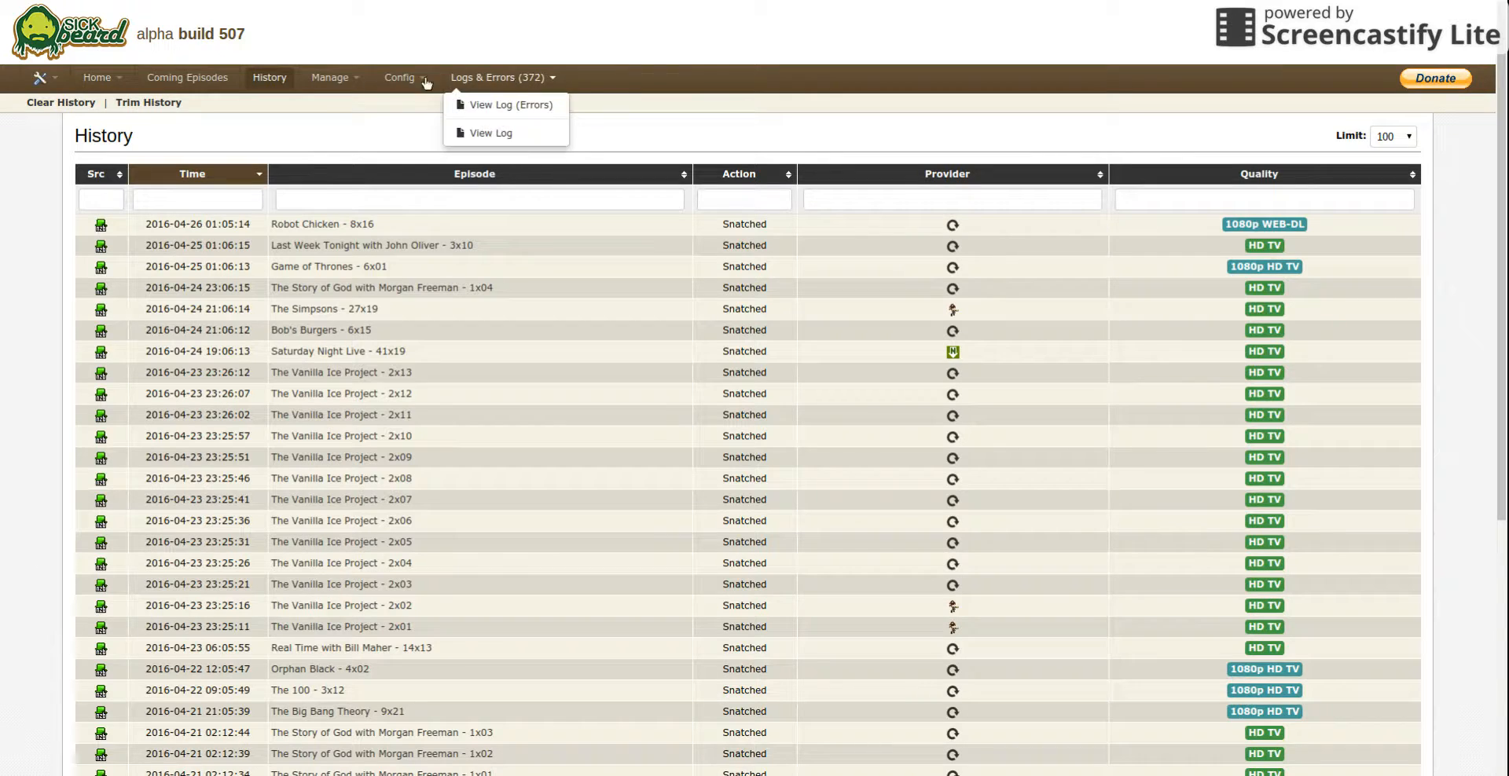
click(98, 79)
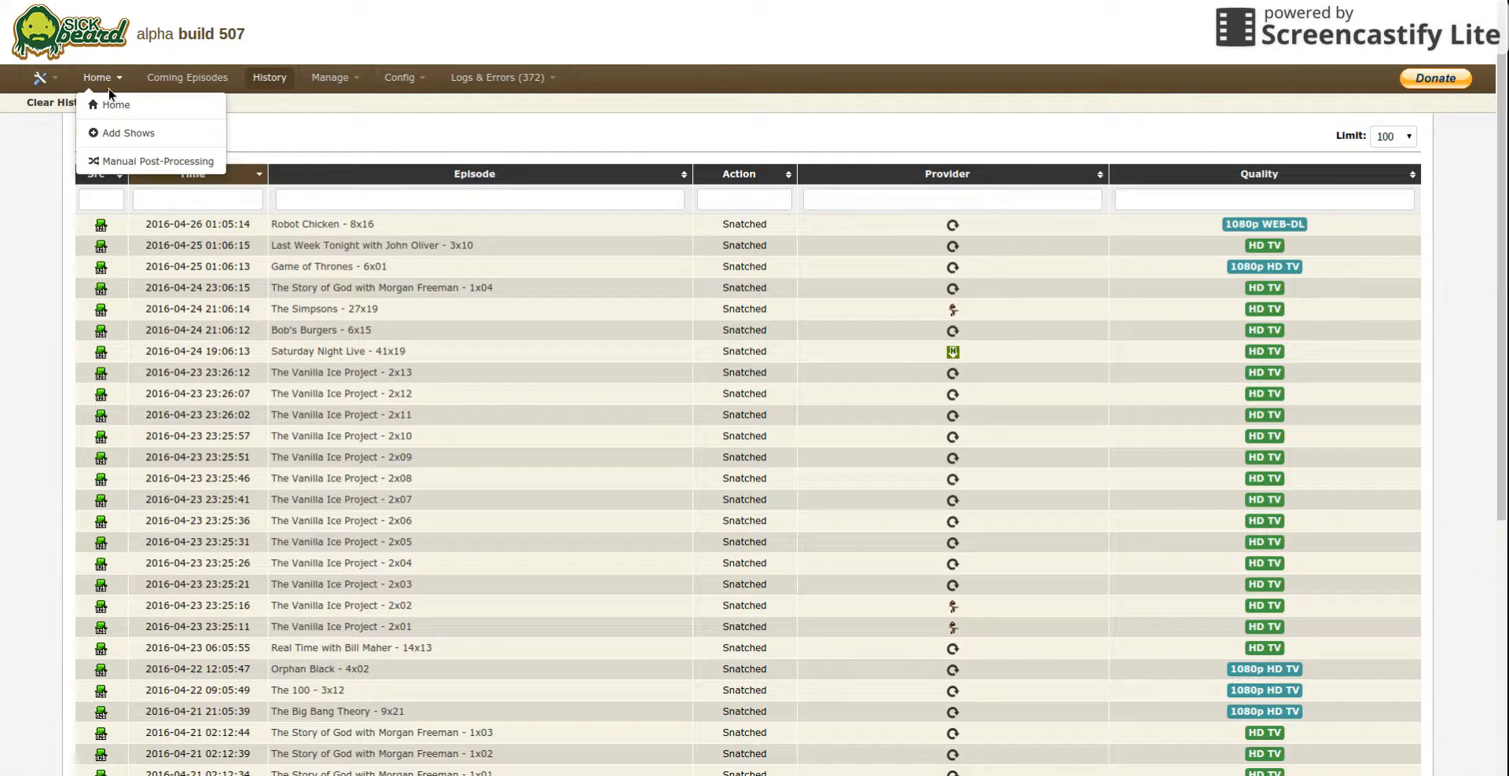
Step: Find SpongeBob SquarePants in the show list and bring up its Edit settings
click(113, 104)
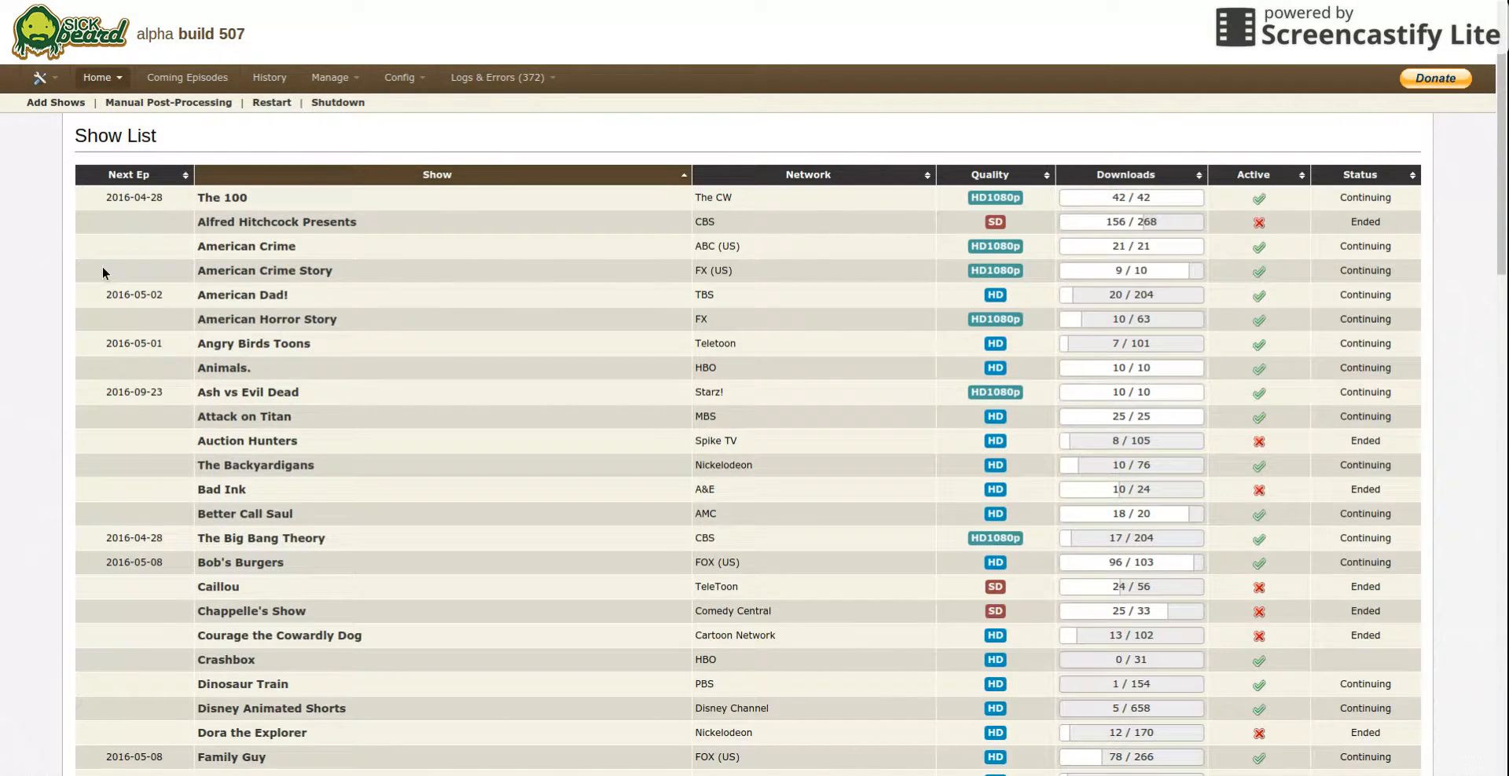
scroll(down, 3)
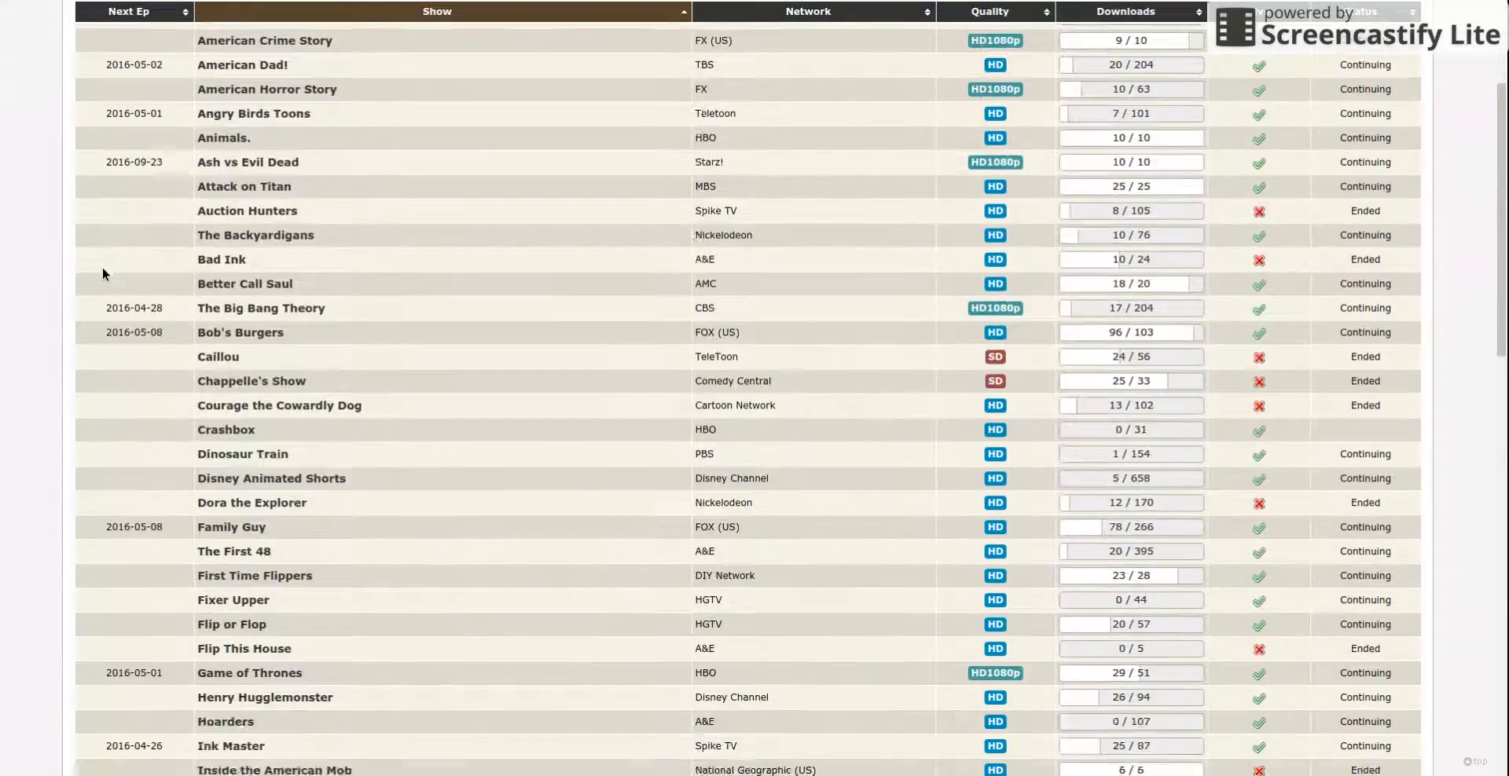
scroll(down, 3)
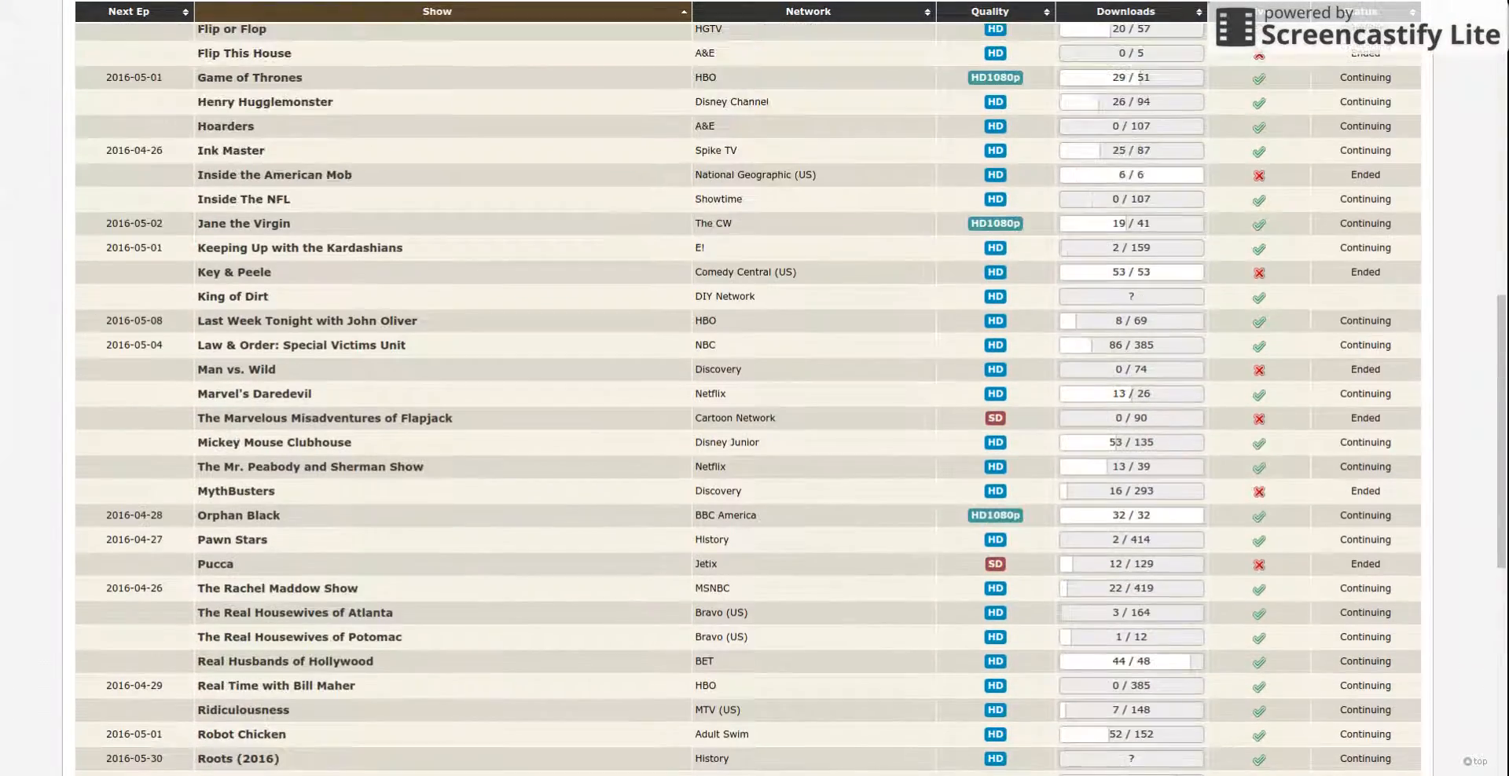
scroll(down, 3)
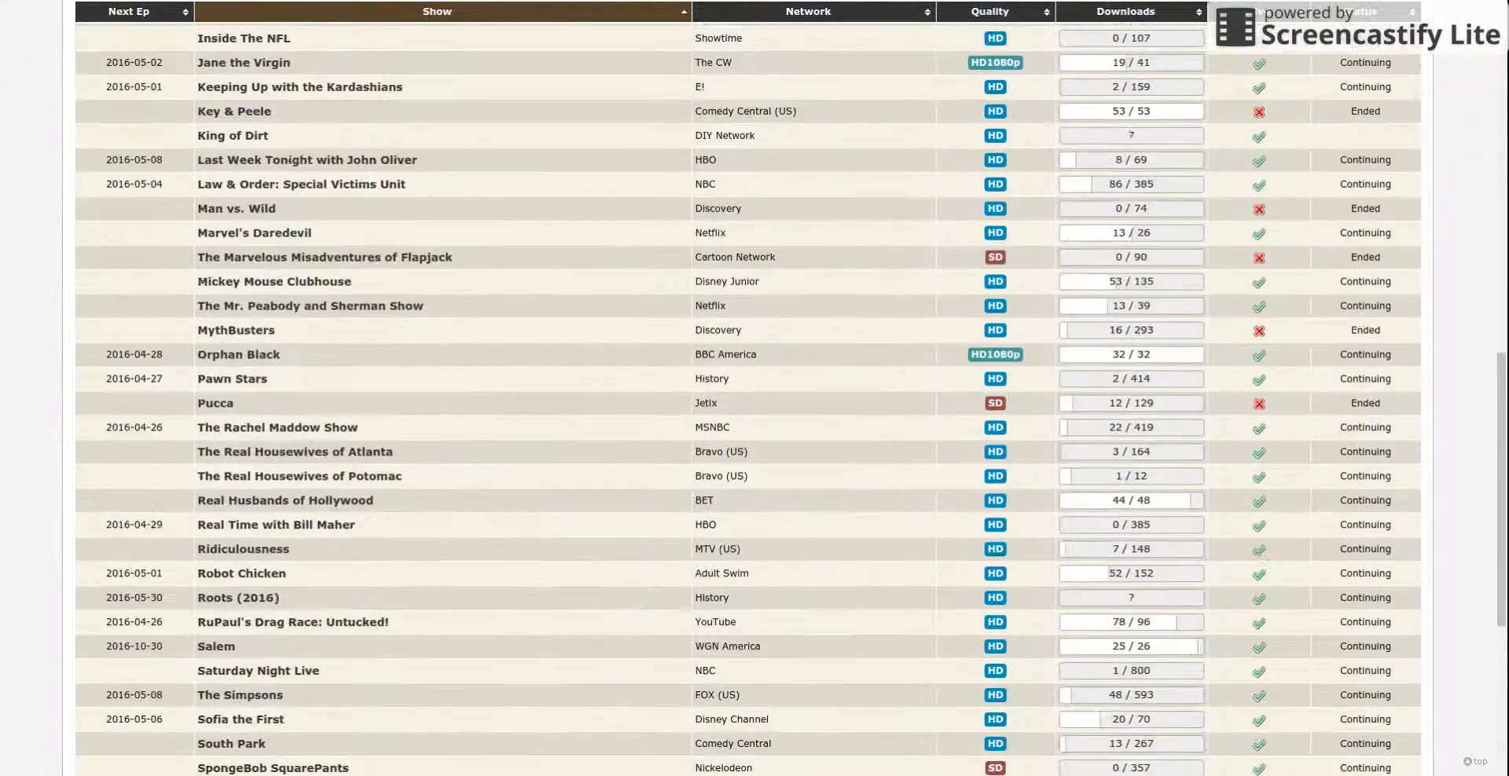
scroll(down, 3)
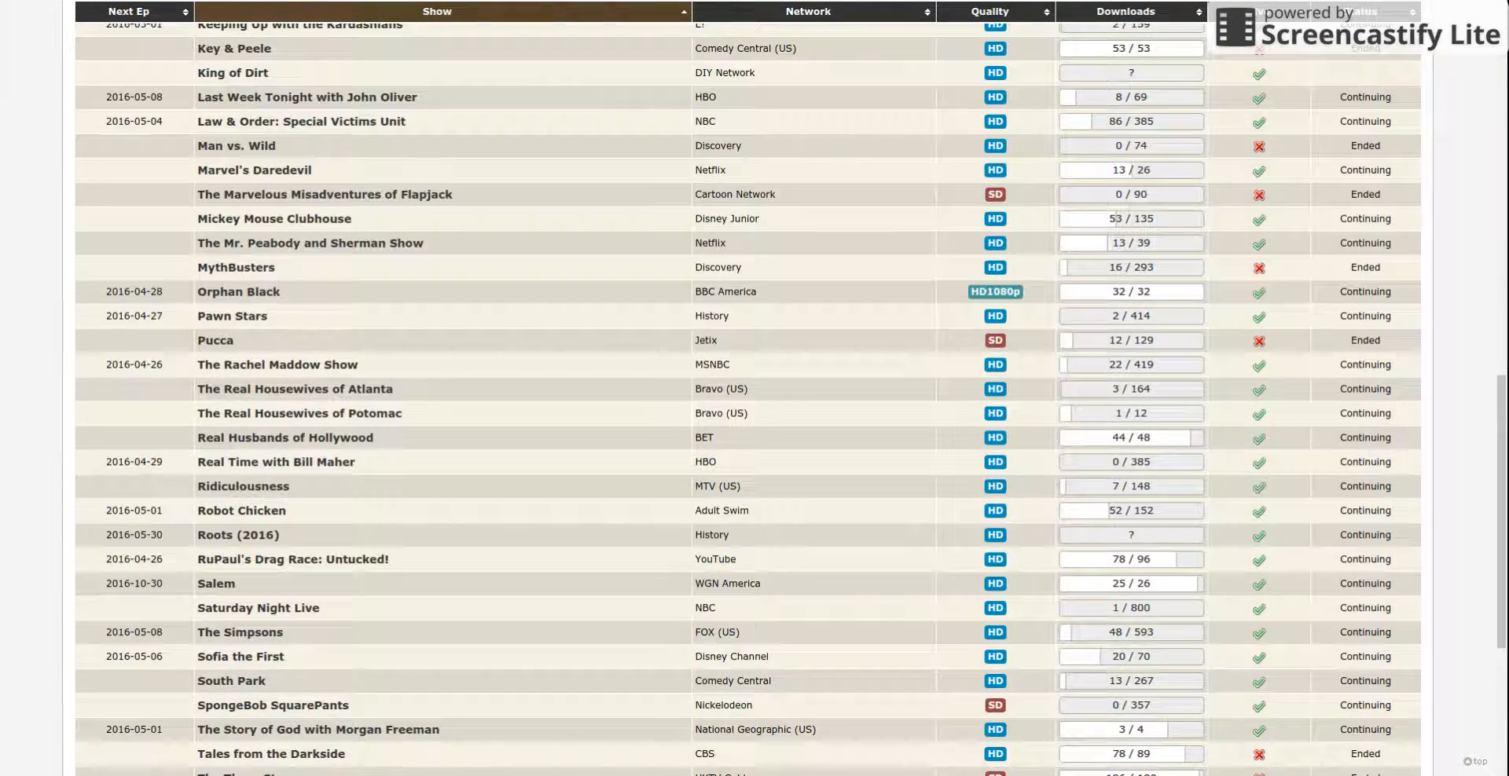
scroll(down, 3)
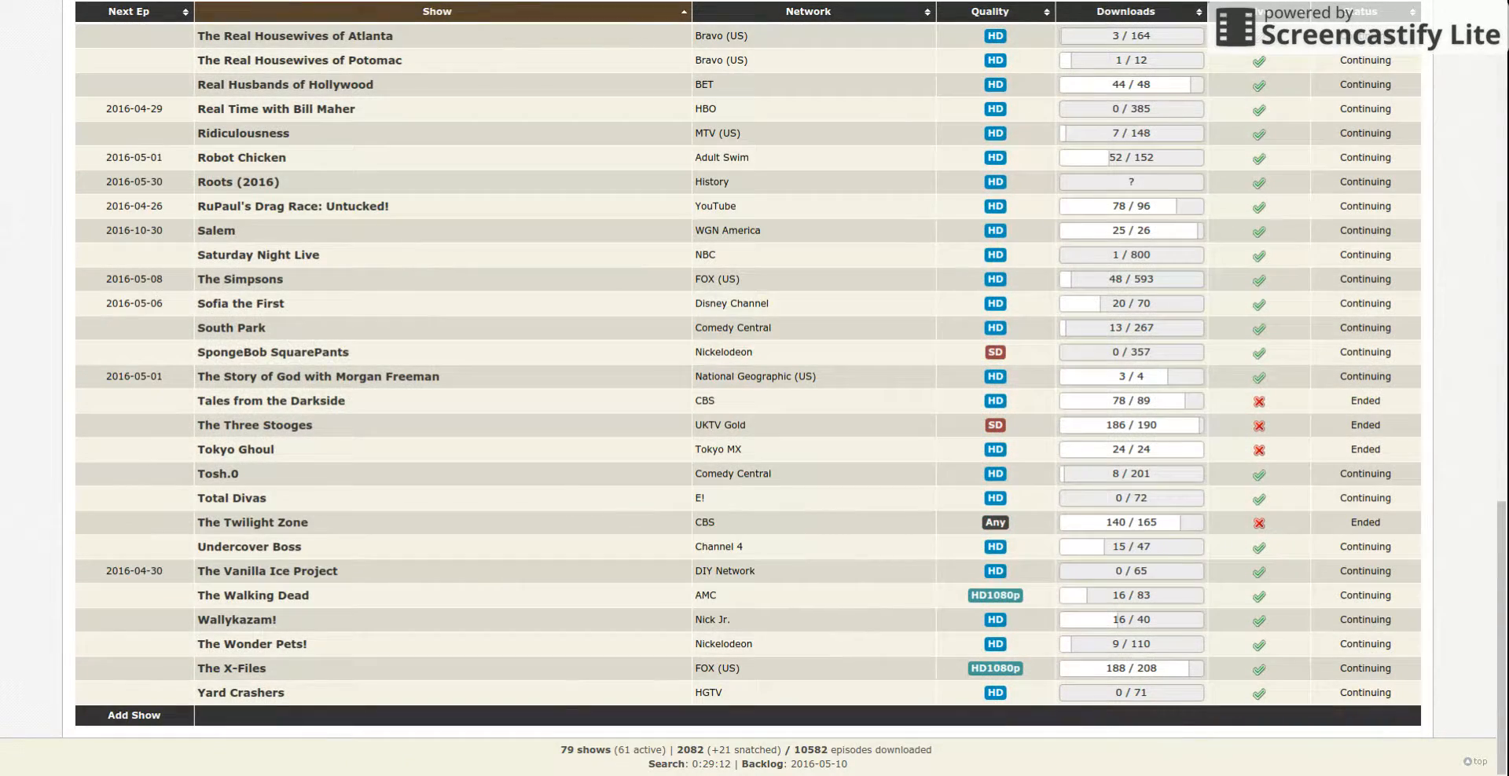
mouse_move(272, 352)
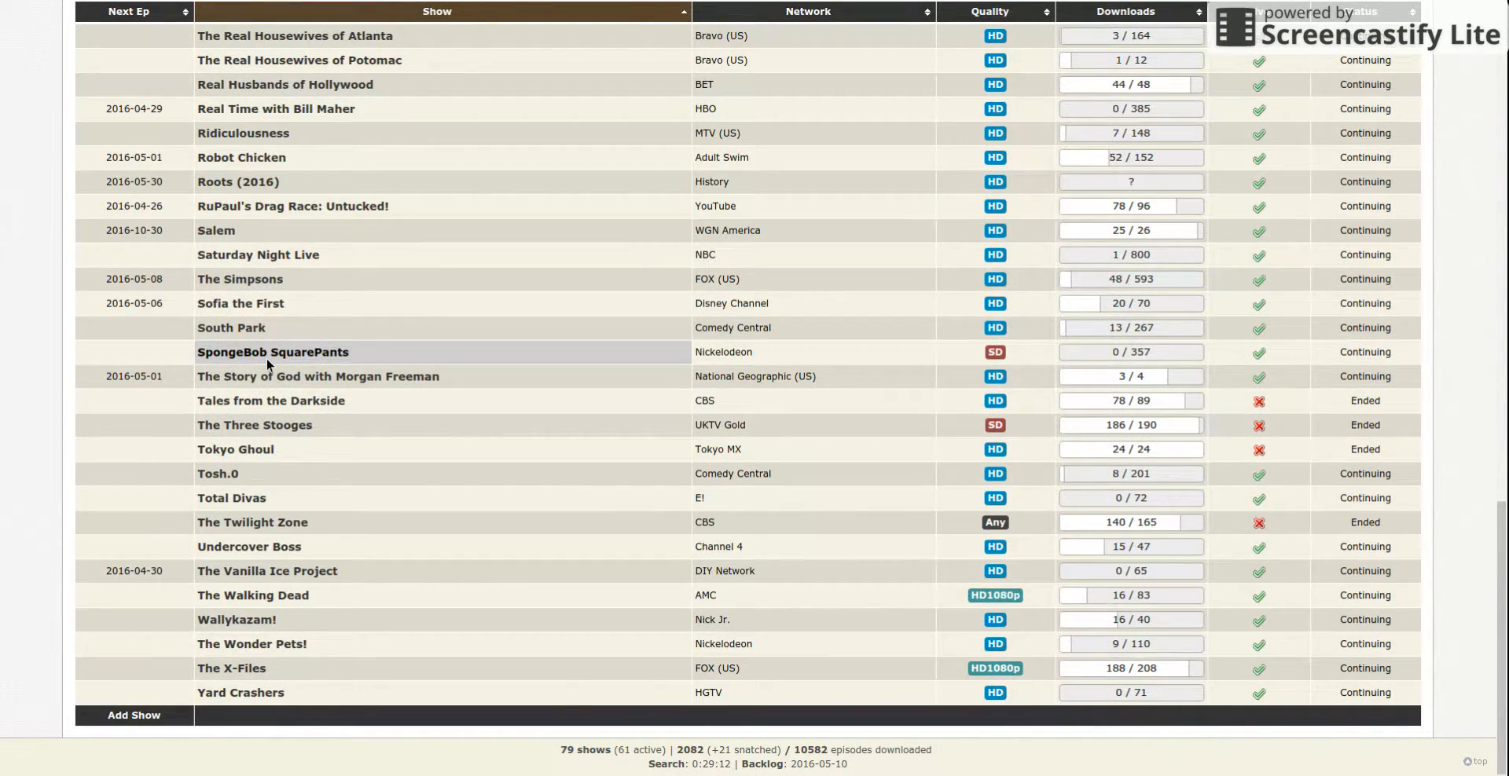
click(272, 352)
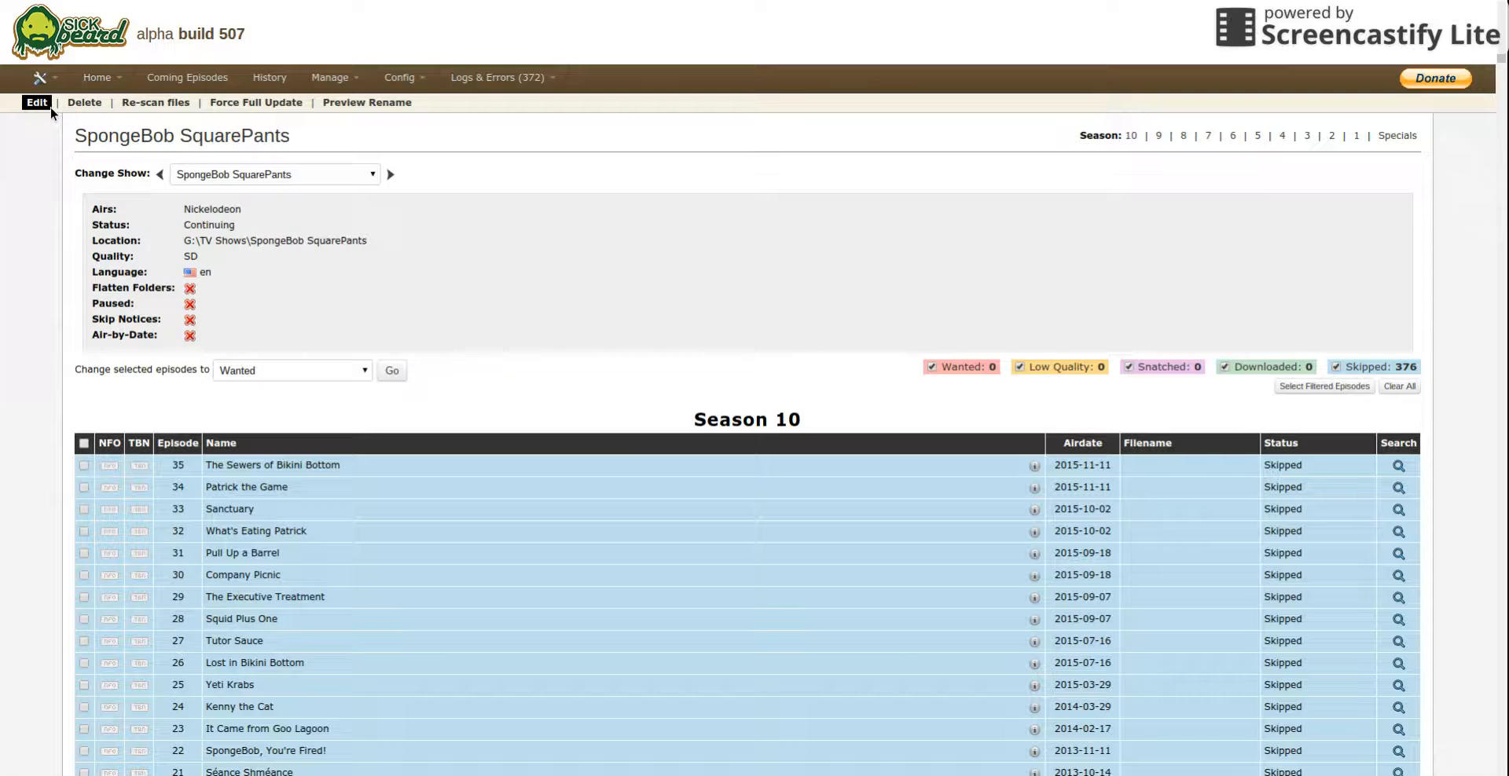
click(36, 102)
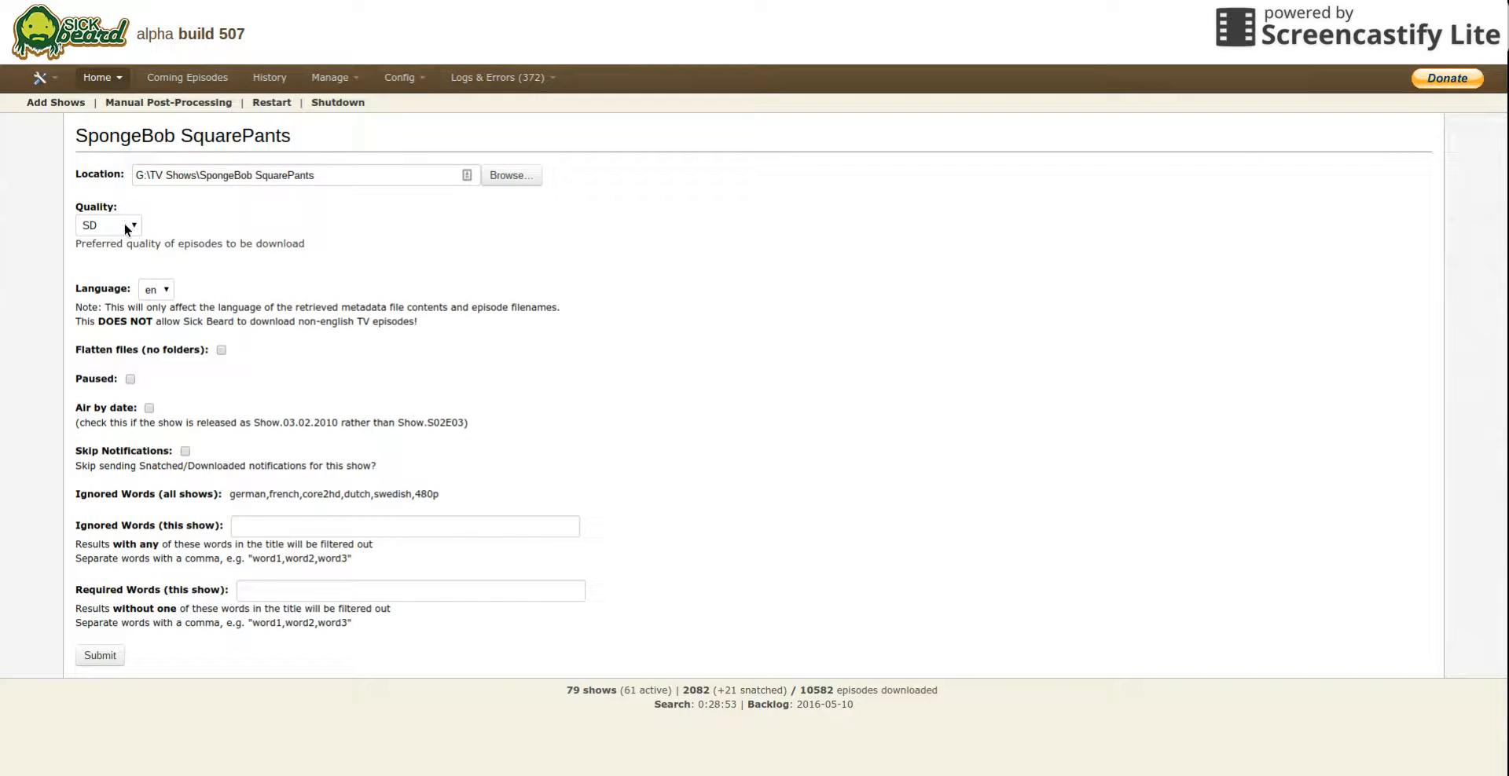
Step: Set SpongeBob SquarePants' Quality to HD and submit the settings
click(108, 225)
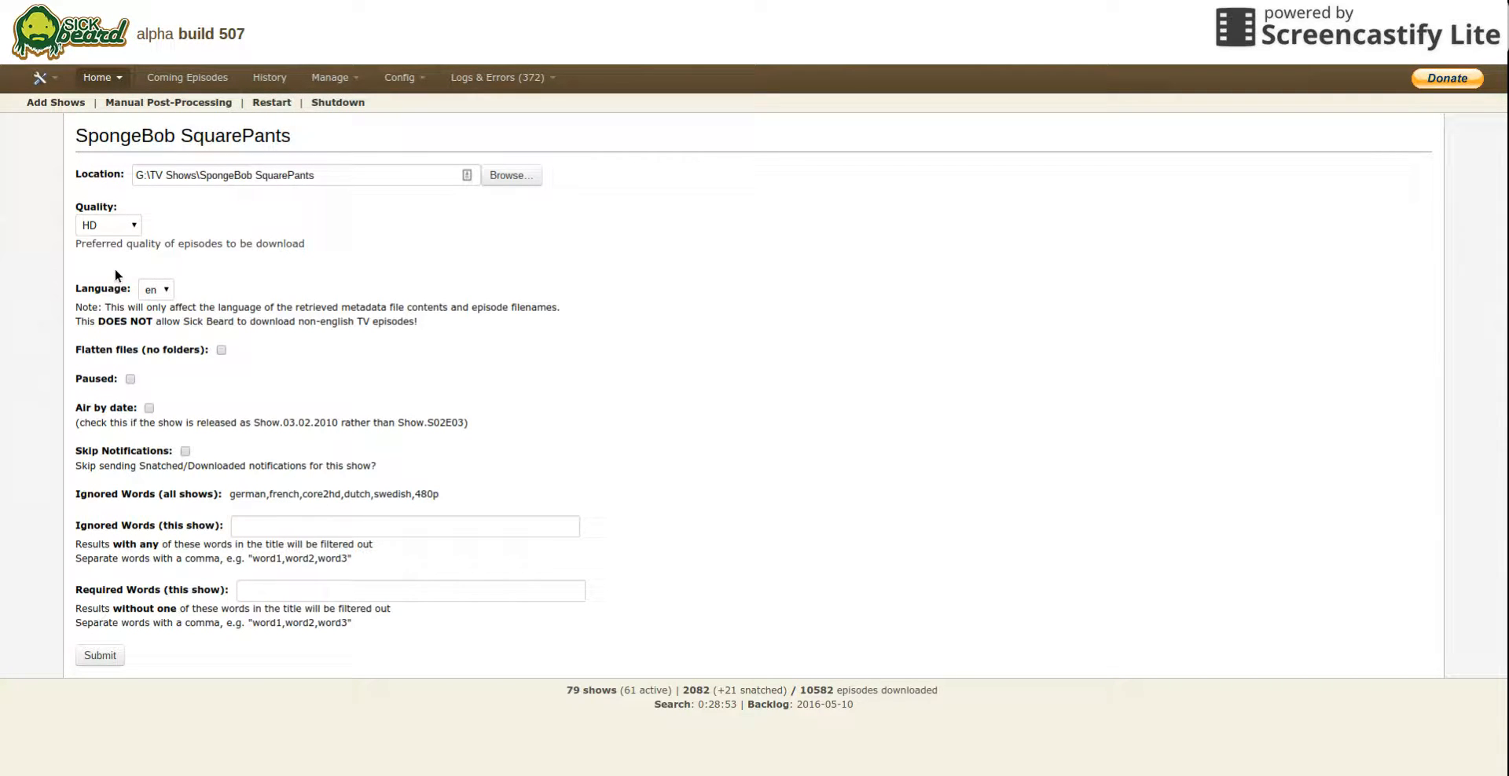
mouse_move(329, 382)
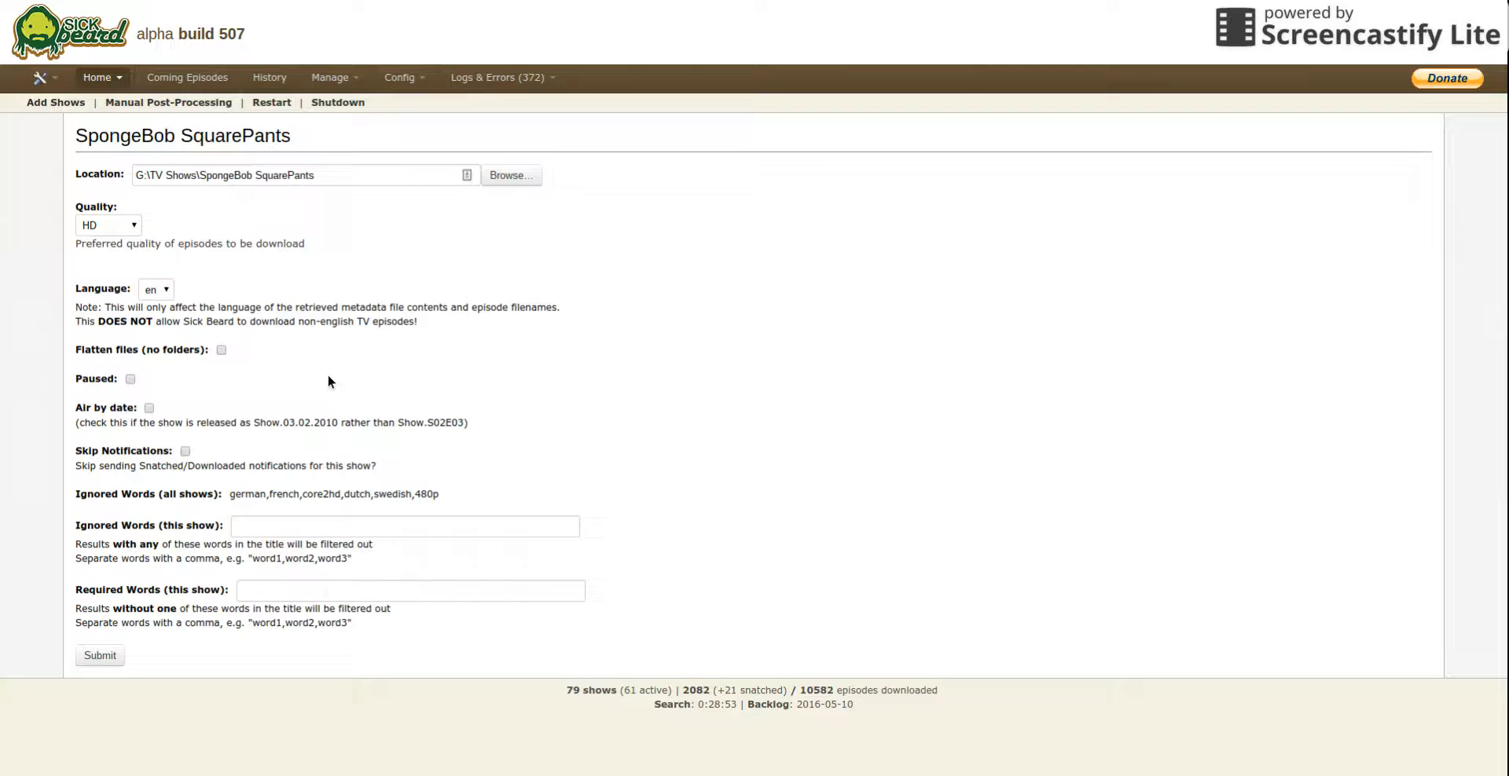
mouse_move(169, 356)
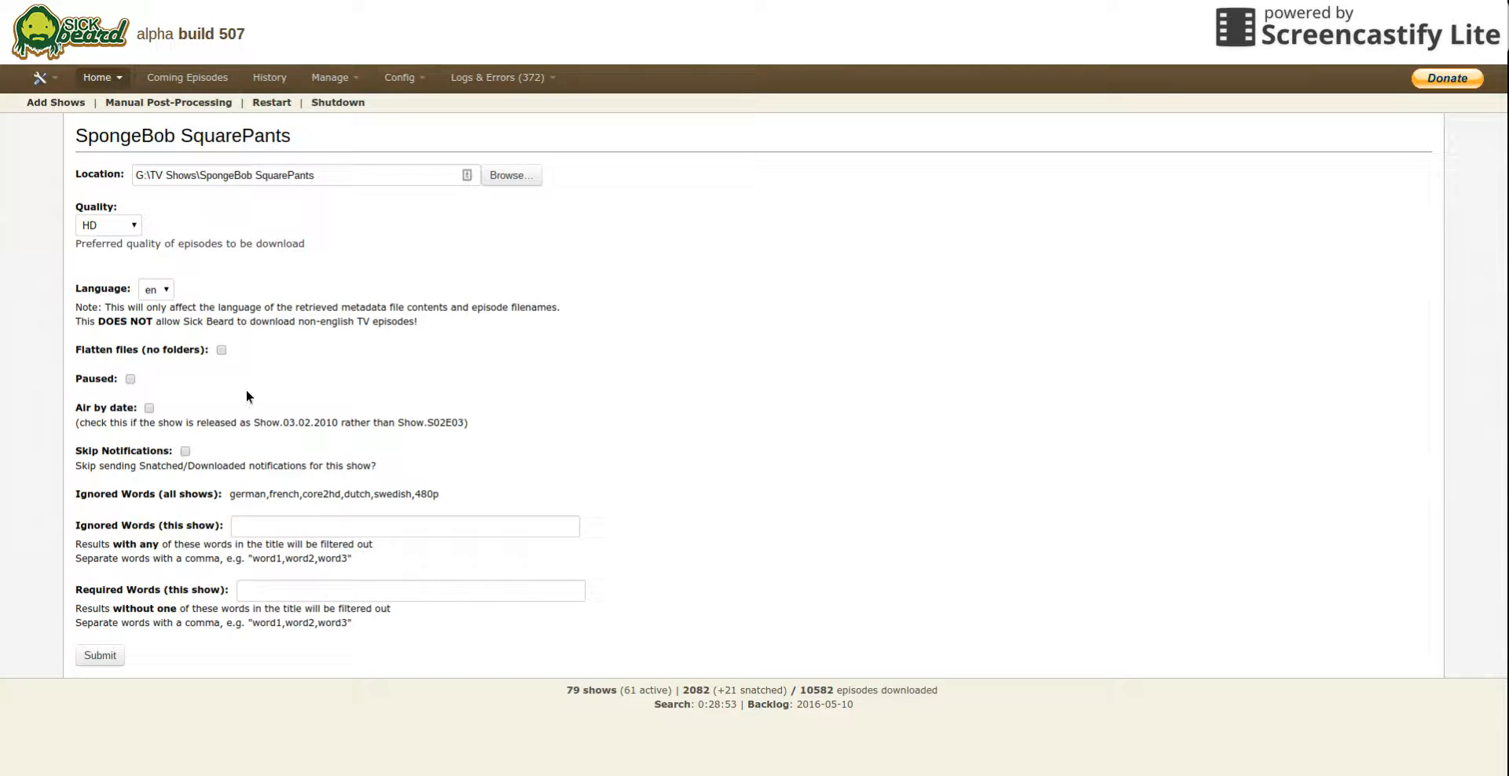
mouse_move(270, 388)
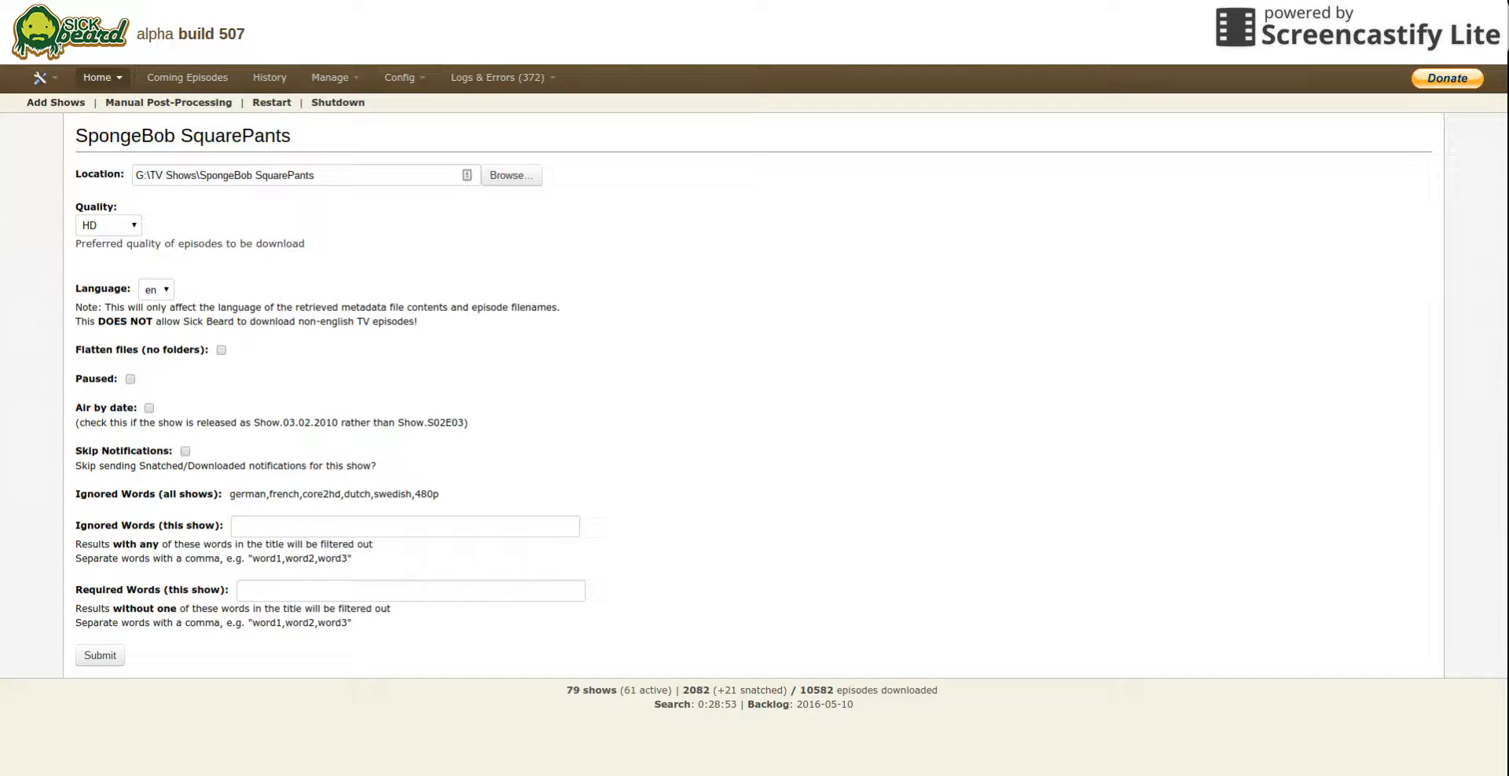
mouse_move(181, 448)
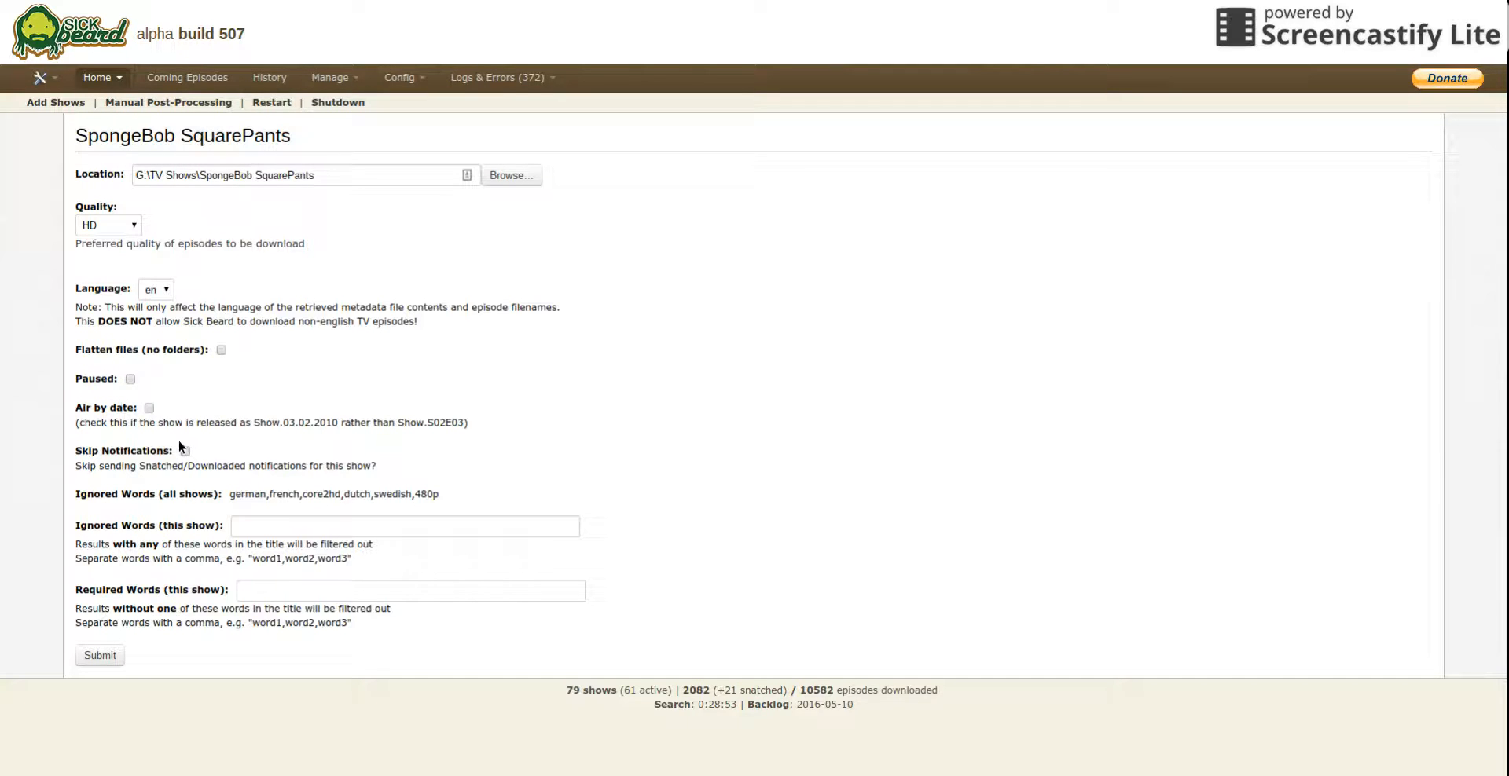
mouse_move(182, 461)
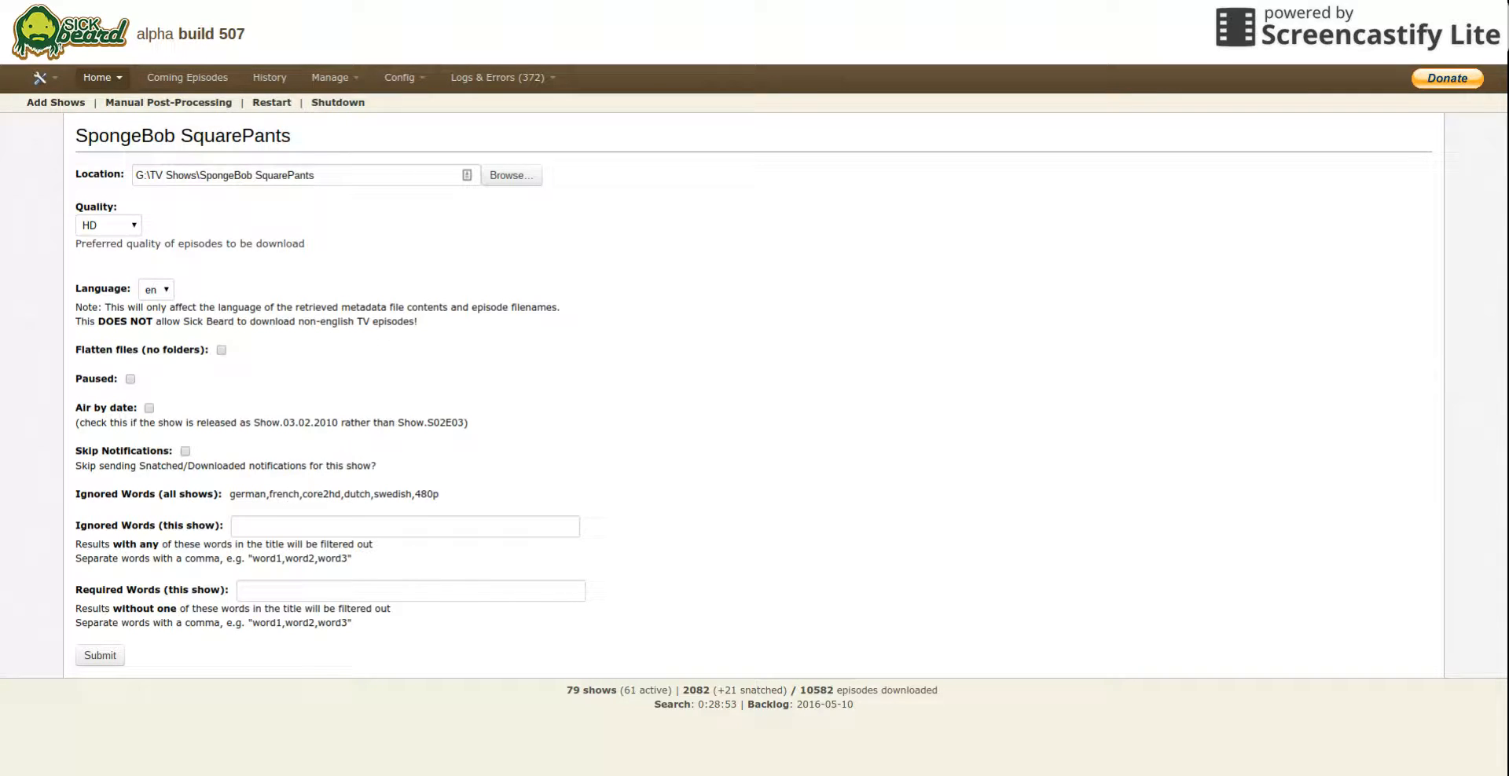
click(404, 527)
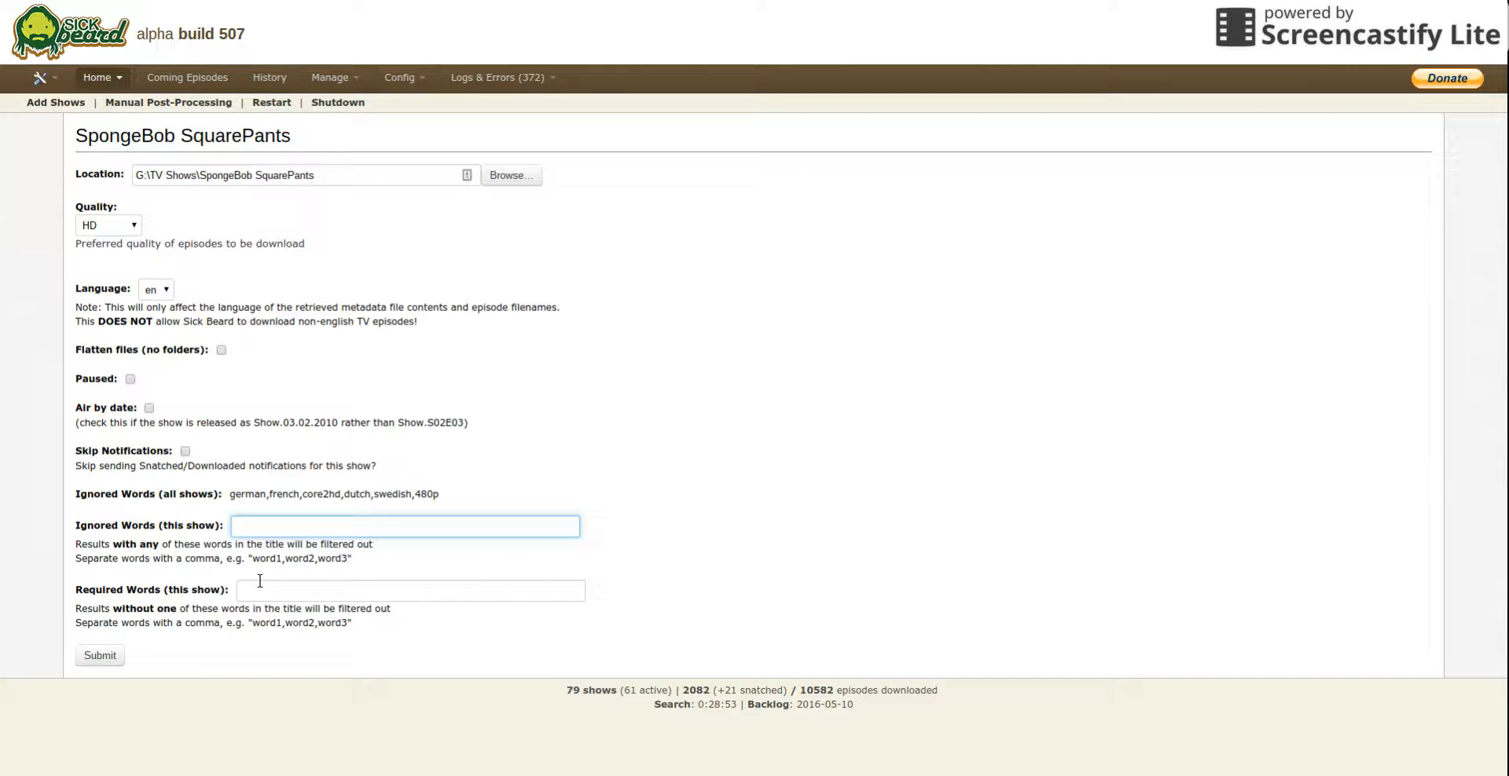
click(410, 589)
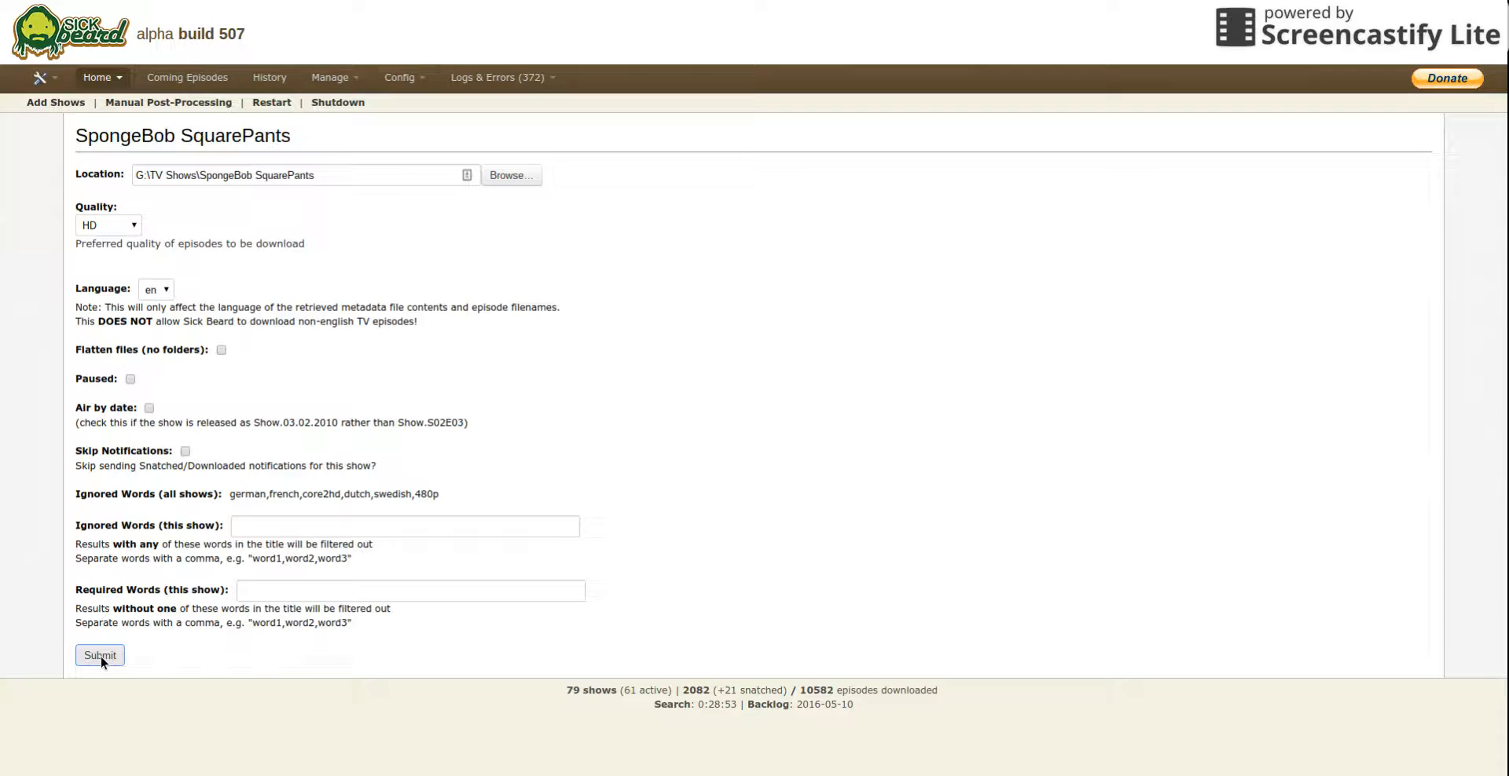
click(101, 656)
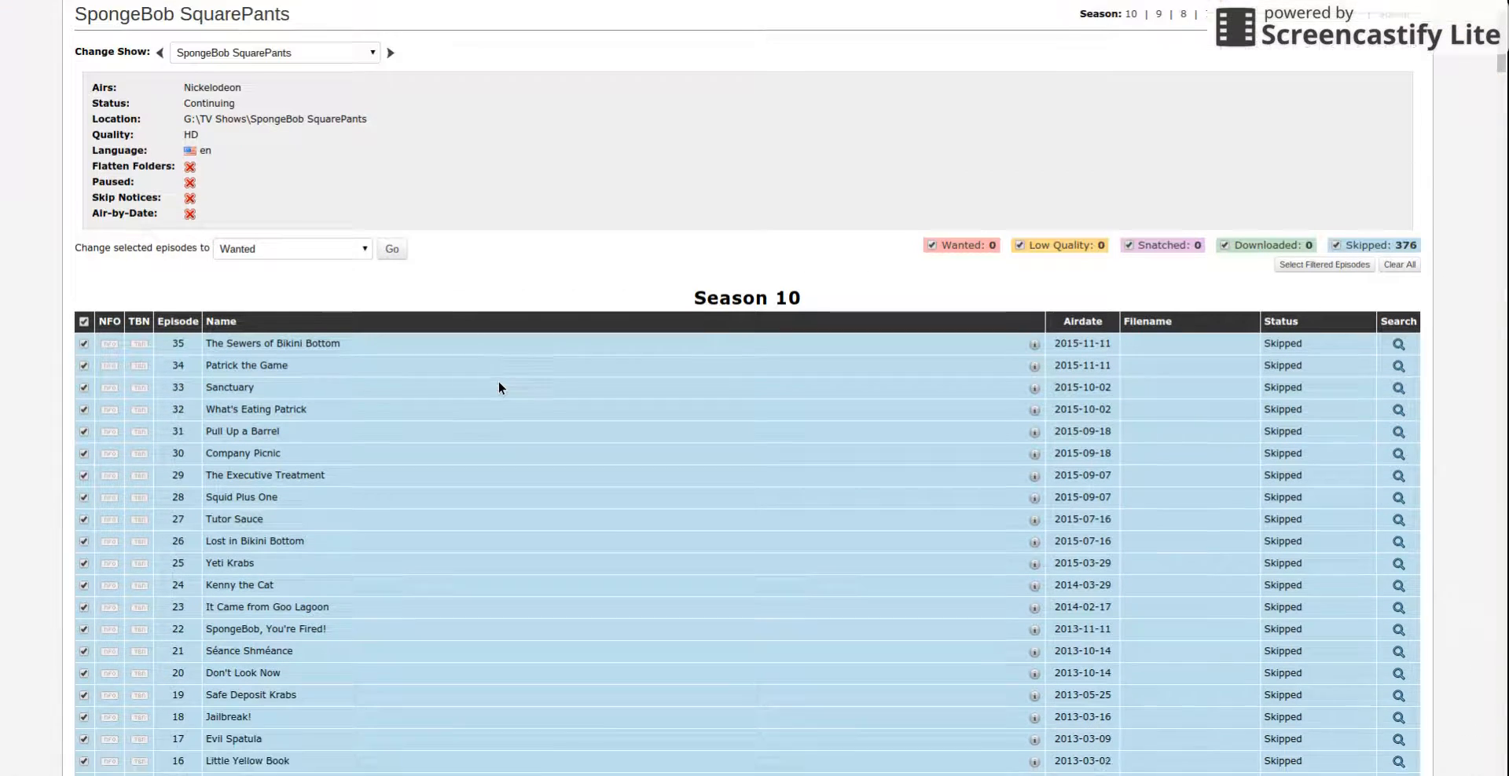
Step: Change all 35 checked Season 10 episodes to Wanted with Go, starting the backlog search
scroll(down, 3)
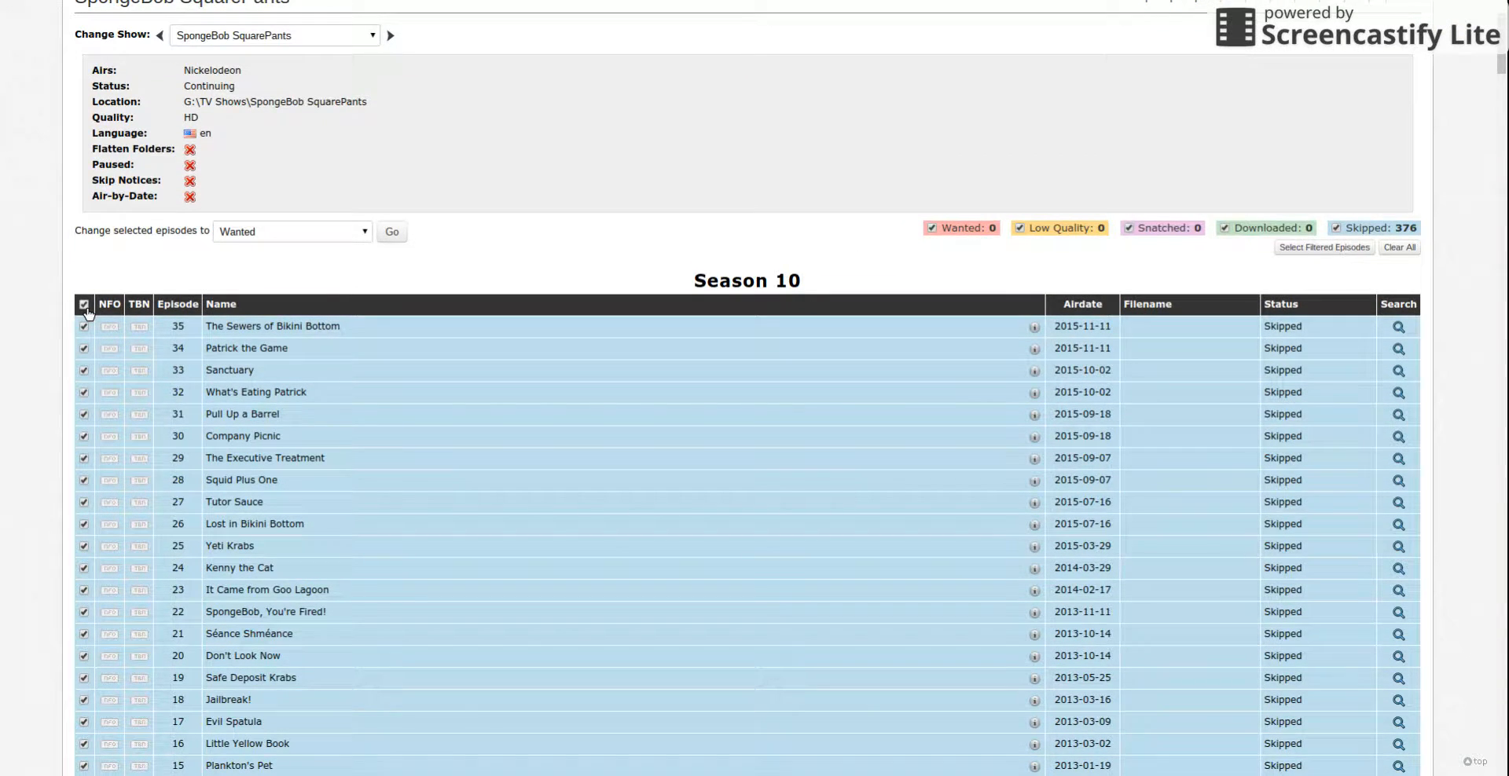
scroll(up, 3)
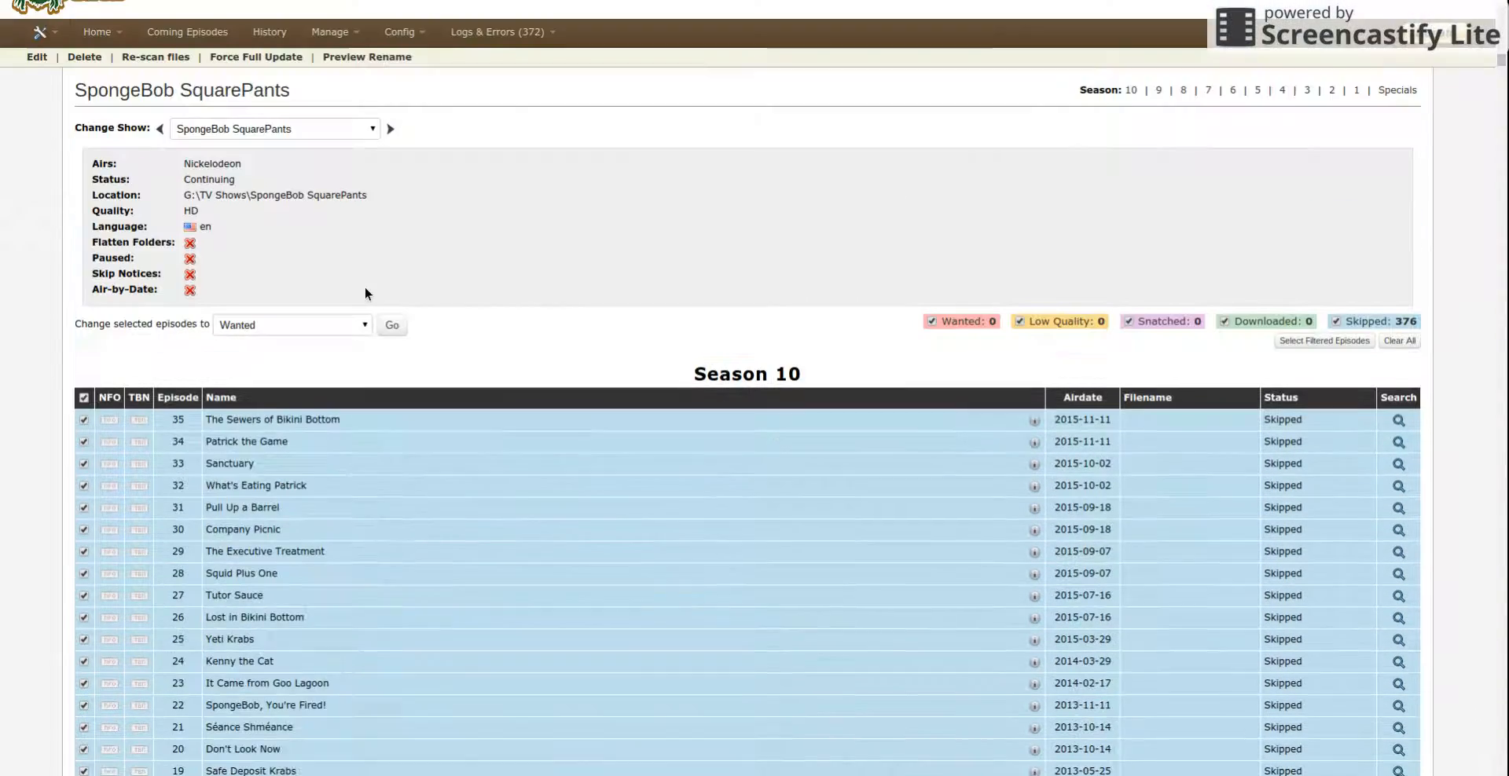
scroll(up, 3)
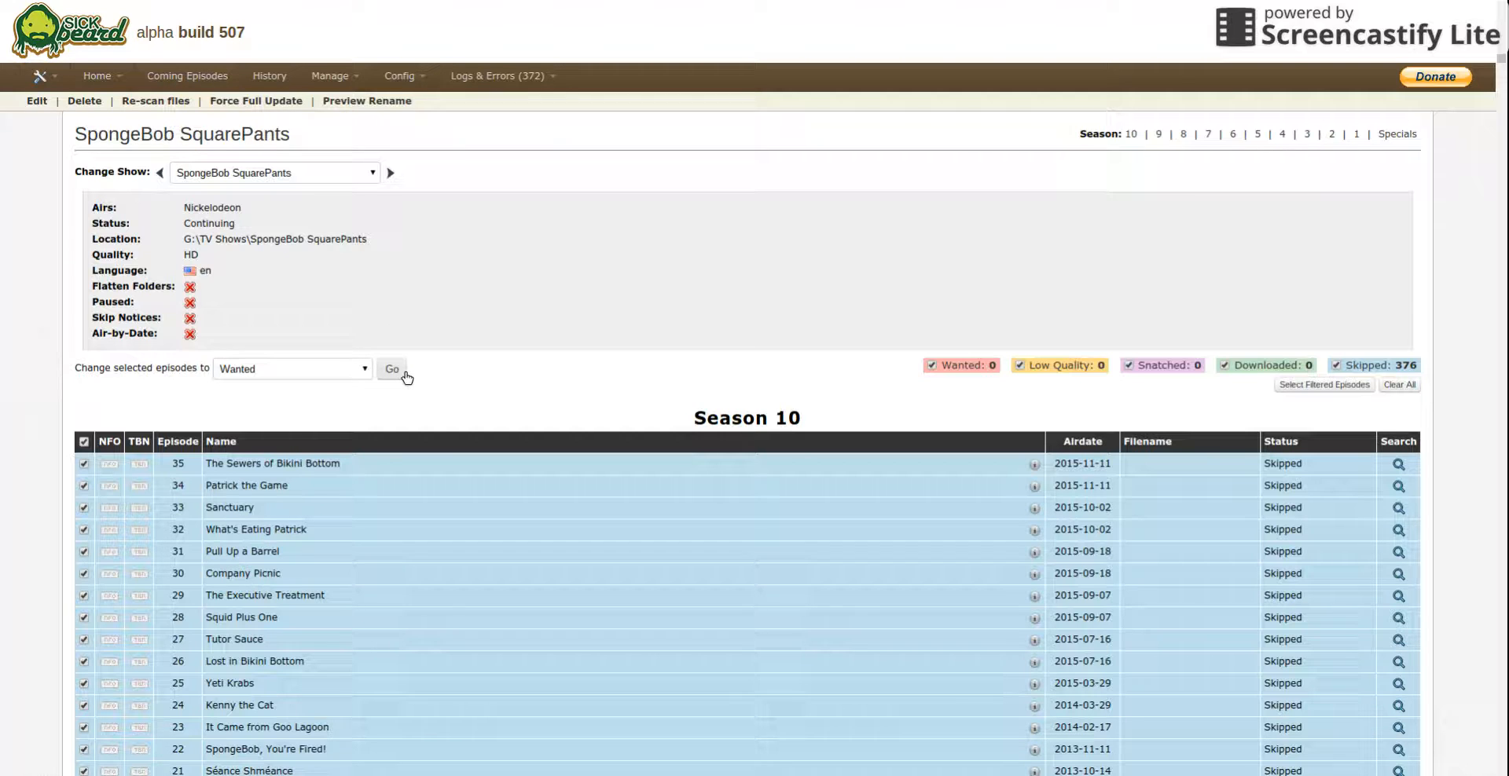
mouse_move(345, 381)
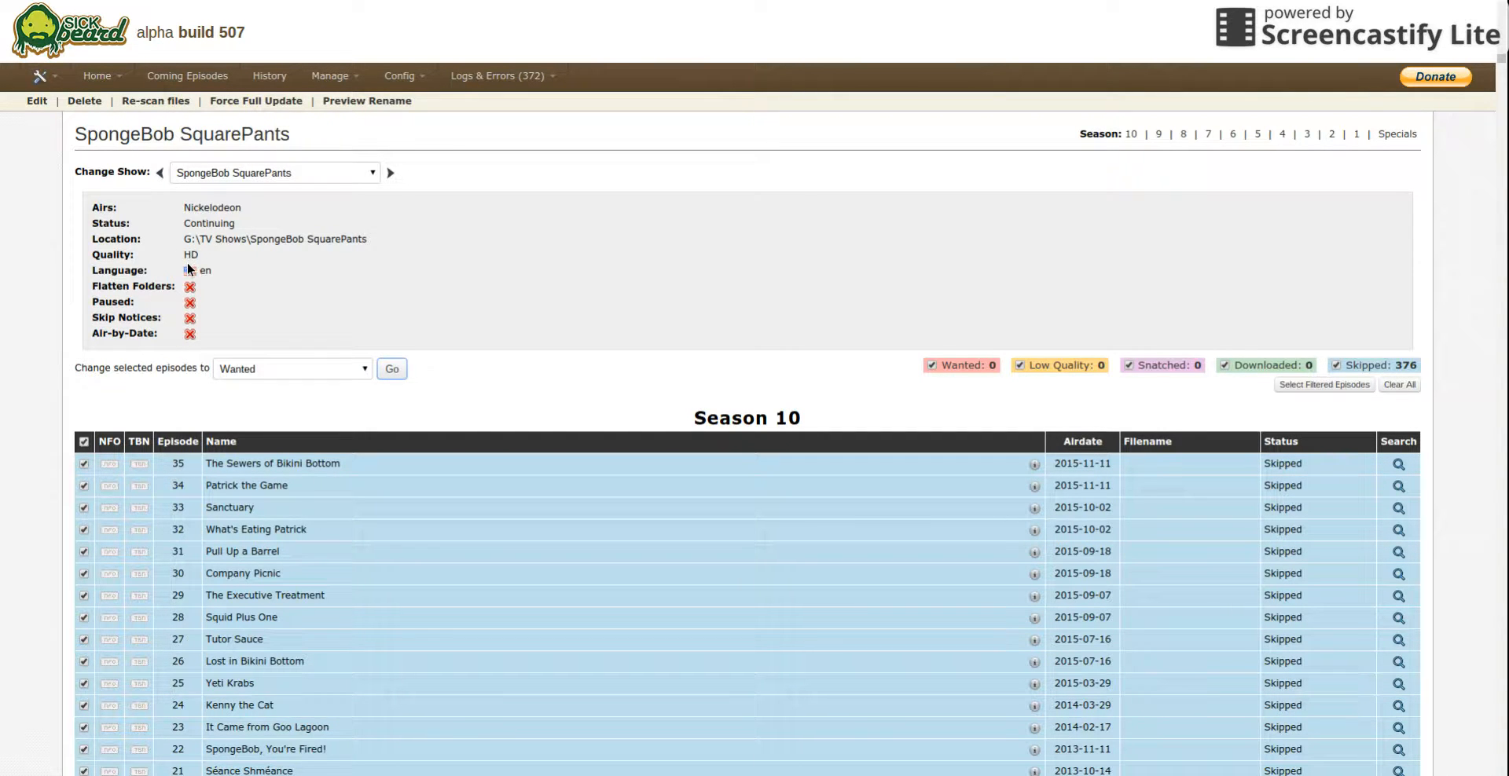
click(391, 371)
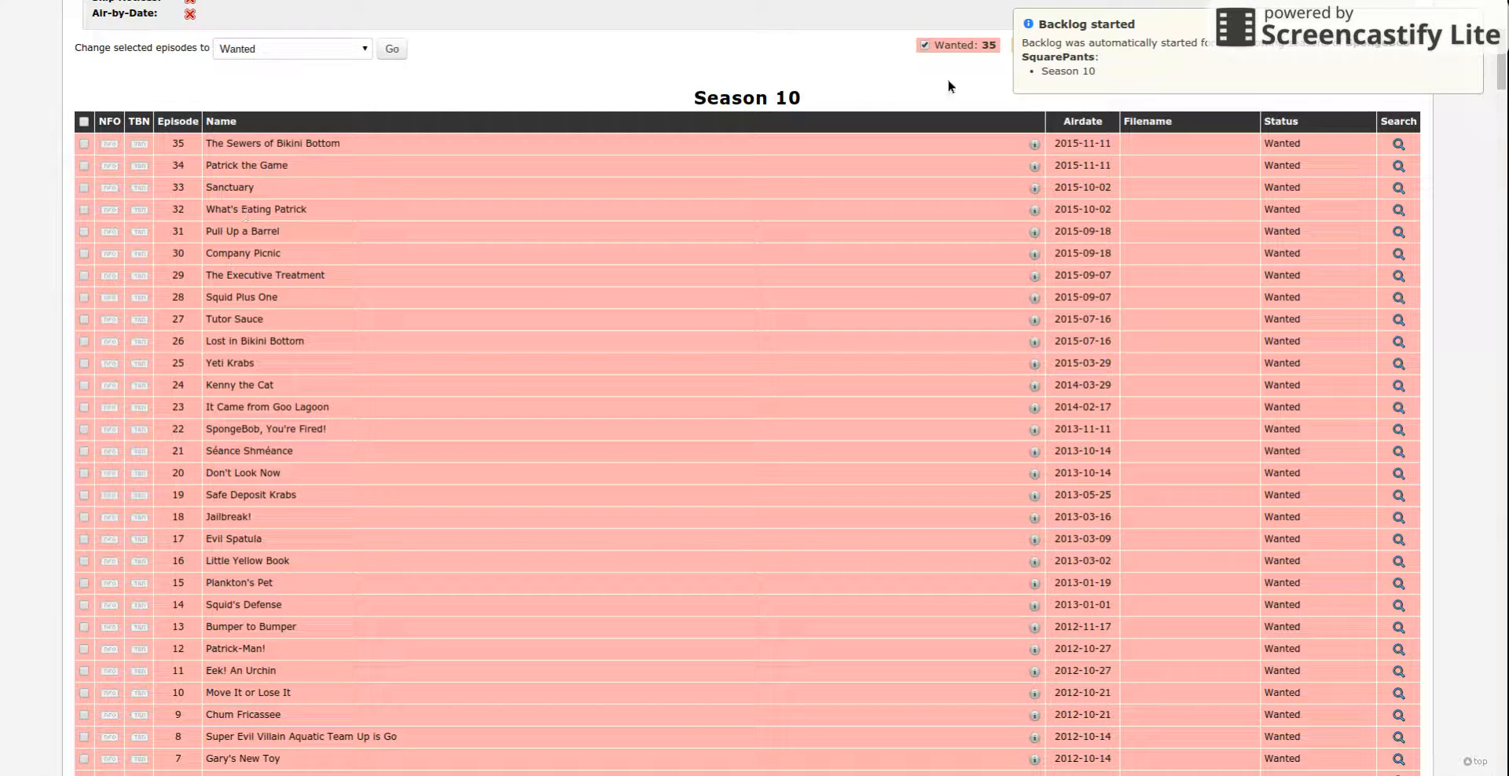
mouse_move(1329, 55)
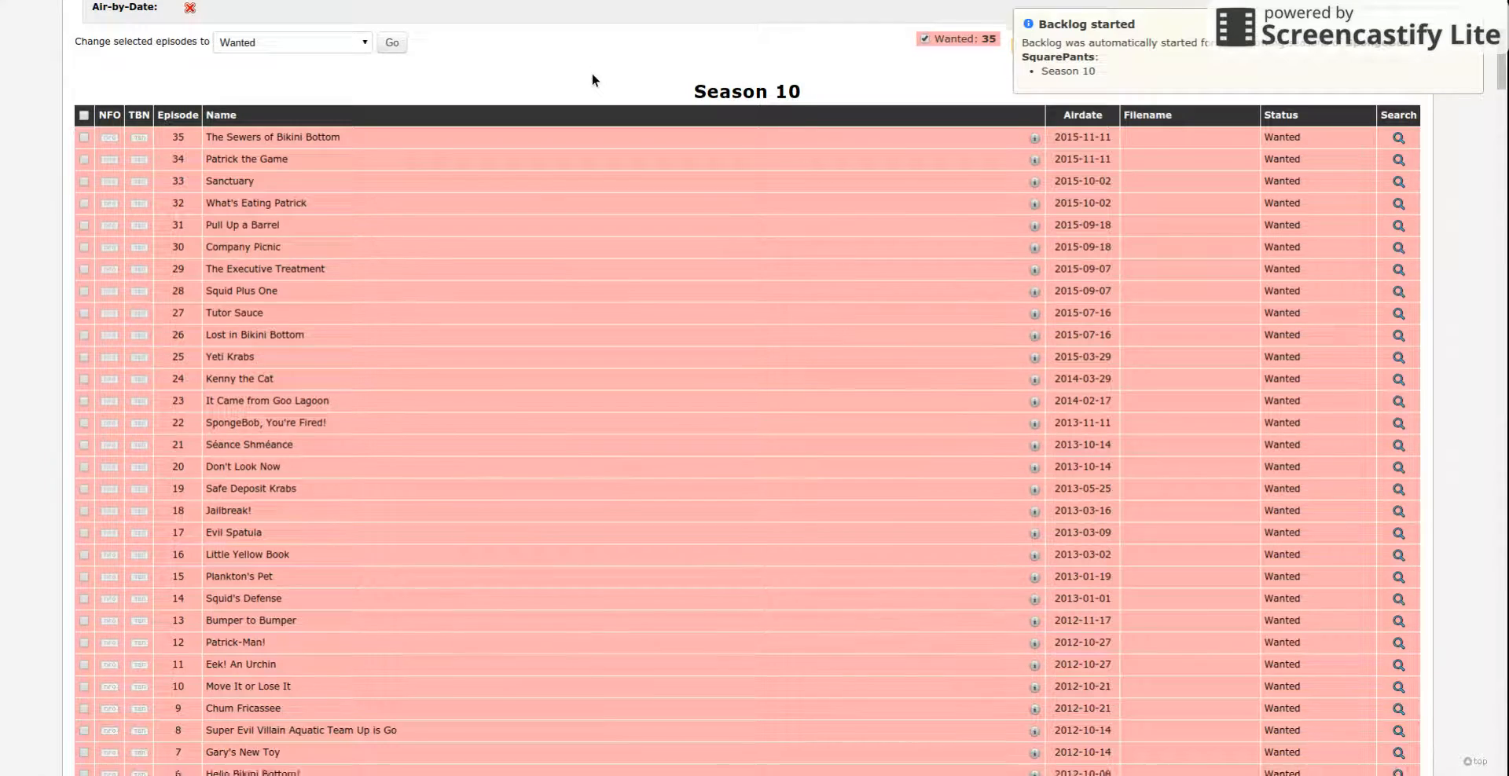
scroll(up, 3)
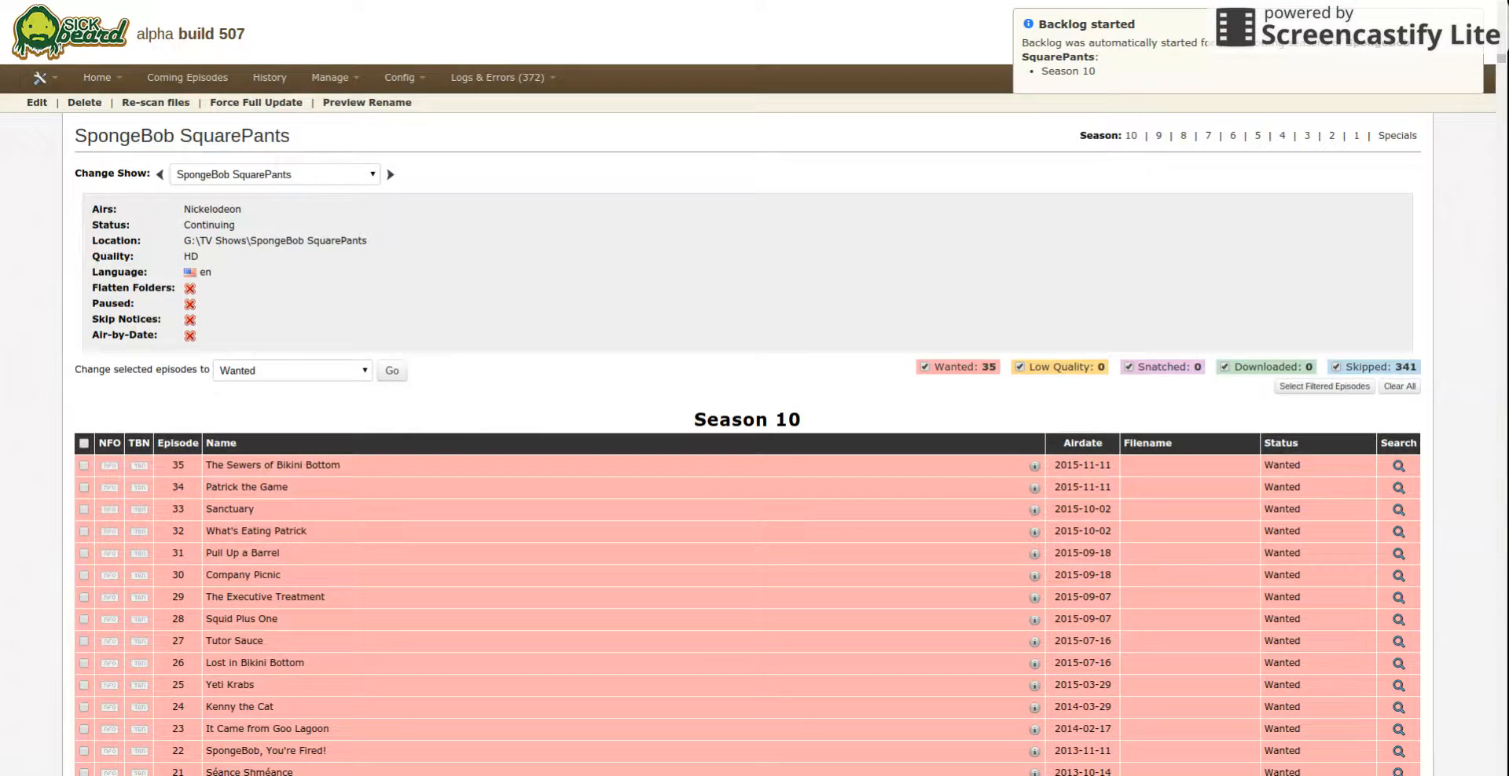